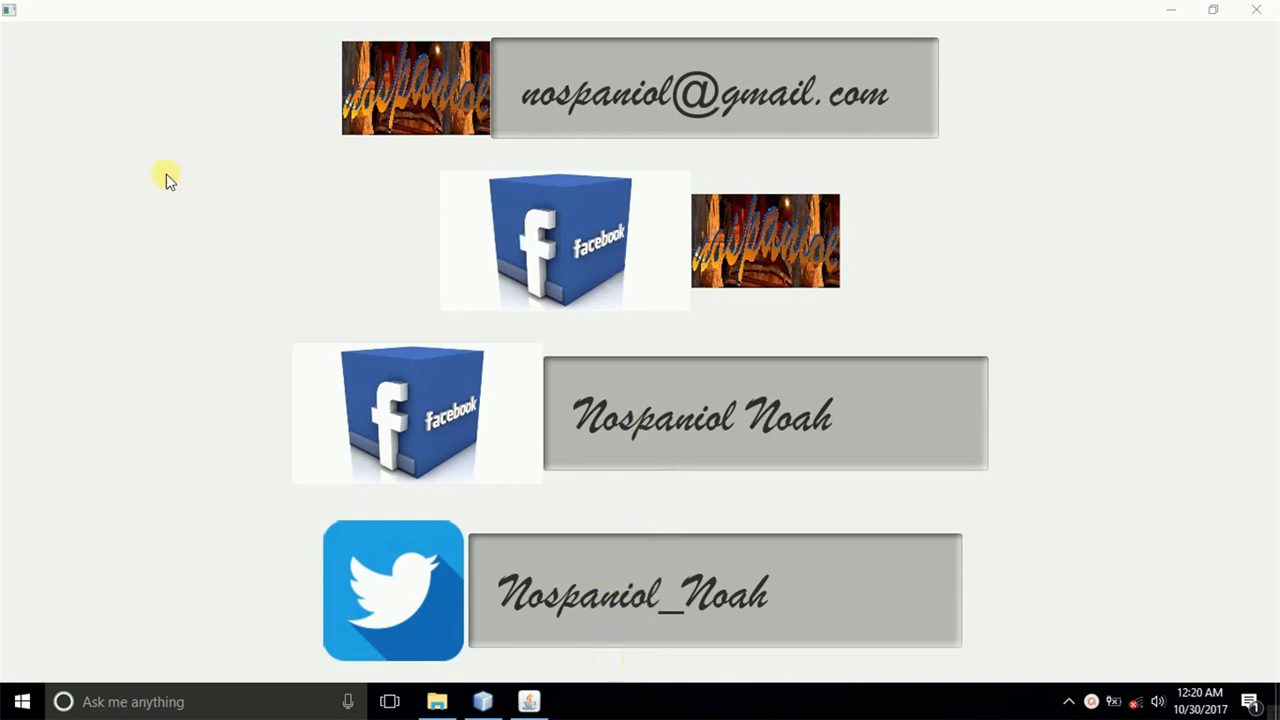
{"action": "mouse_move", "coordinate": [500, 700]}
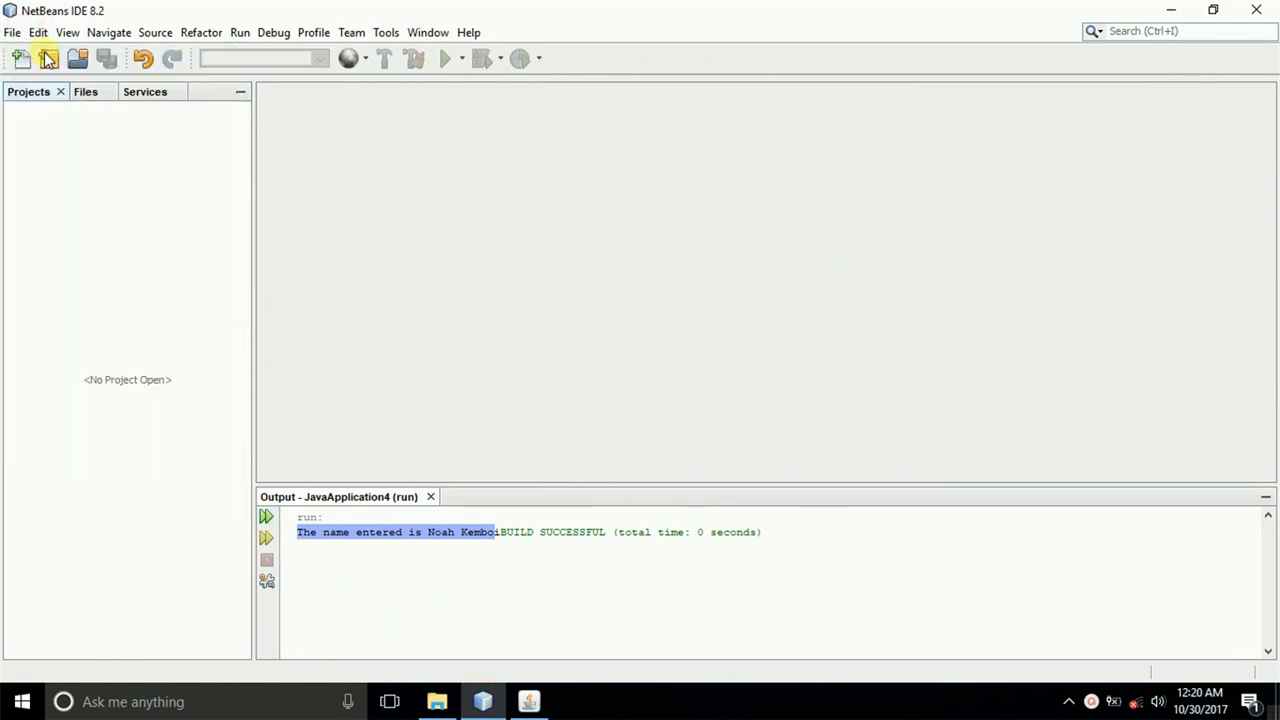
- Start a new JavaFX FXML Application project and advance the wizard to its next page
{"action": "left_click", "coordinate": [21, 57]}
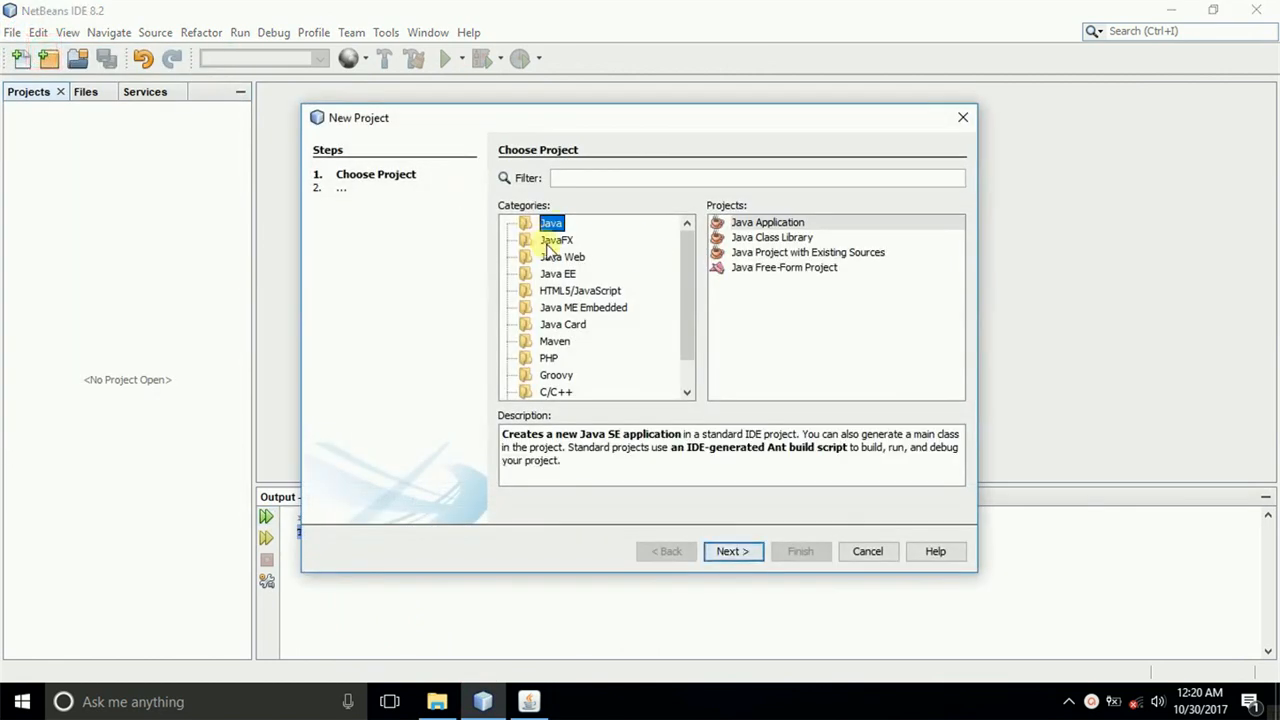
{"action": "left_click", "coordinate": [556, 240]}
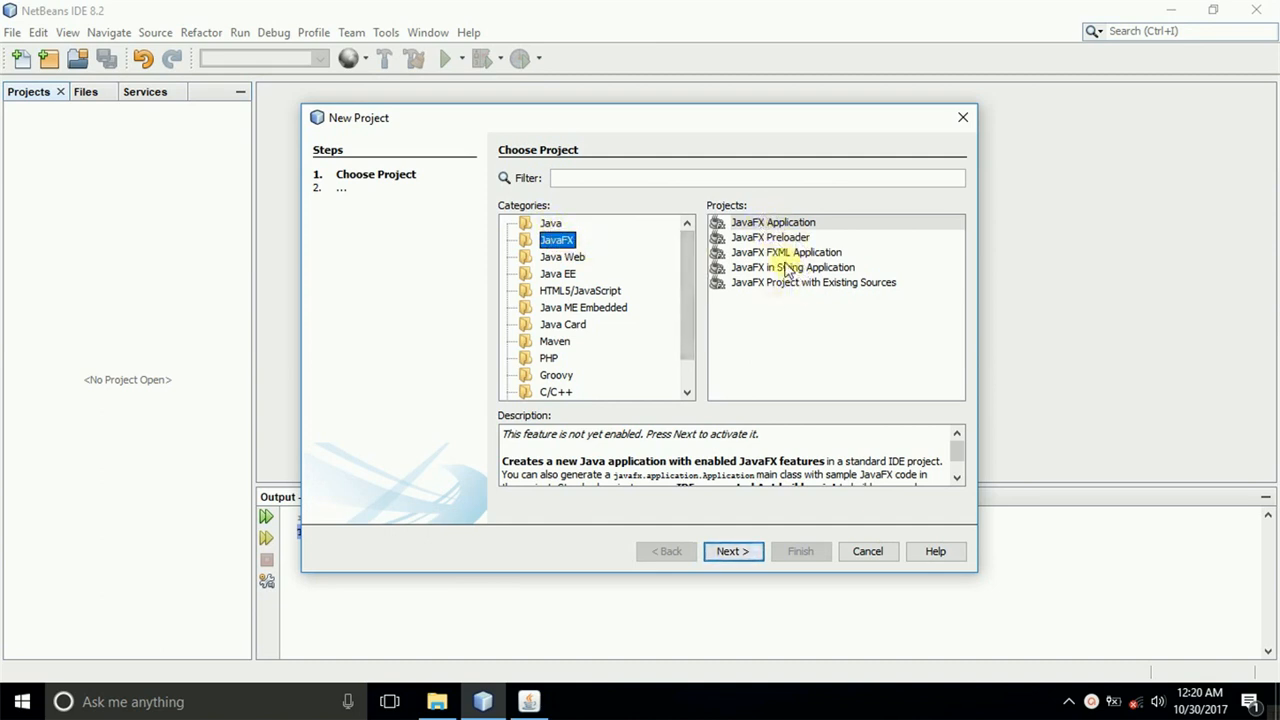
{"action": "left_click", "coordinate": [786, 252]}
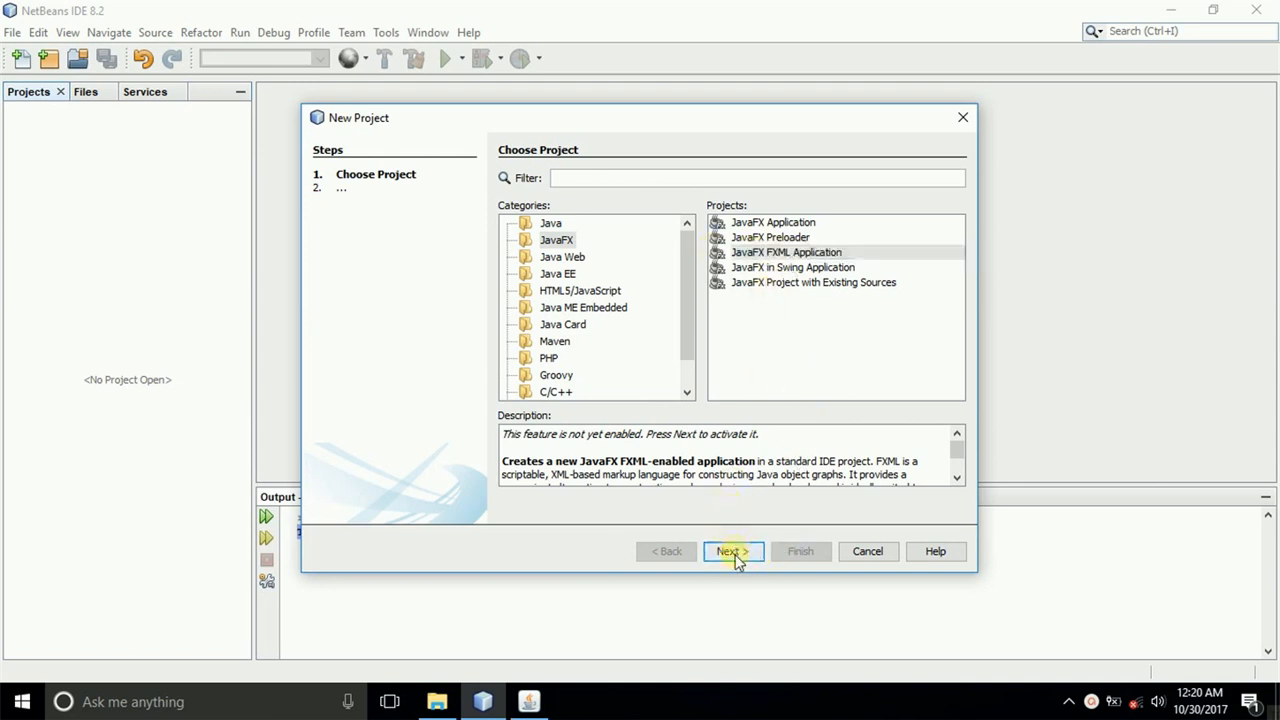
{"action": "left_click", "coordinate": [732, 551]}
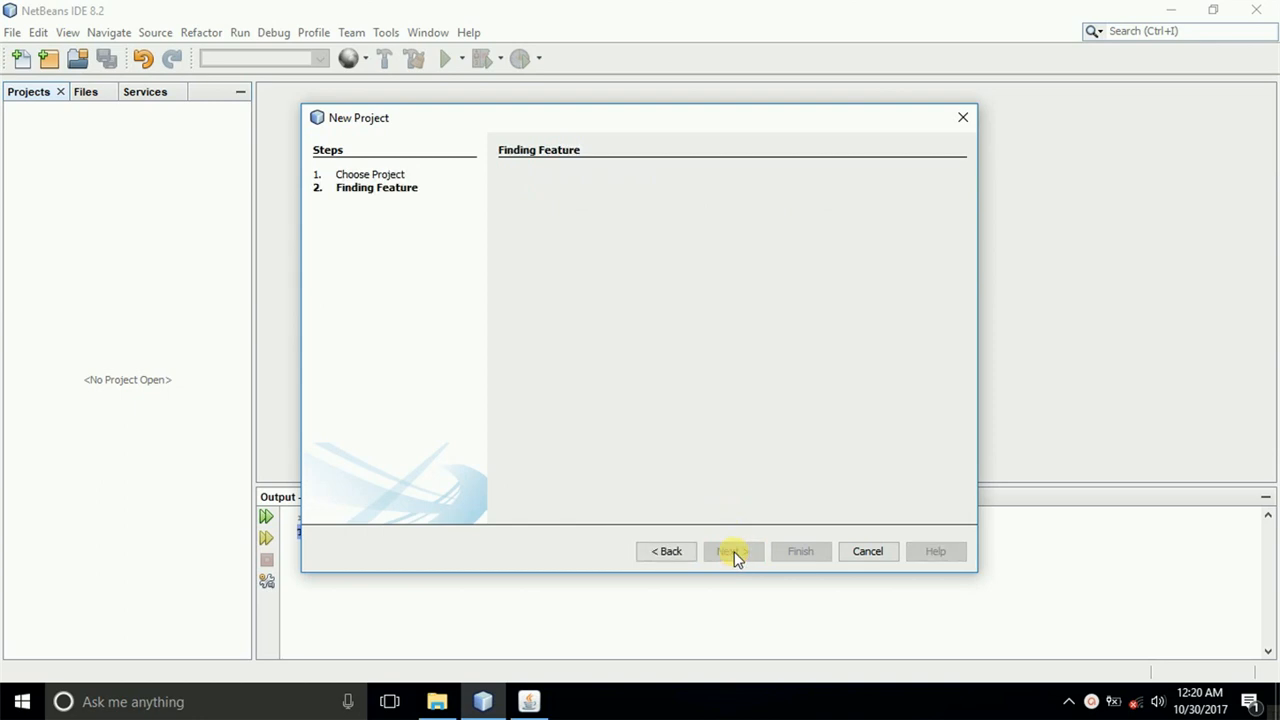
{"action": "mouse_move", "coordinate": [733, 548]}
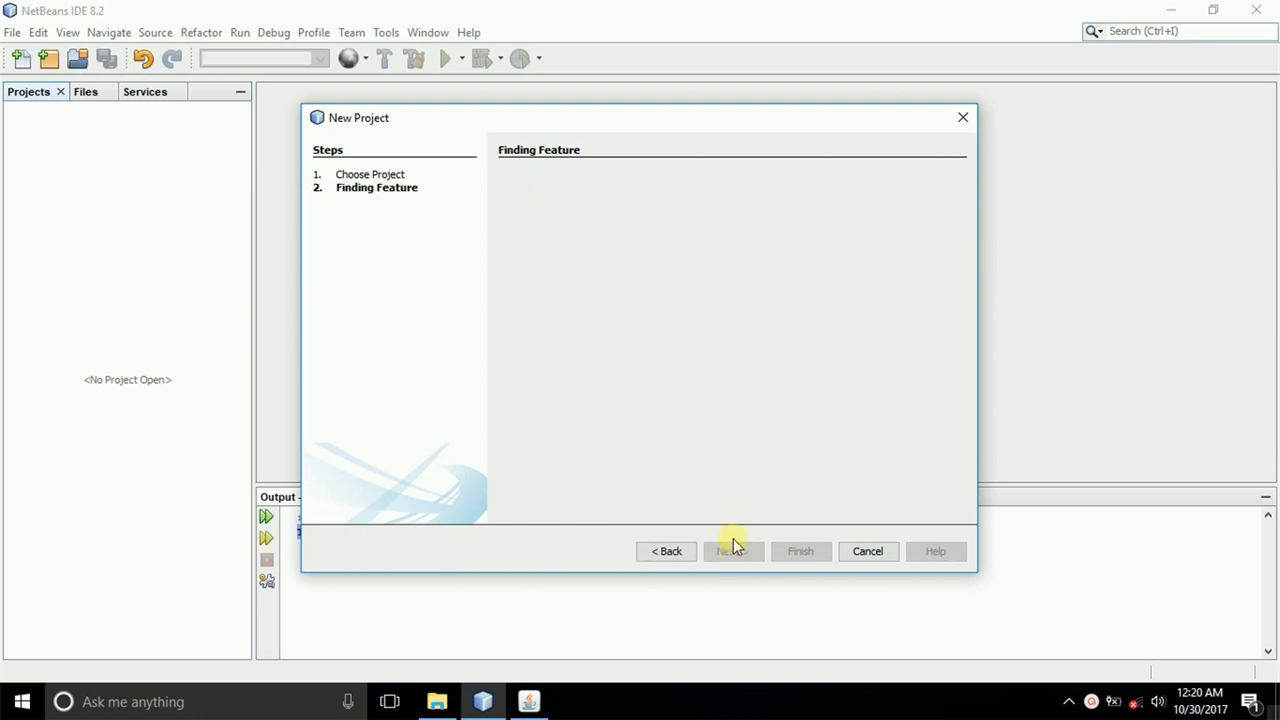
- Replace the default project name with 'Background' and finish the wizard
{"action": "left_click", "coordinate": [731, 551]}
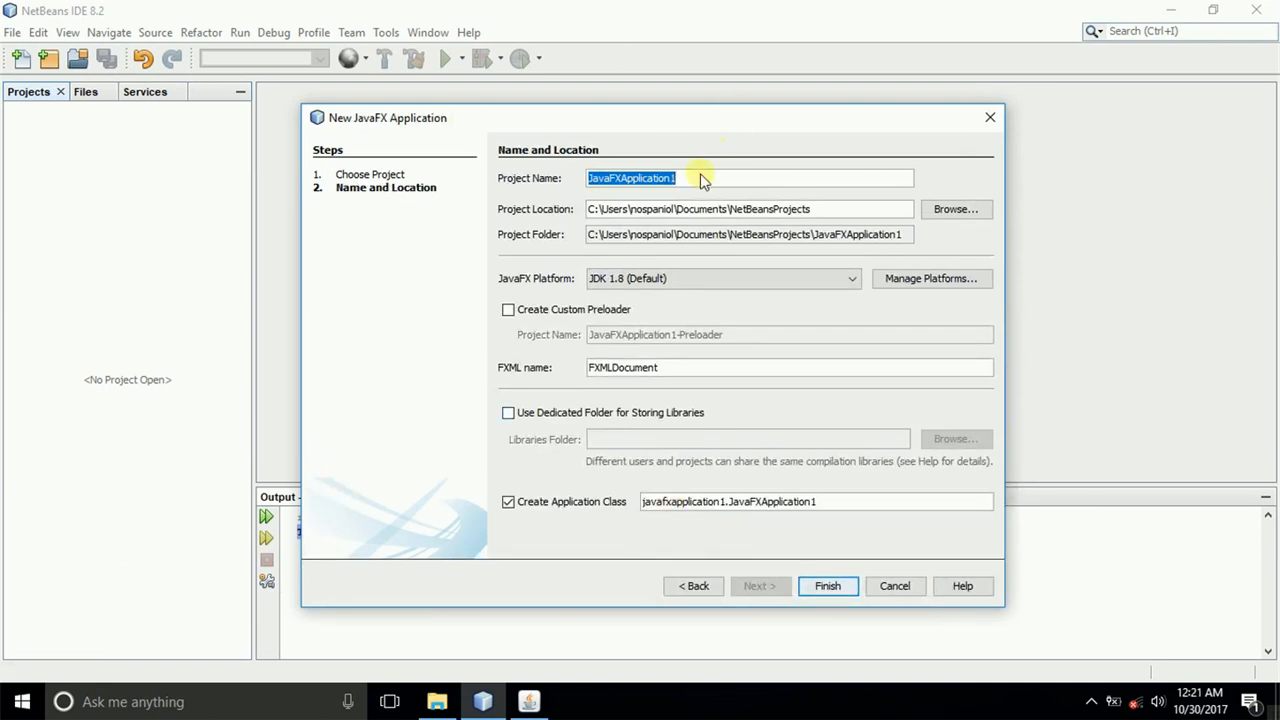
{"action": "key", "text": "delete"}
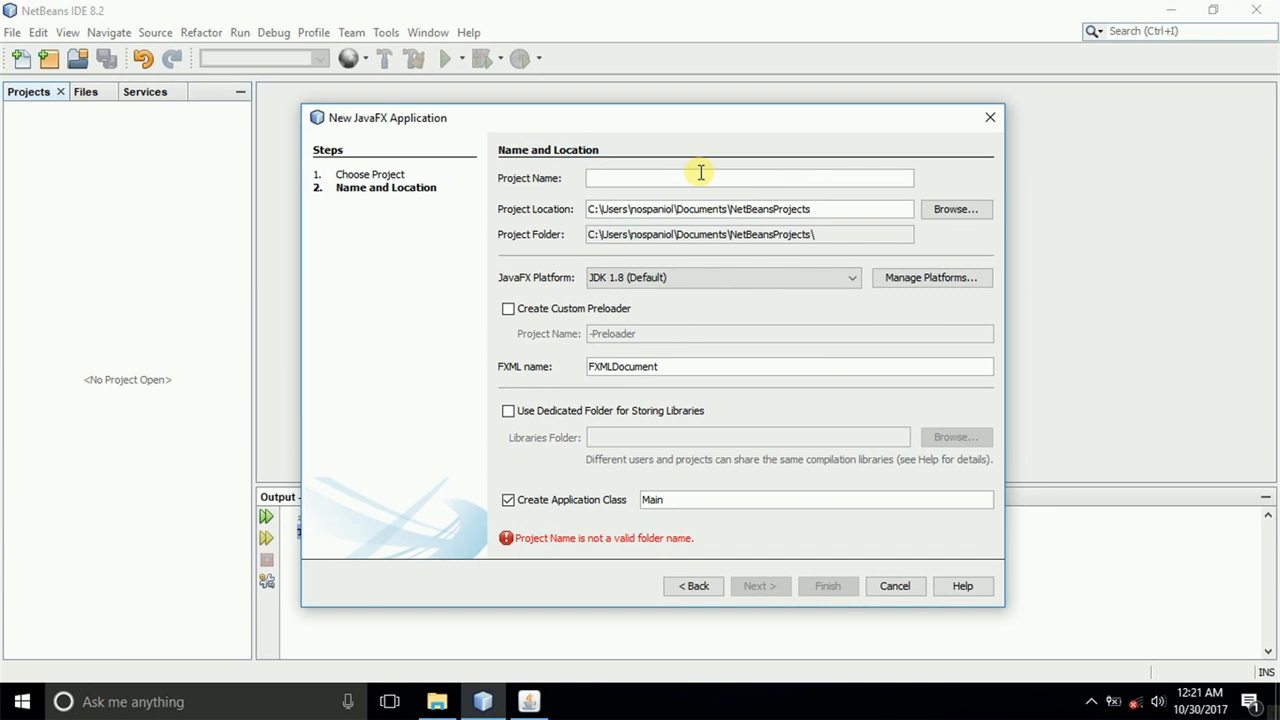
{"action": "type", "text": "n"}
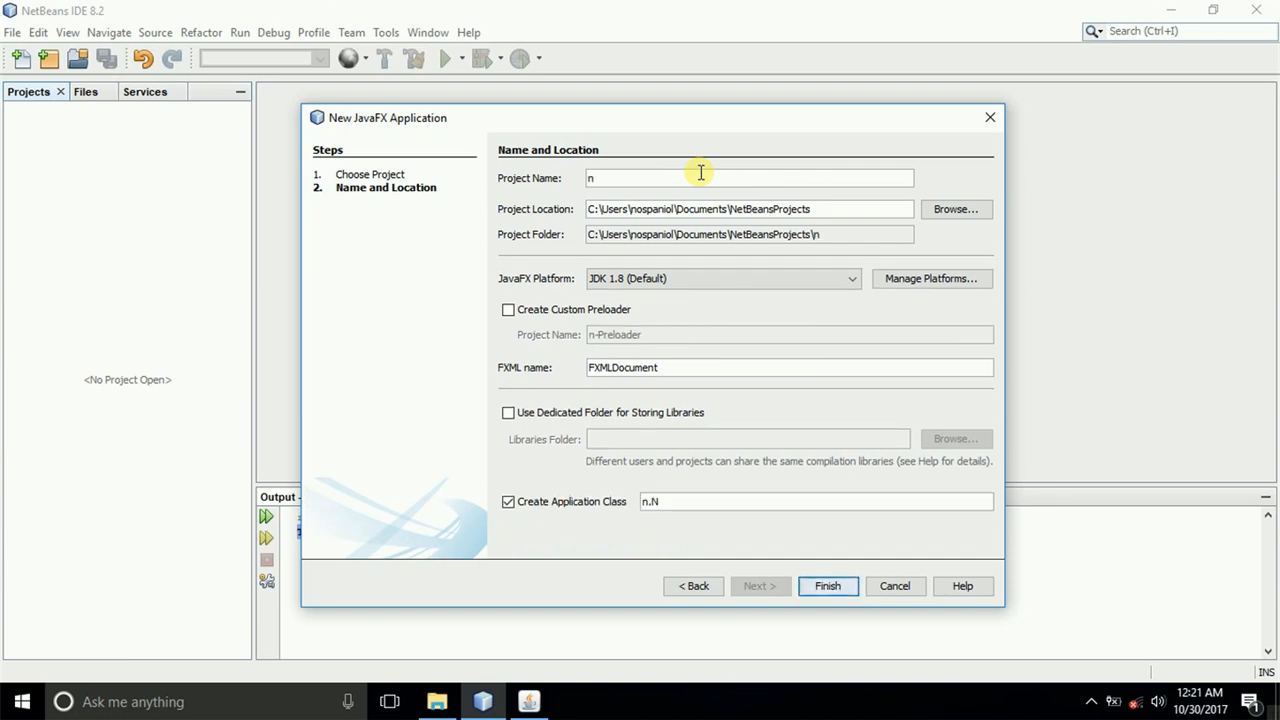
{"action": "type", "text": "B"}
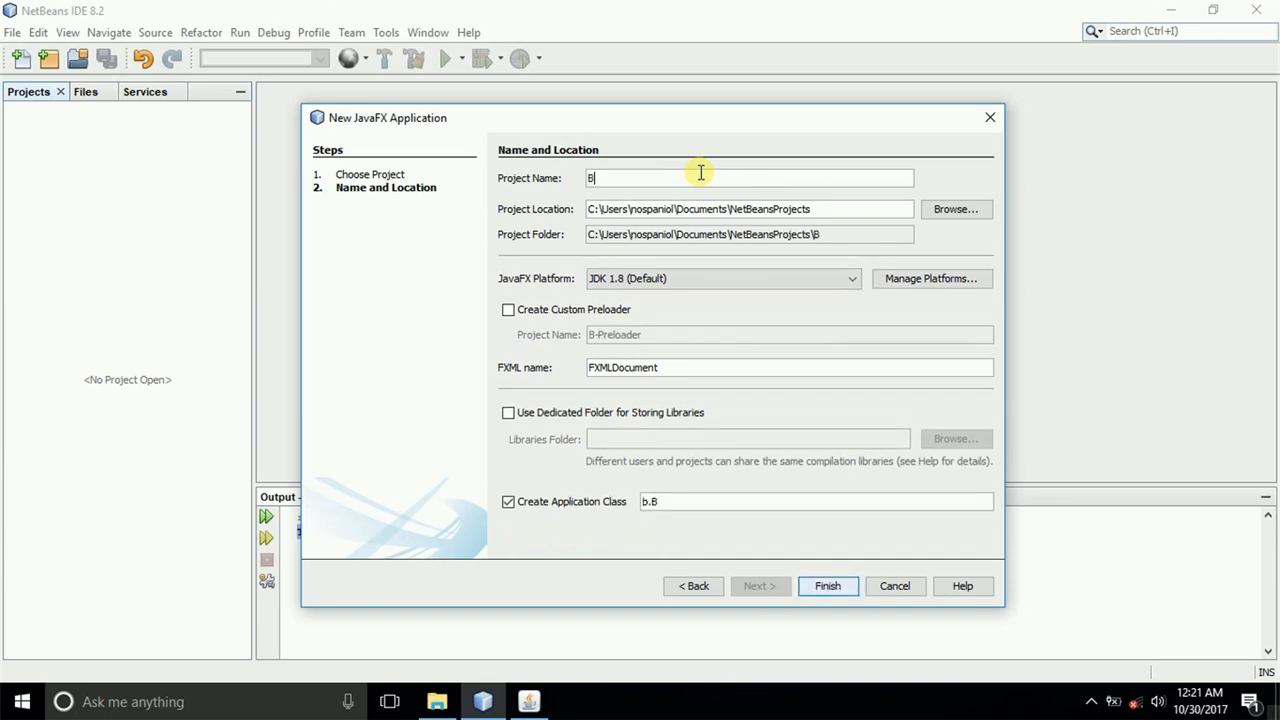
{"action": "type", "text": "ackground"}
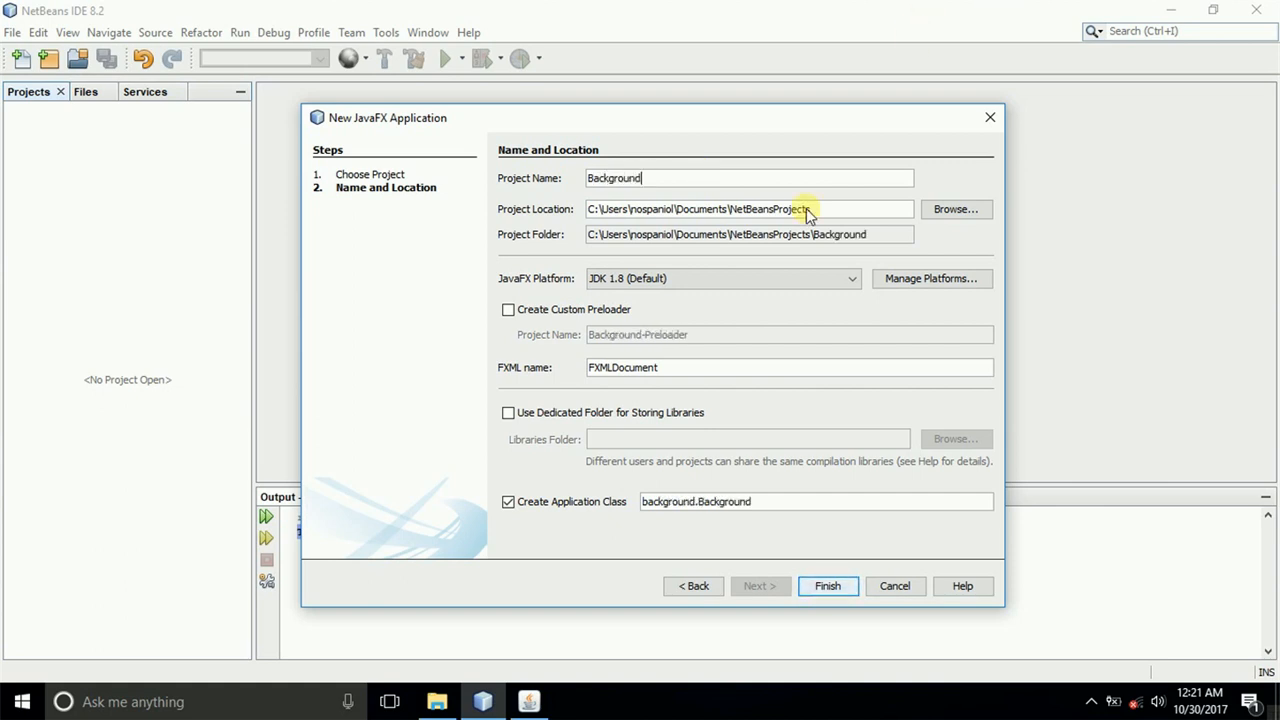
{"action": "left_click", "coordinate": [827, 586]}
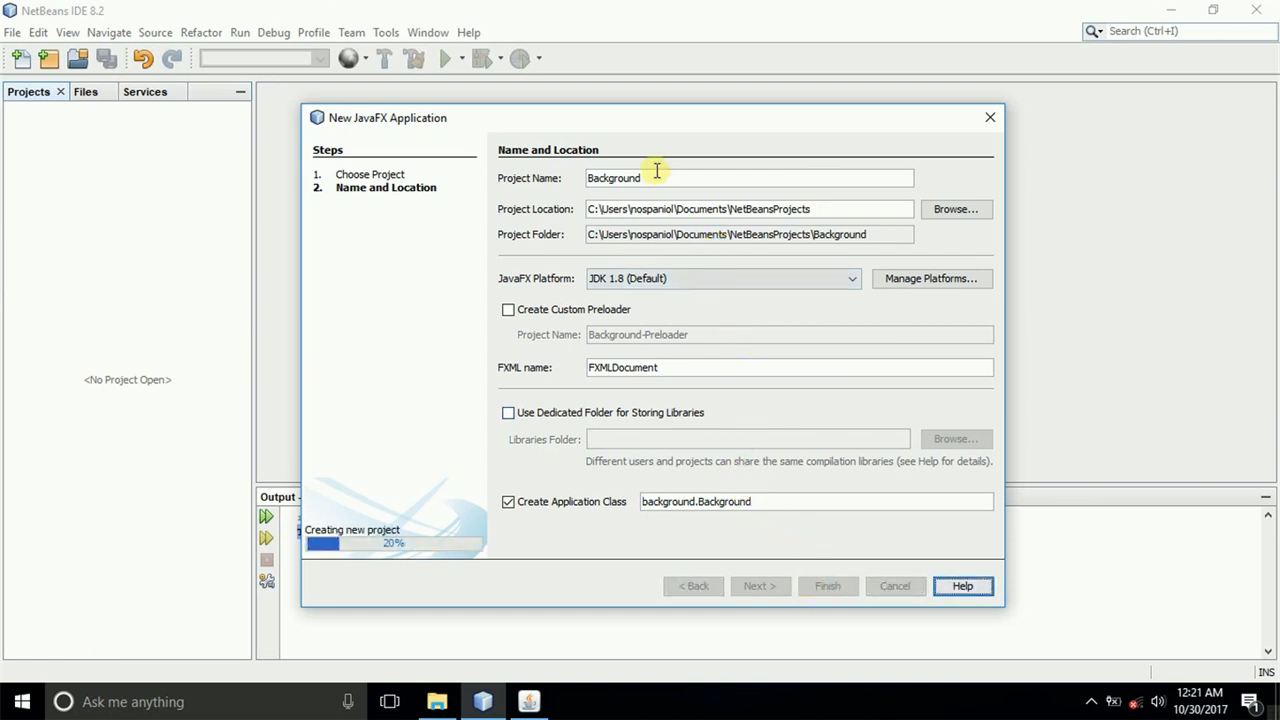
- Inspect the generated FXMLDocumentController.java, FXMLDocument.fxml and Background.java files
{"action": "left_click", "coordinate": [827, 586]}
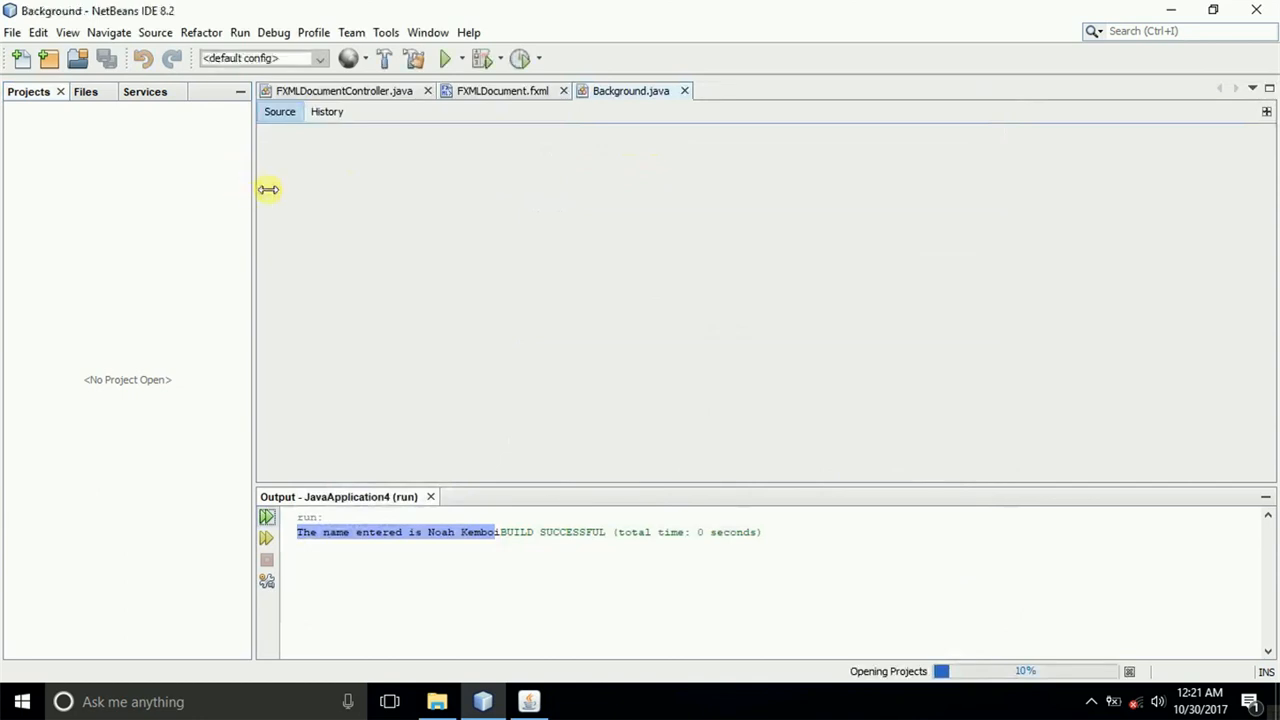
{"action": "left_click", "coordinate": [345, 91]}
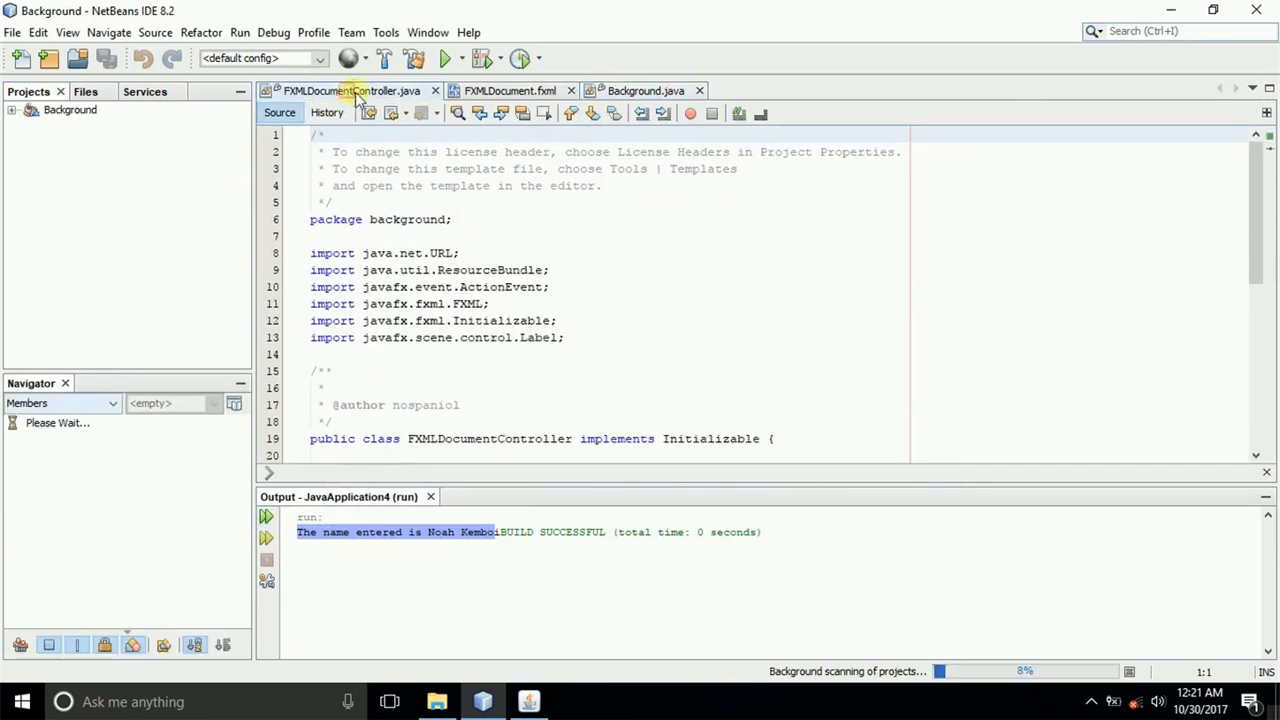
{"action": "left_click", "coordinate": [510, 91]}
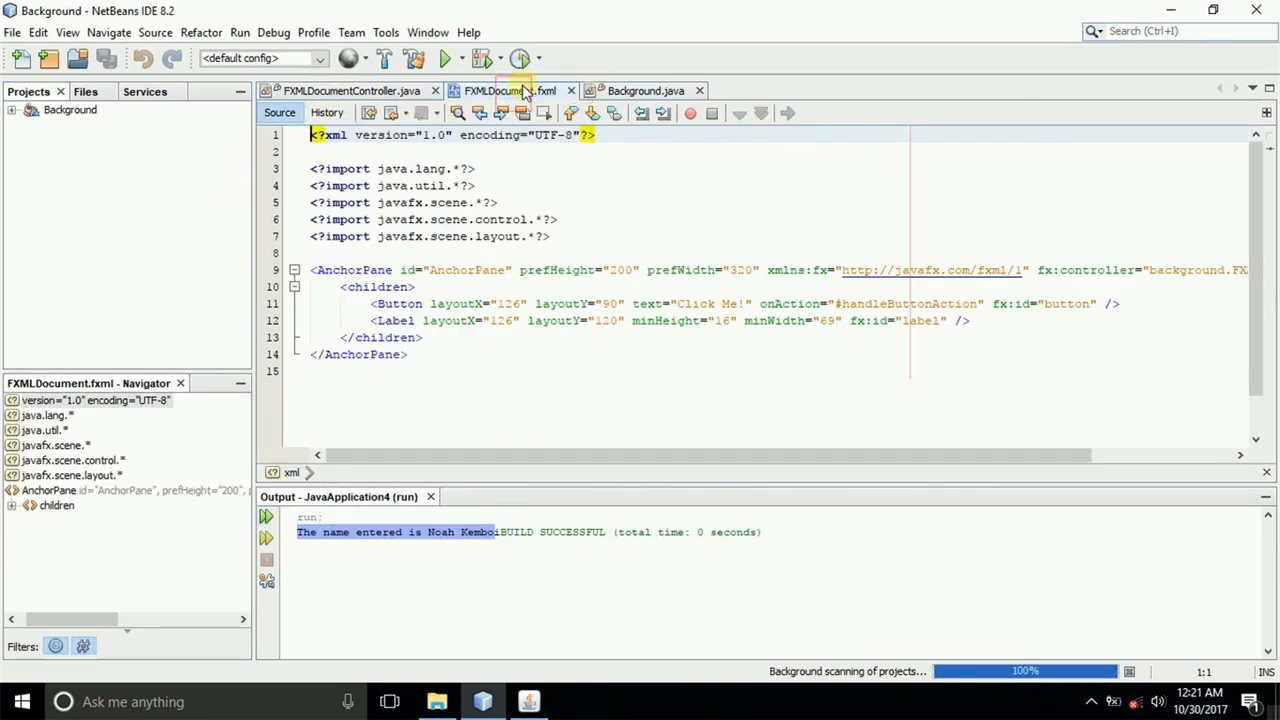
{"action": "left_click", "coordinate": [350, 91]}
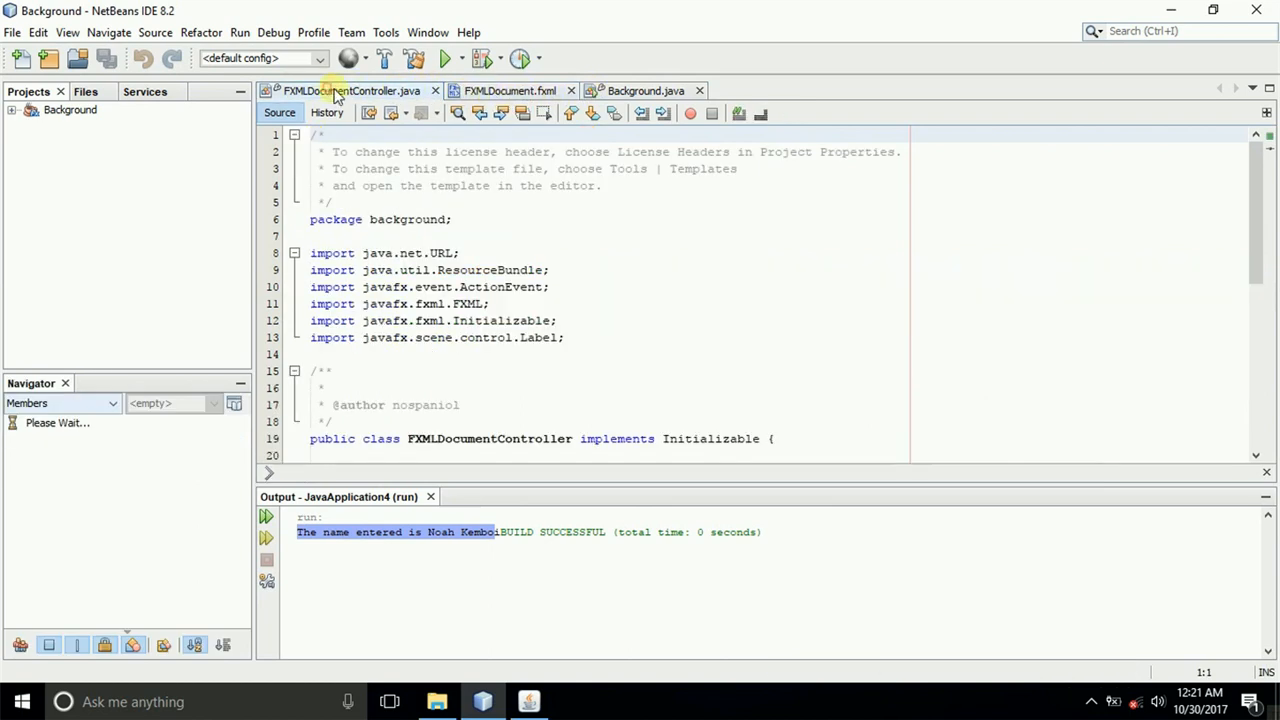
{"action": "left_click", "coordinate": [645, 91]}
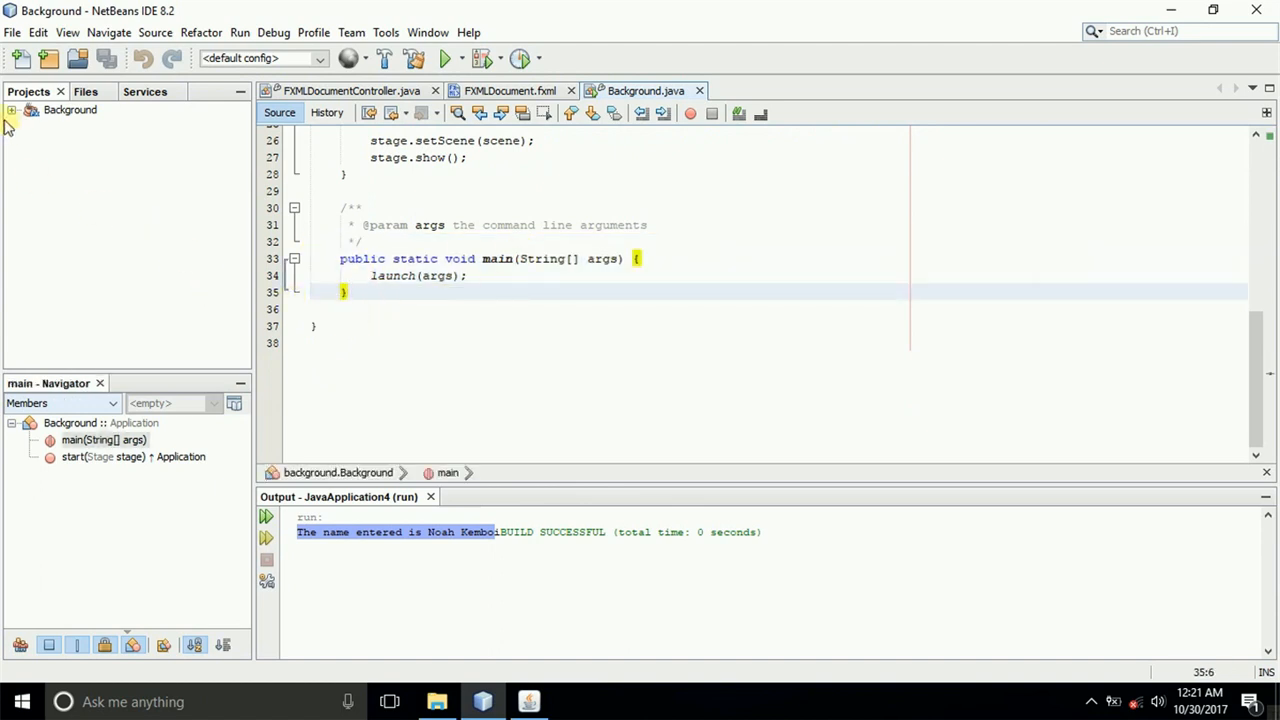
- Expand Background > Source Packages > background and bring up FXMLDocument.fxml's context menu
{"action": "left_click", "coordinate": [11, 110]}
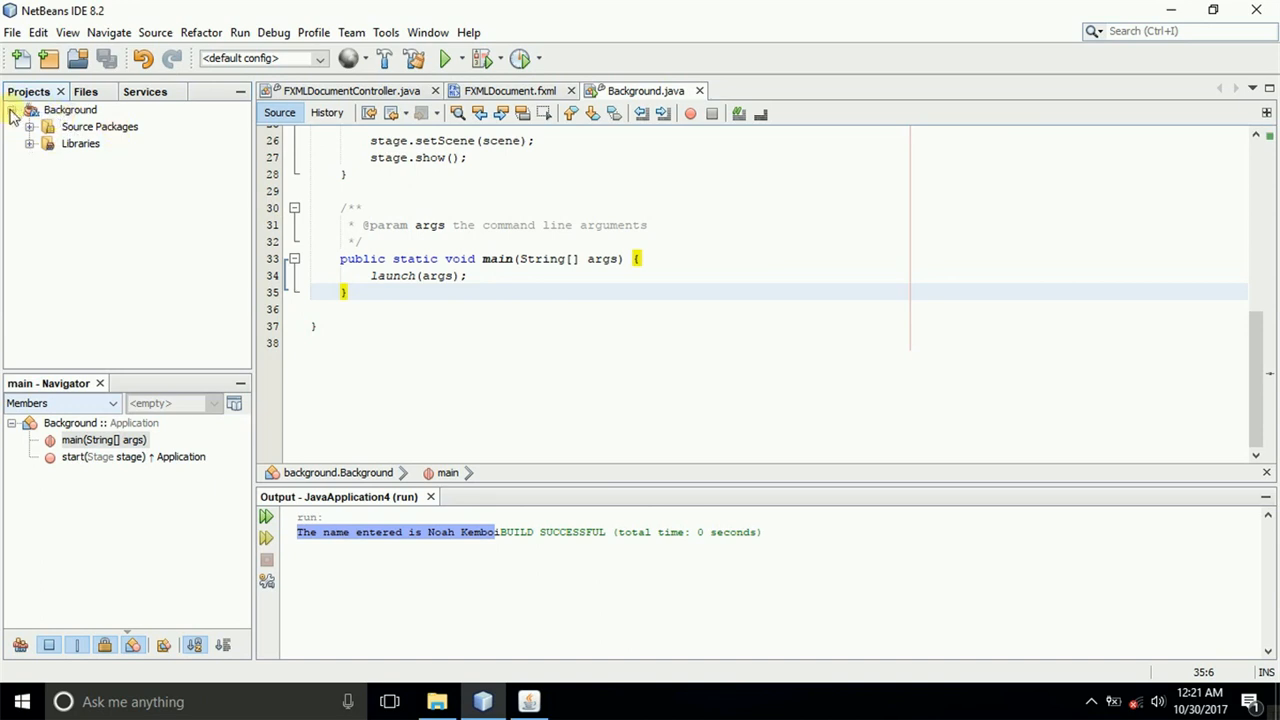
{"action": "left_click", "coordinate": [31, 126]}
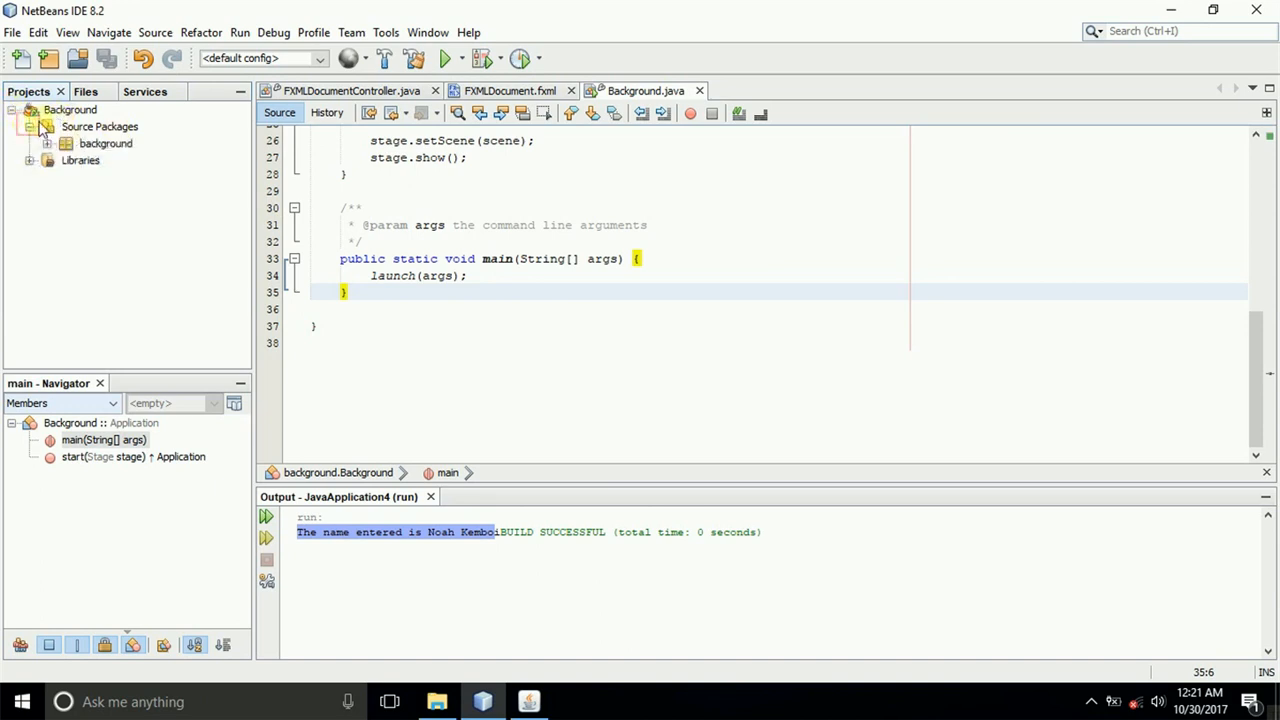
{"action": "left_click", "coordinate": [47, 143]}
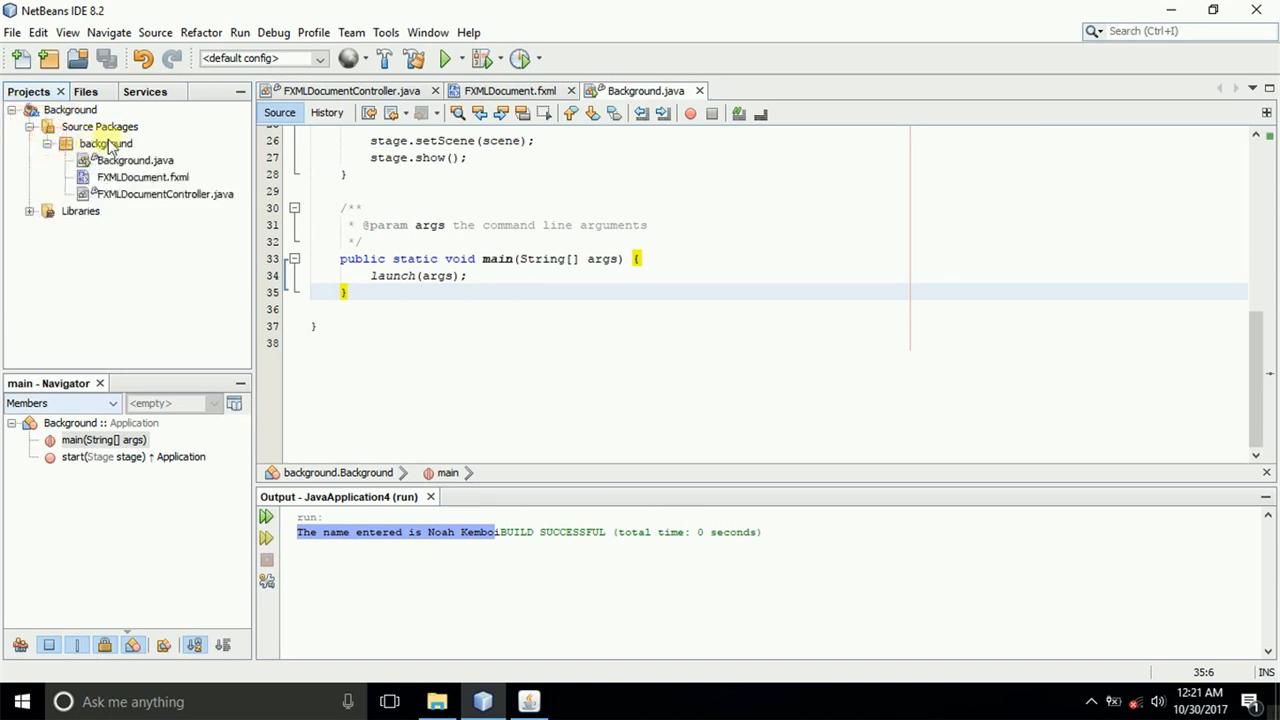
{"action": "left_click", "coordinate": [106, 143]}
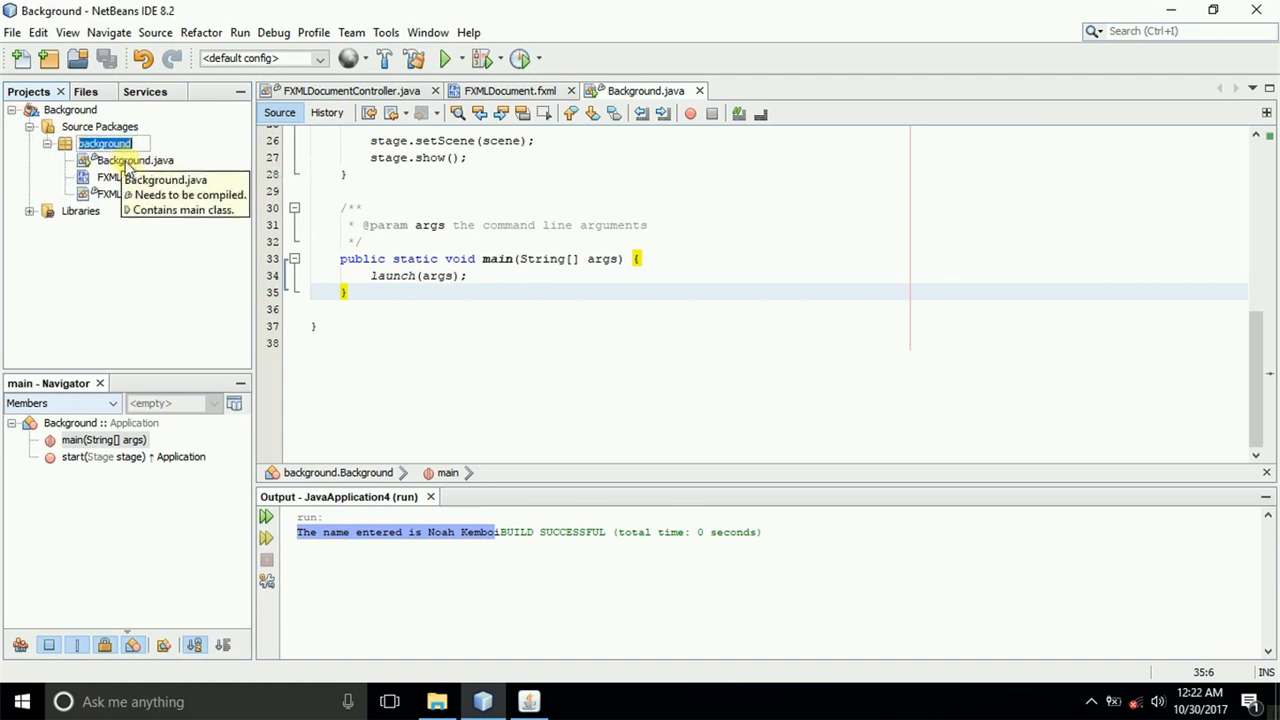
{"action": "left_click", "coordinate": [142, 176]}
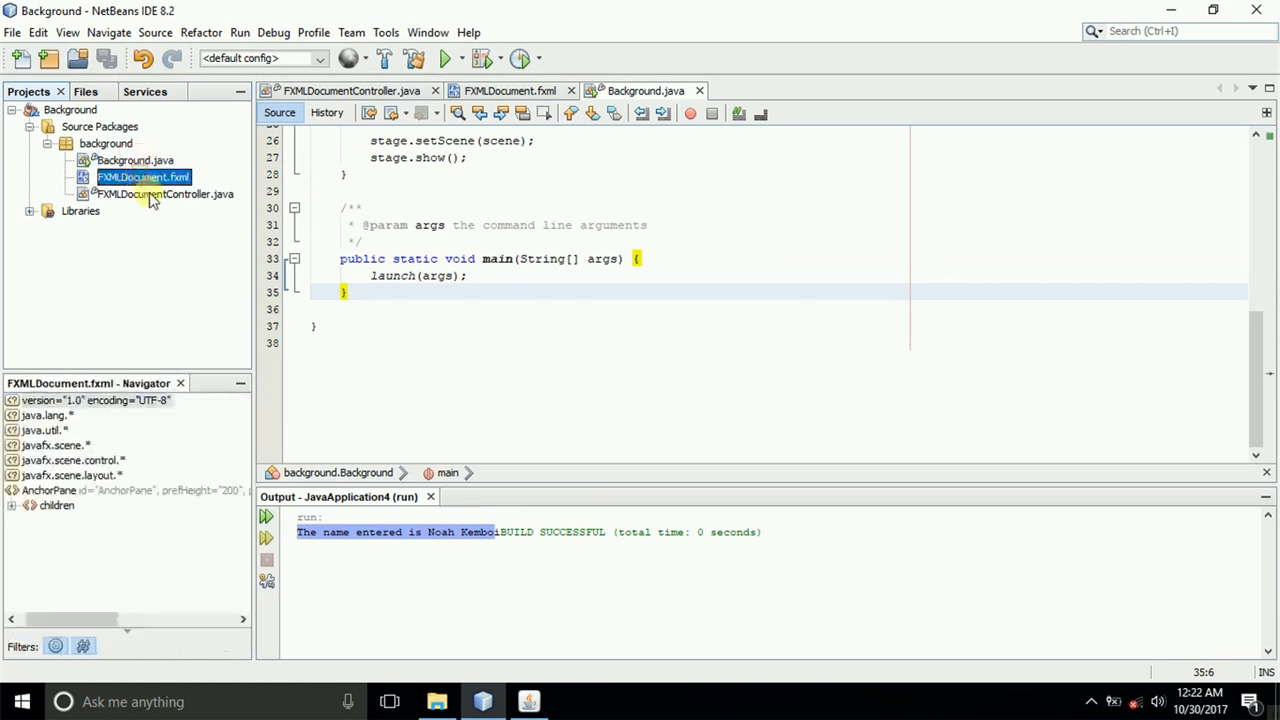
{"action": "right_click", "coordinate": [140, 177]}
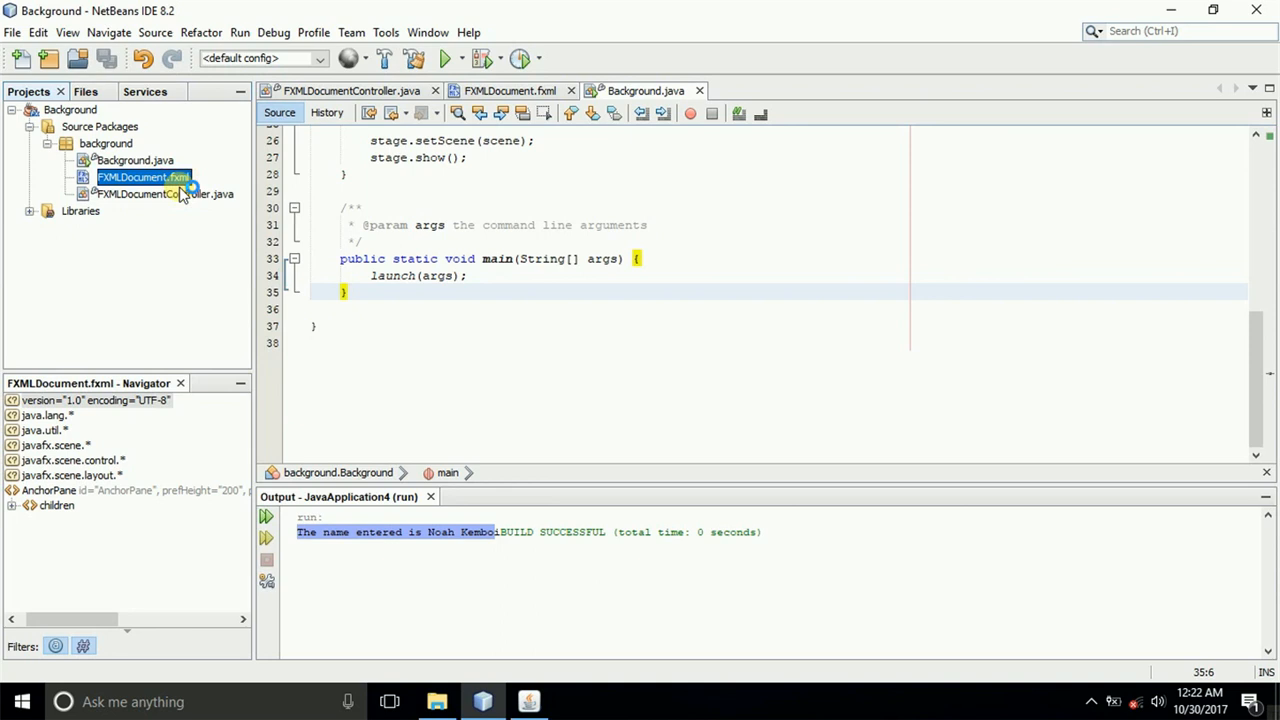
{"action": "mouse_move", "coordinate": [165, 194]}
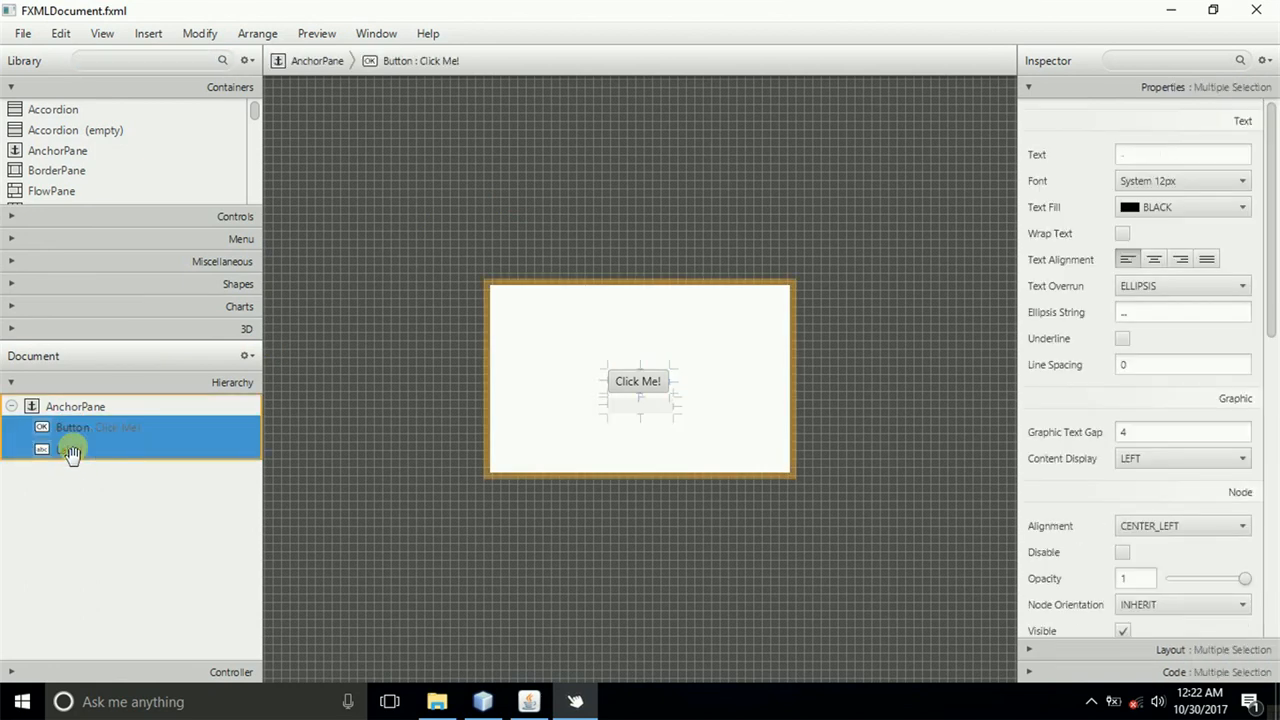
- Delete the default Button and Label, then add a VBox fitted to the AnchorPane
{"action": "left_click", "coordinate": [75, 406]}
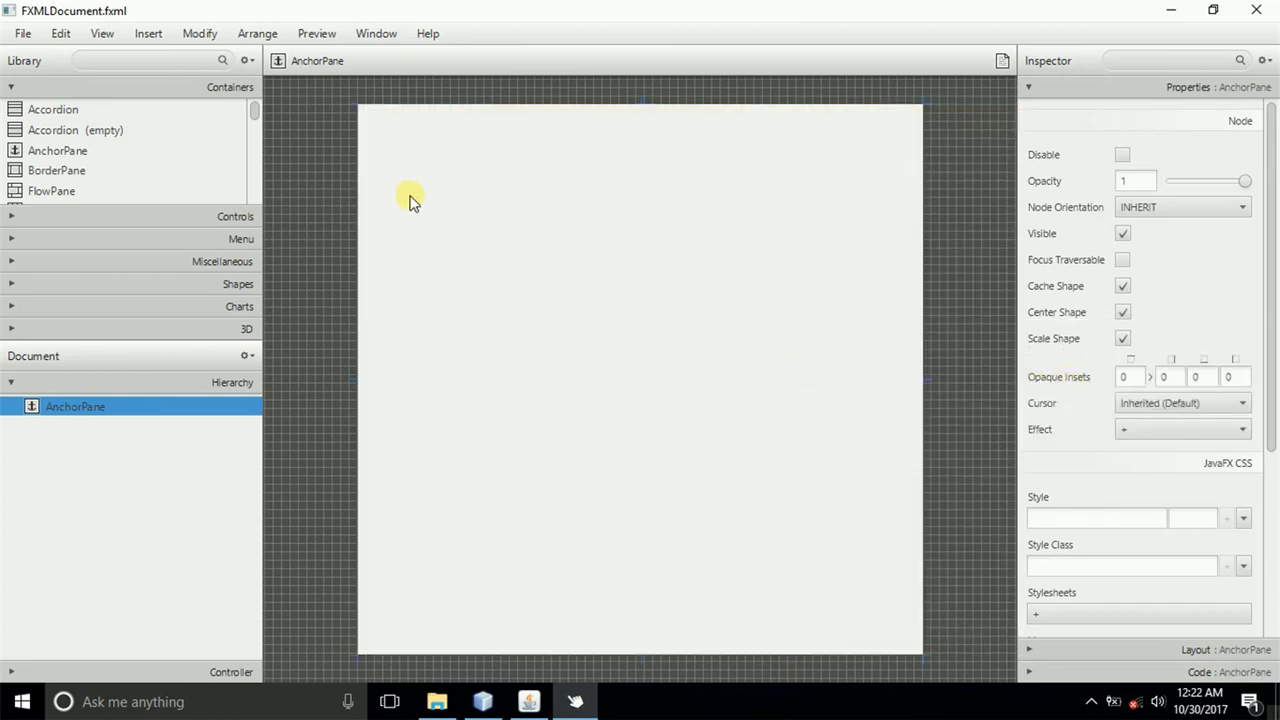
{"action": "left_click", "coordinate": [140, 60]}
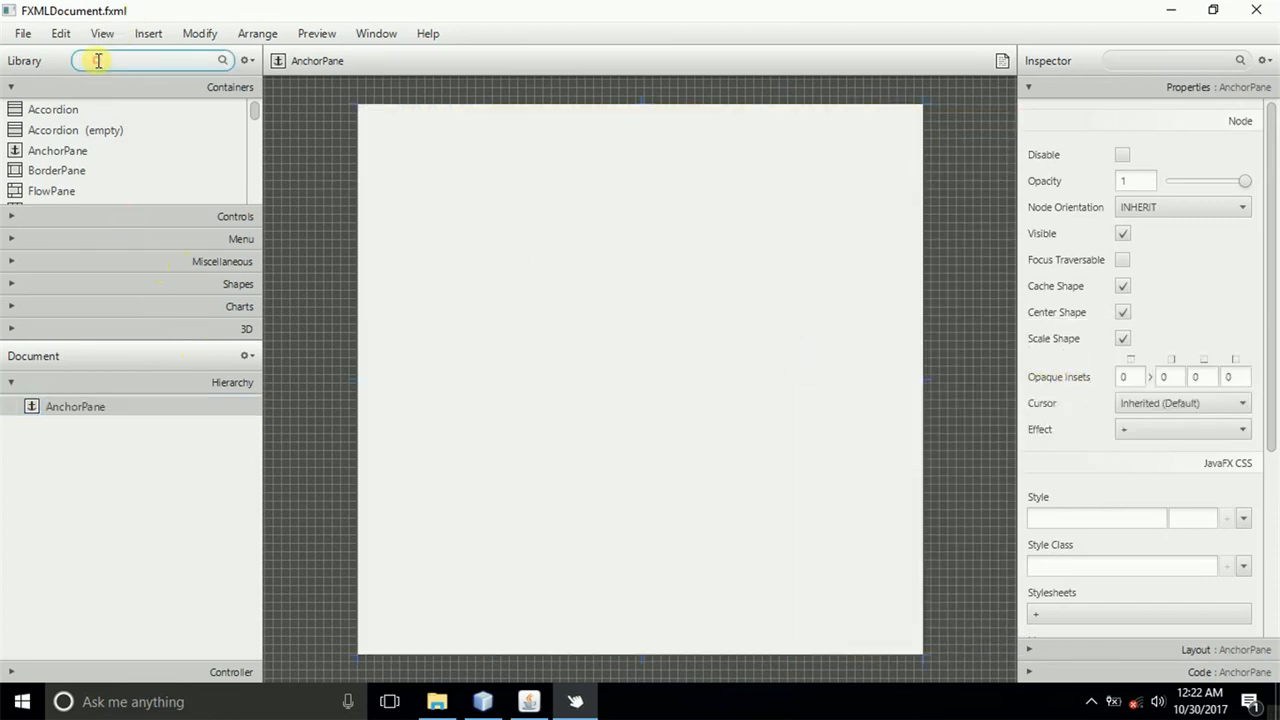
{"action": "type", "text": "vb"}
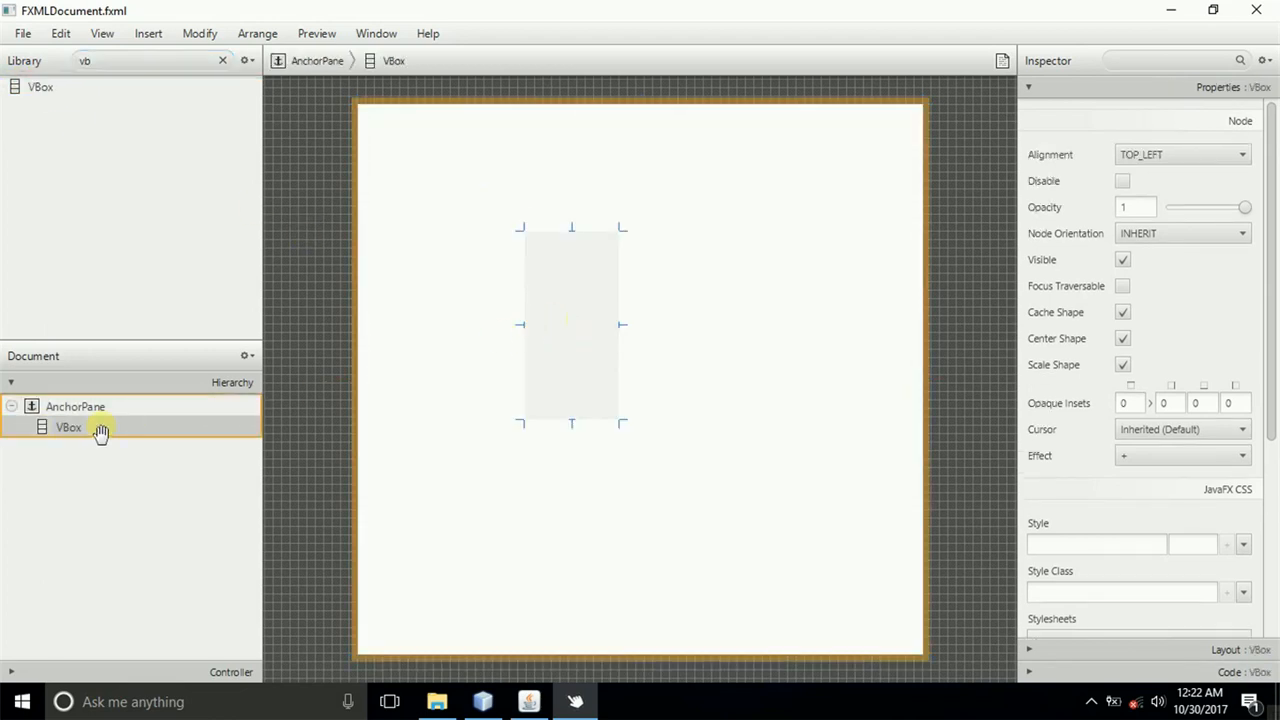
{"action": "right_click", "coordinate": [68, 427]}
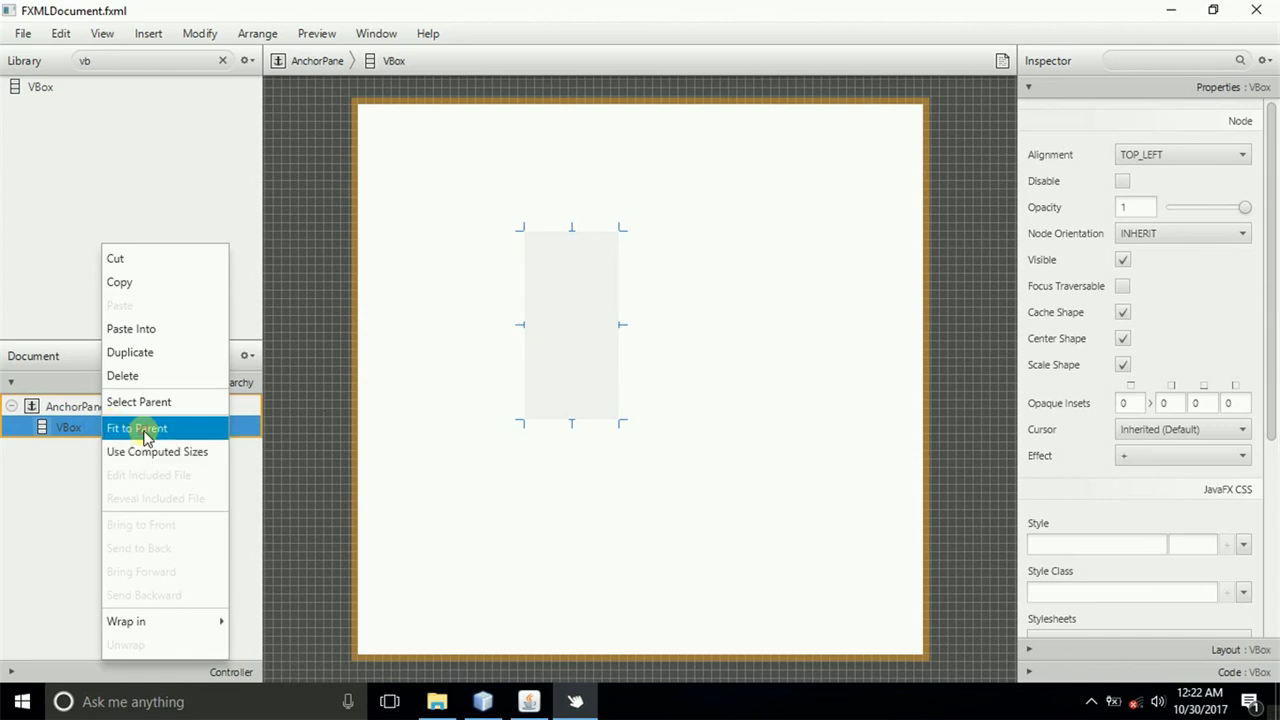
{"action": "left_click", "coordinate": [137, 427]}
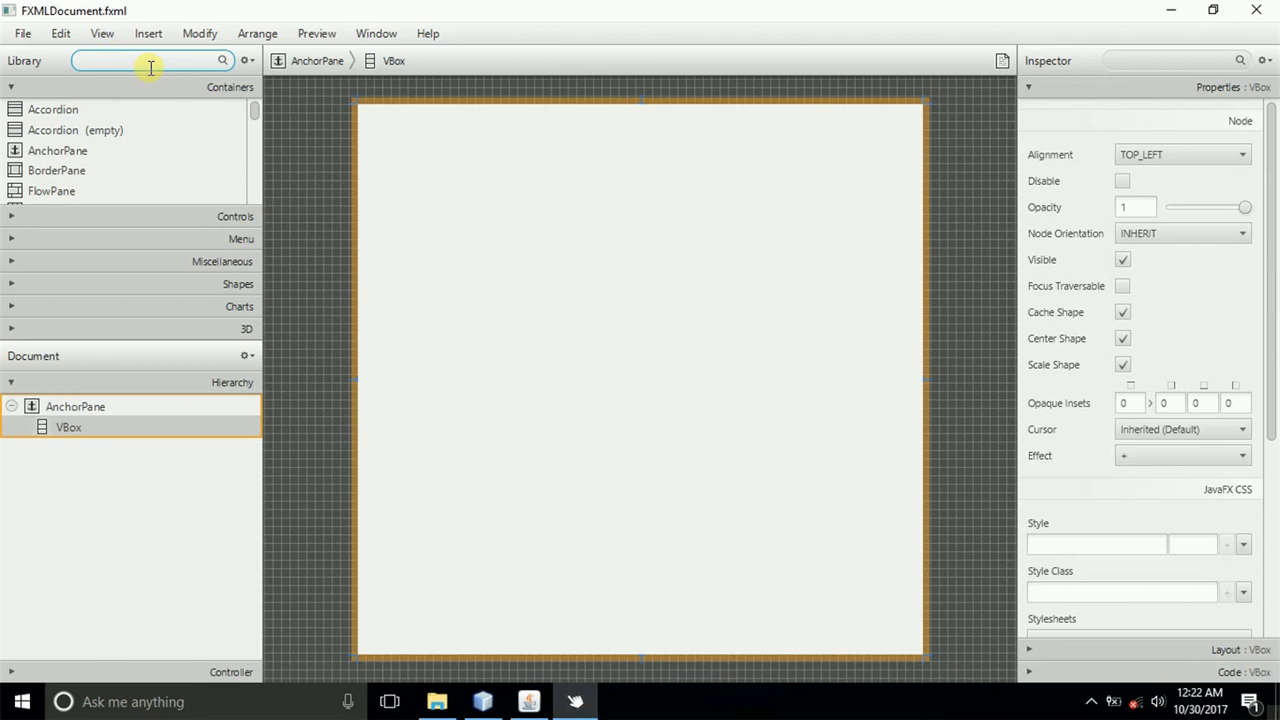
- Add a Text node reading 'Background Application' in Arial at 55 px
{"action": "left_click", "coordinate": [120, 60]}
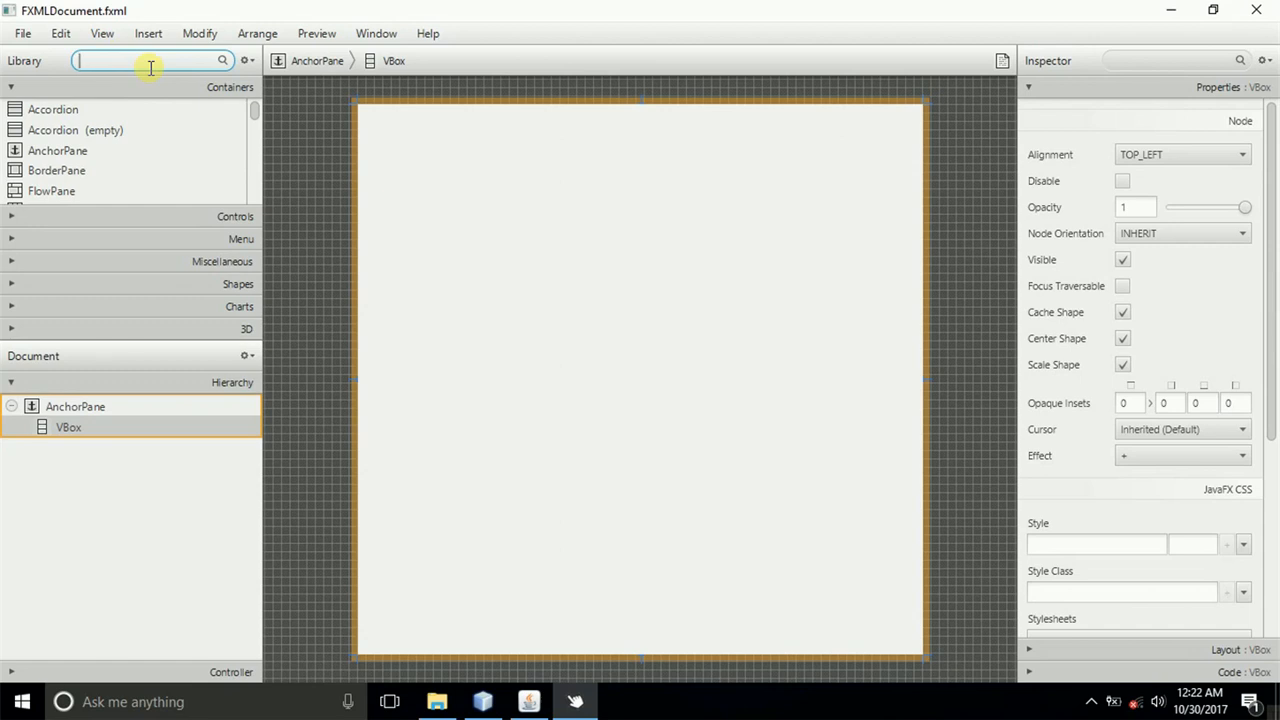
{"action": "mouse_move", "coordinate": [91, 110]}
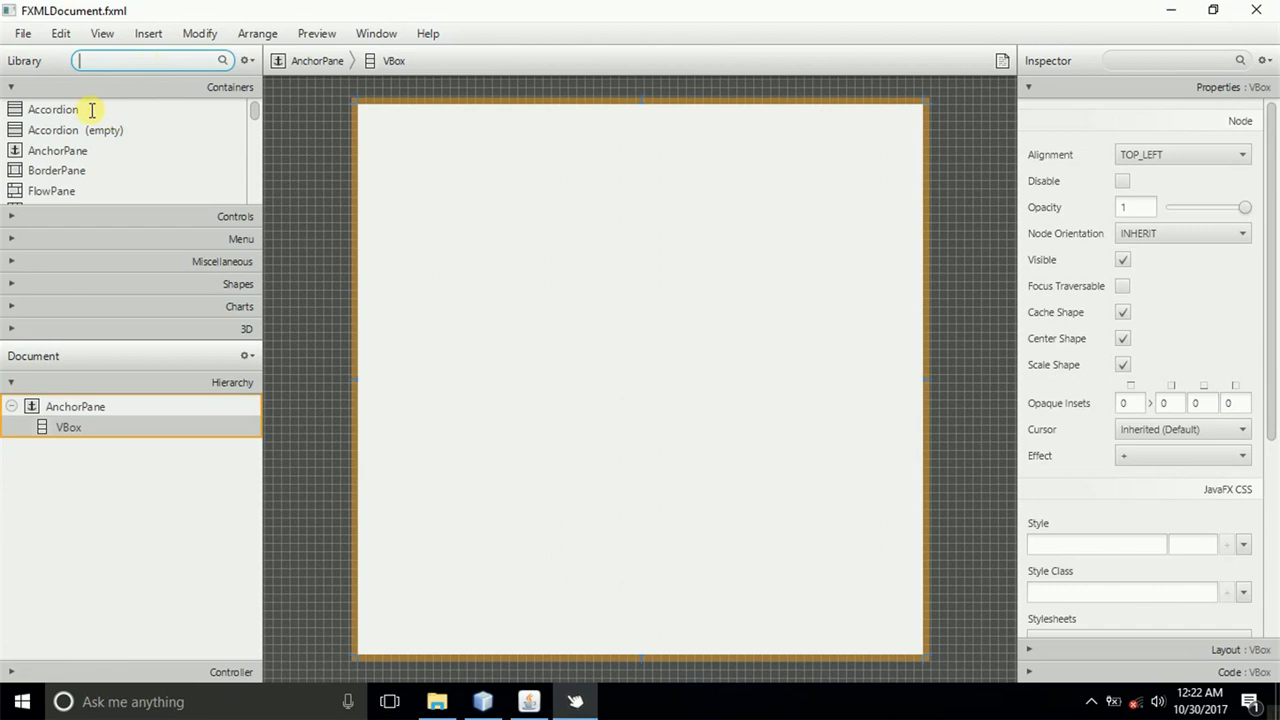
{"action": "type", "text": "tex"}
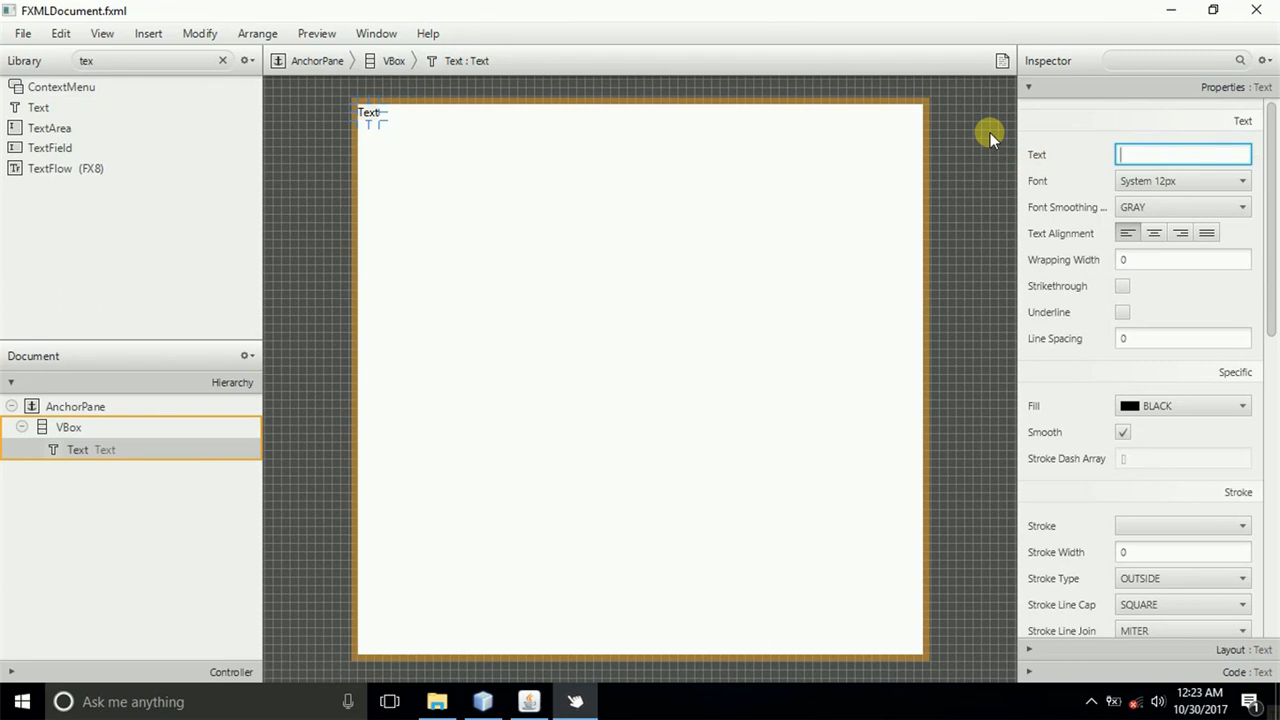
{"action": "type", "text": "T"}
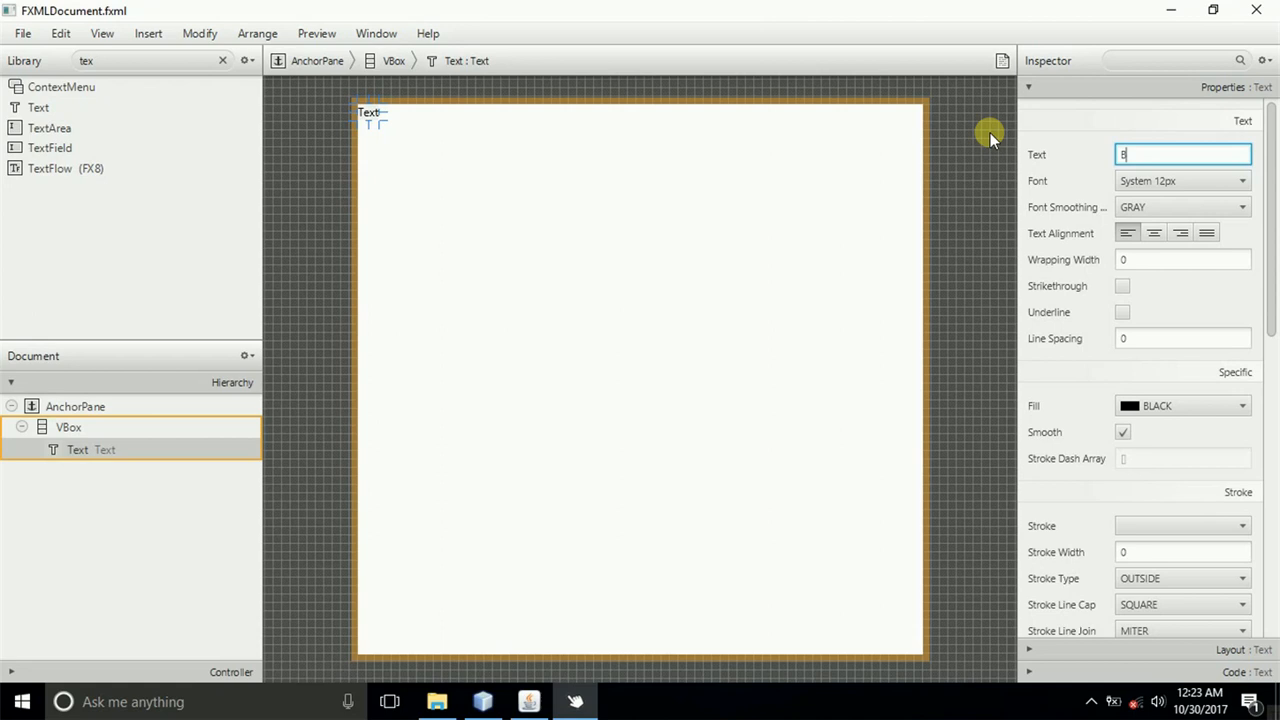
{"action": "type", "text": "ackground Application"}
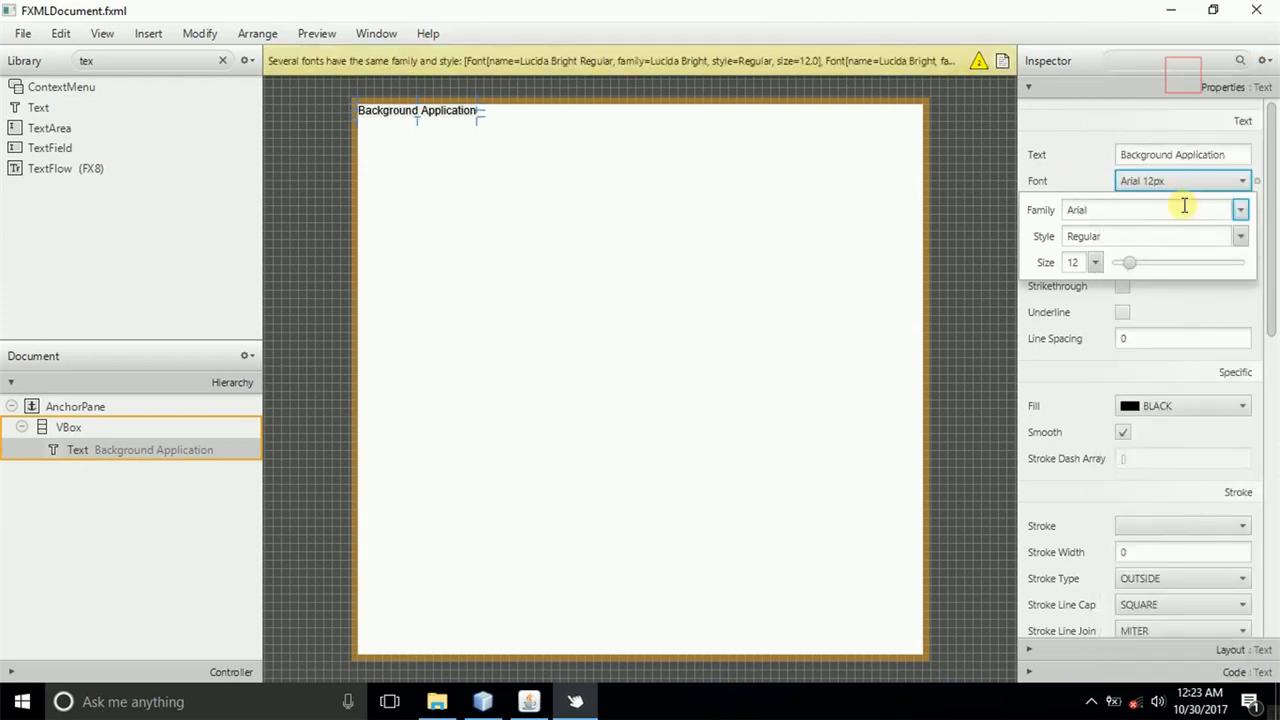
{"action": "left_click_drag", "start_coordinate": [1128, 262], "coordinate": [1185, 262]}
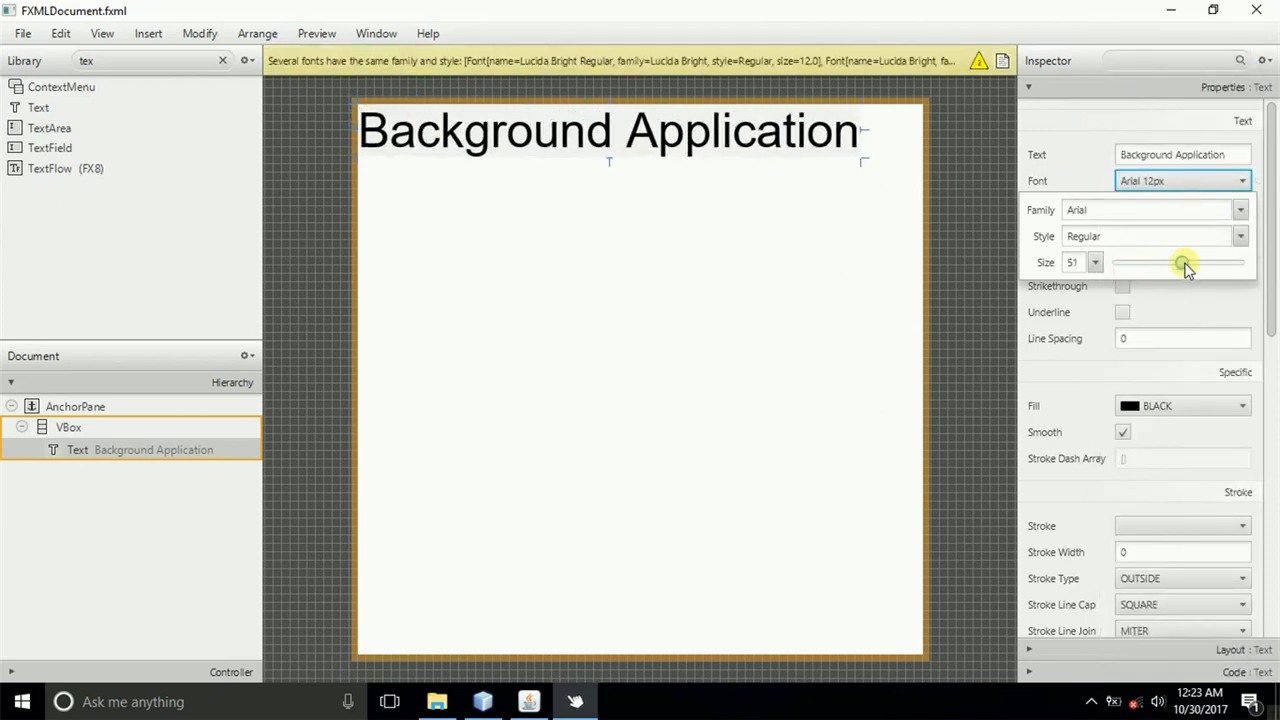
{"action": "left_click_drag", "start_coordinate": [1183, 262], "coordinate": [1187, 262]}
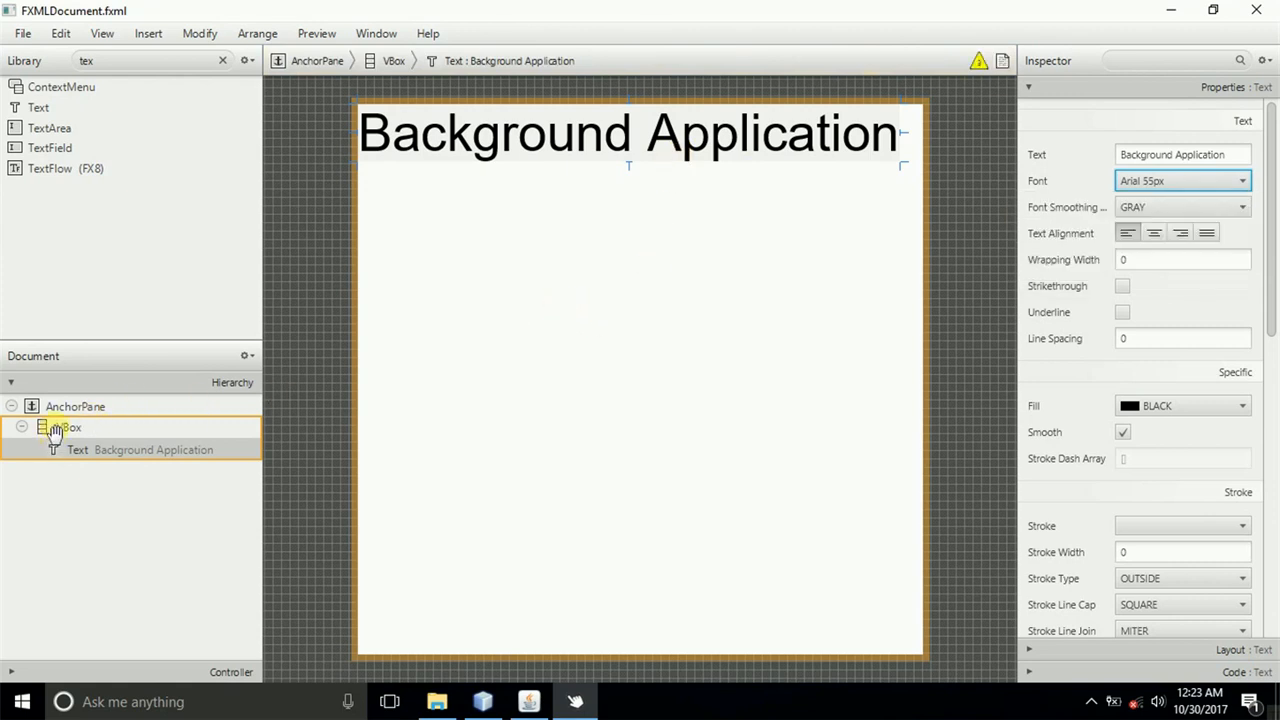
- Set the VBox alignment to TOP_CENTER and select the root AnchorPane
{"action": "left_click", "coordinate": [68, 427]}
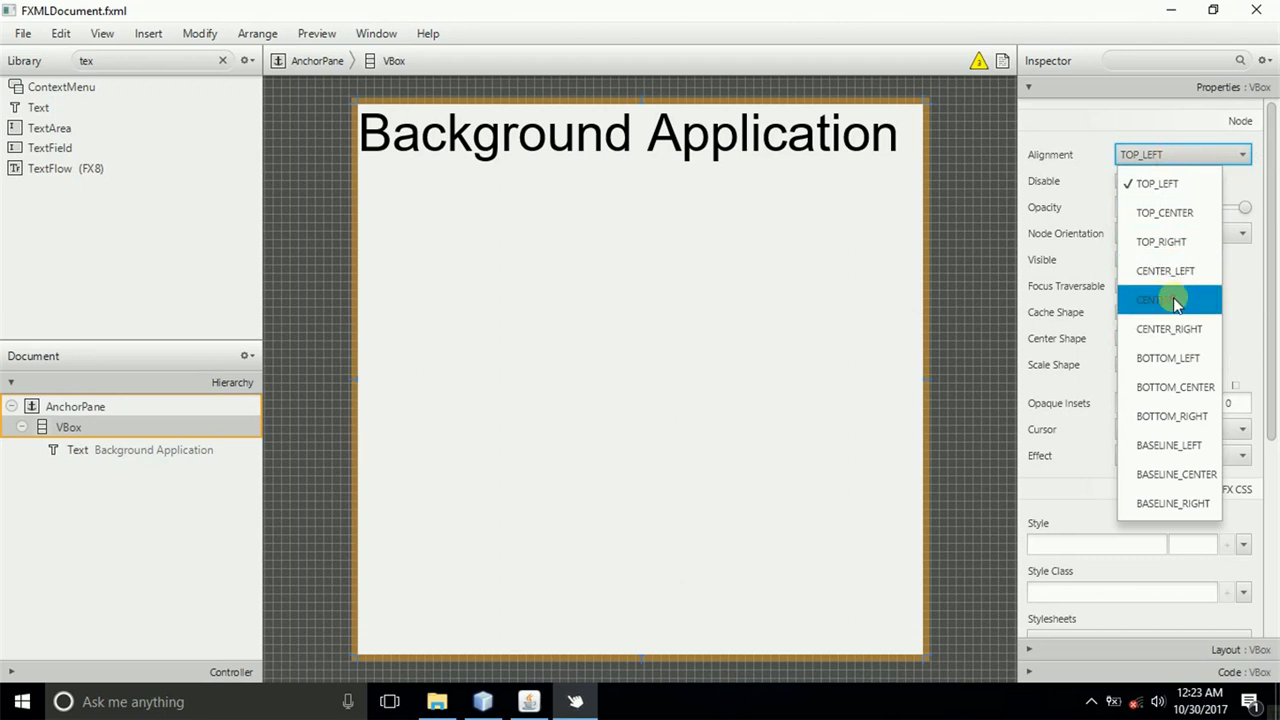
{"action": "left_click", "coordinate": [1162, 299]}
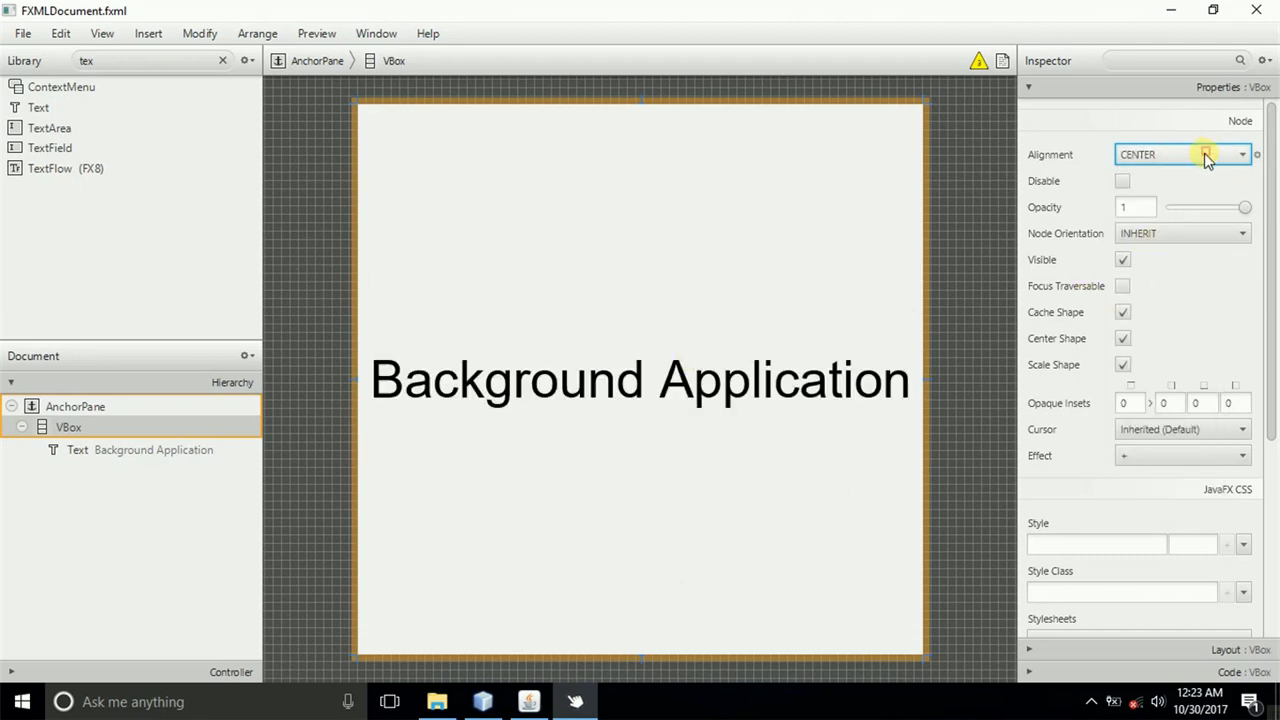
{"action": "left_click", "coordinate": [1243, 154]}
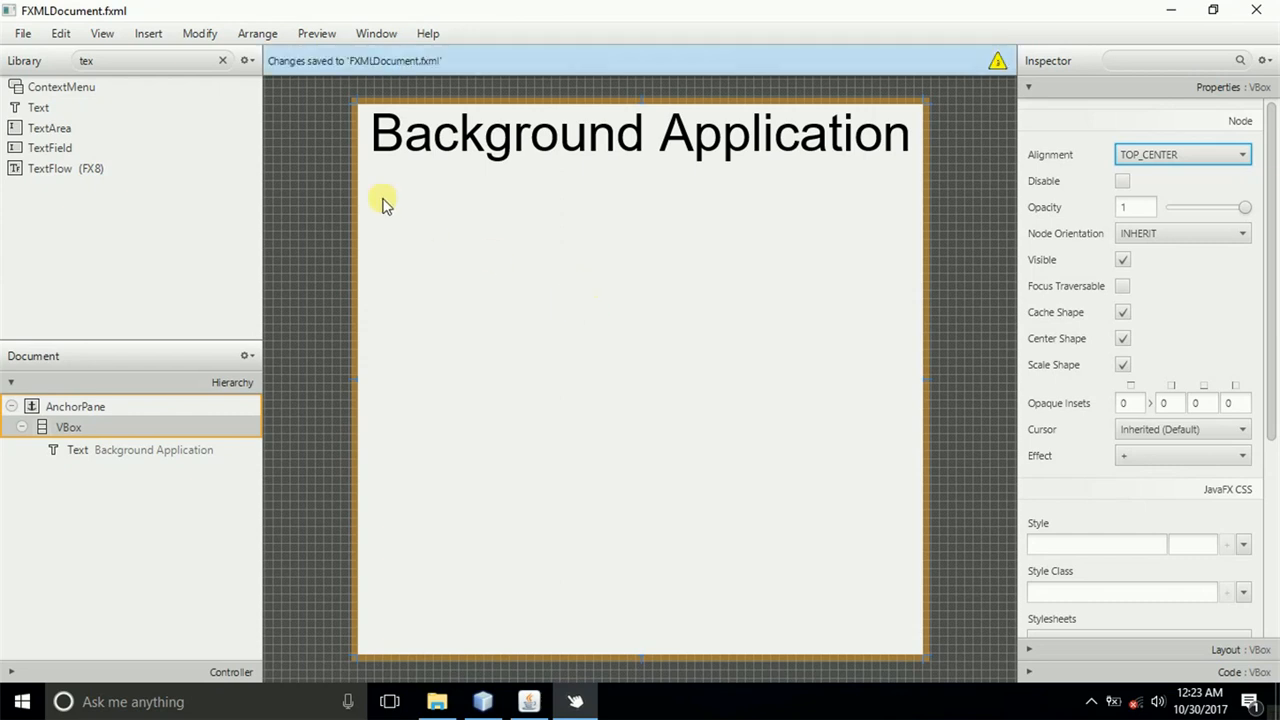
{"action": "mouse_move", "coordinate": [735, 115]}
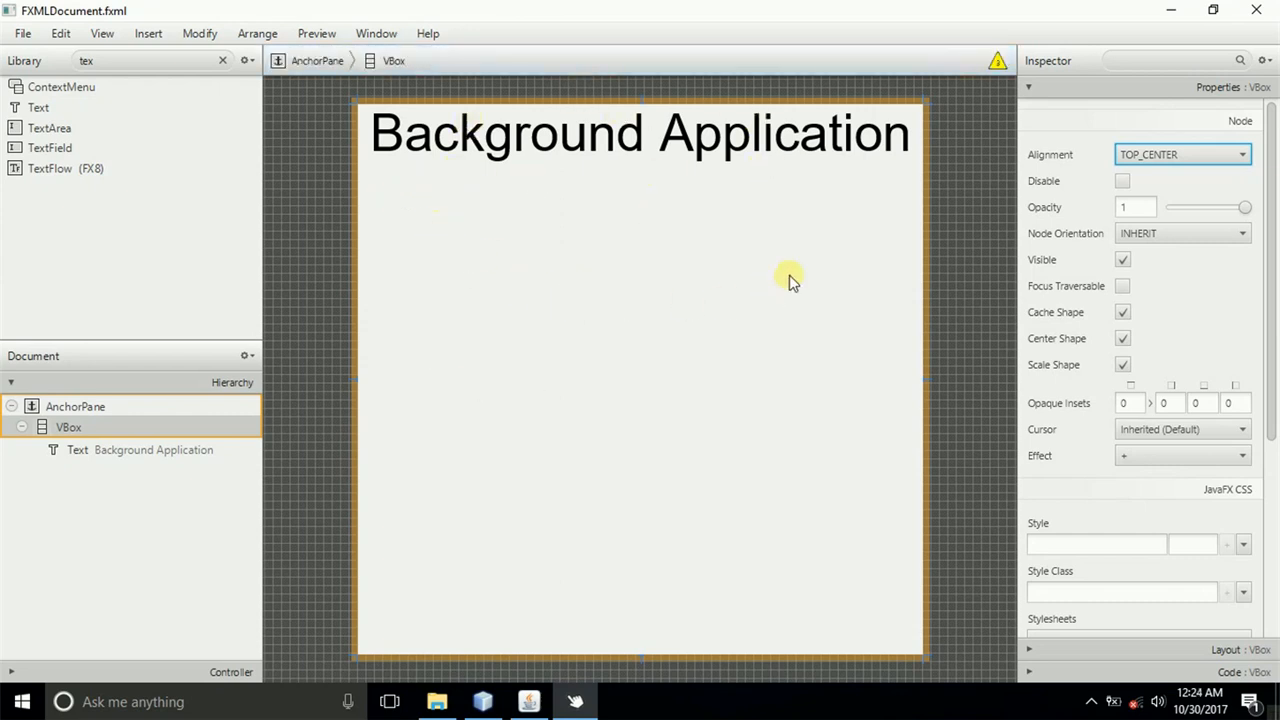
{"action": "mouse_move", "coordinate": [600, 385]}
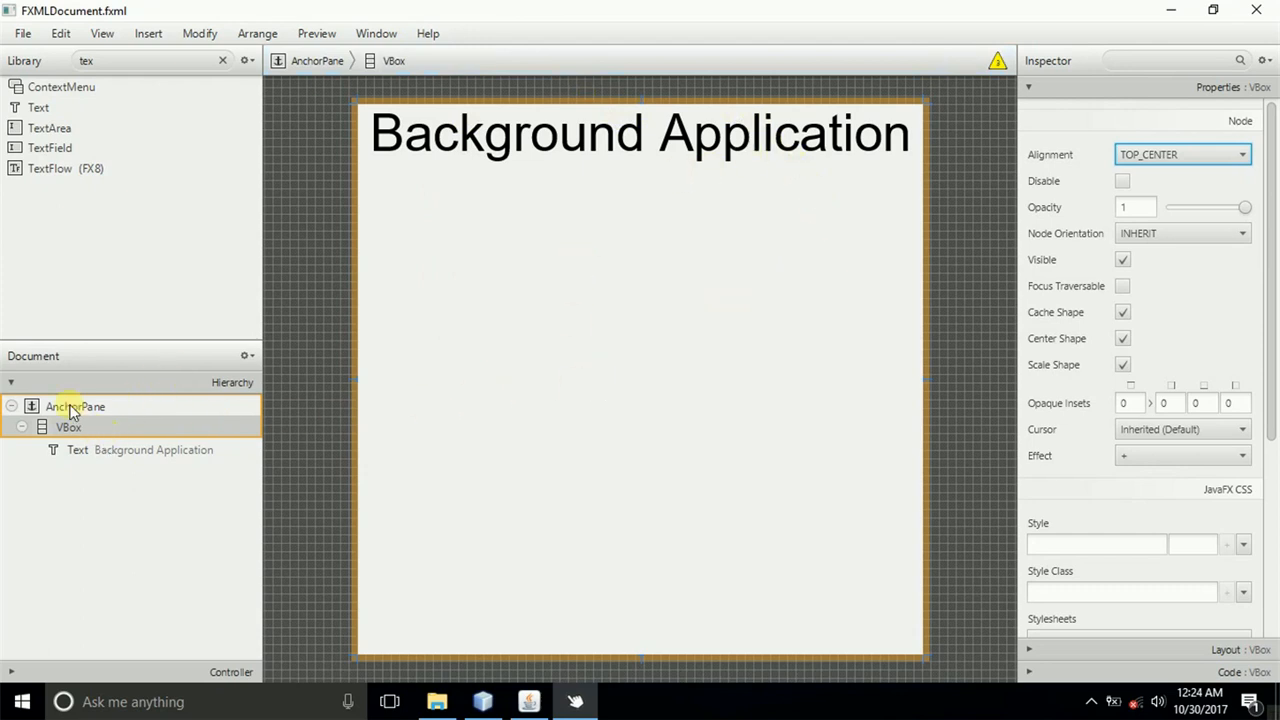
{"action": "left_click", "coordinate": [75, 406]}
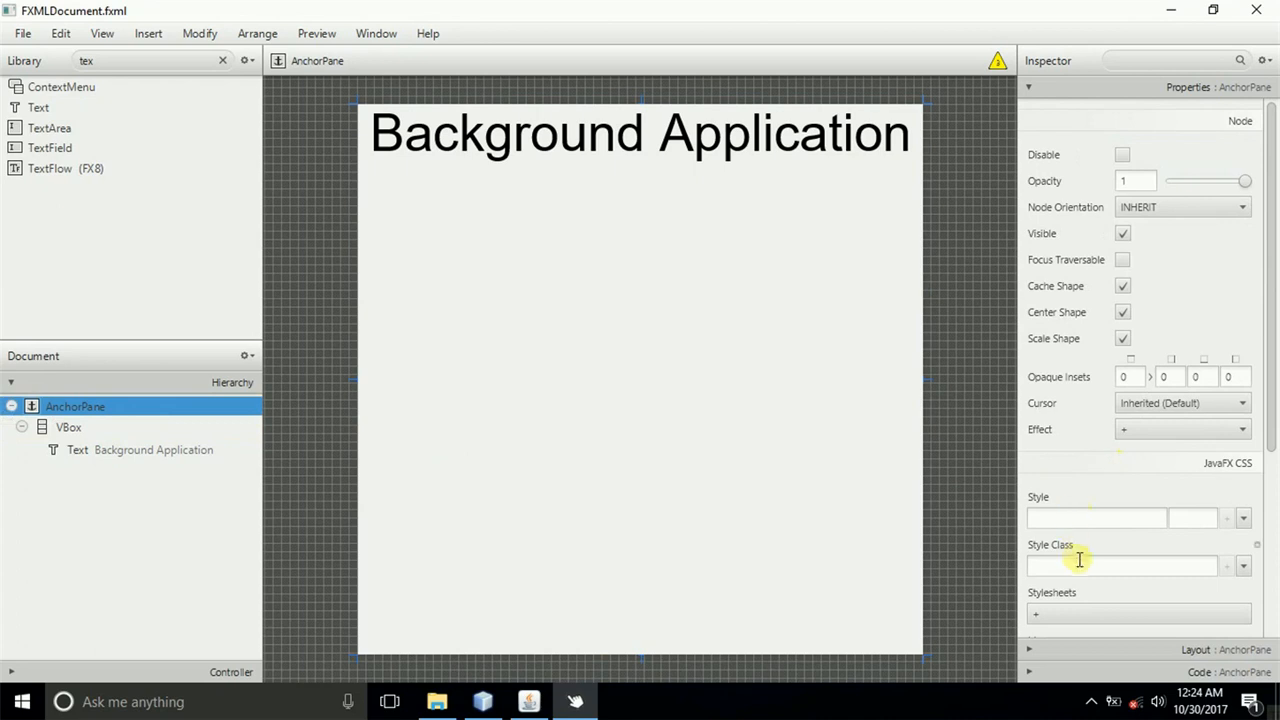
{"action": "mouse_move", "coordinate": [1080, 560]}
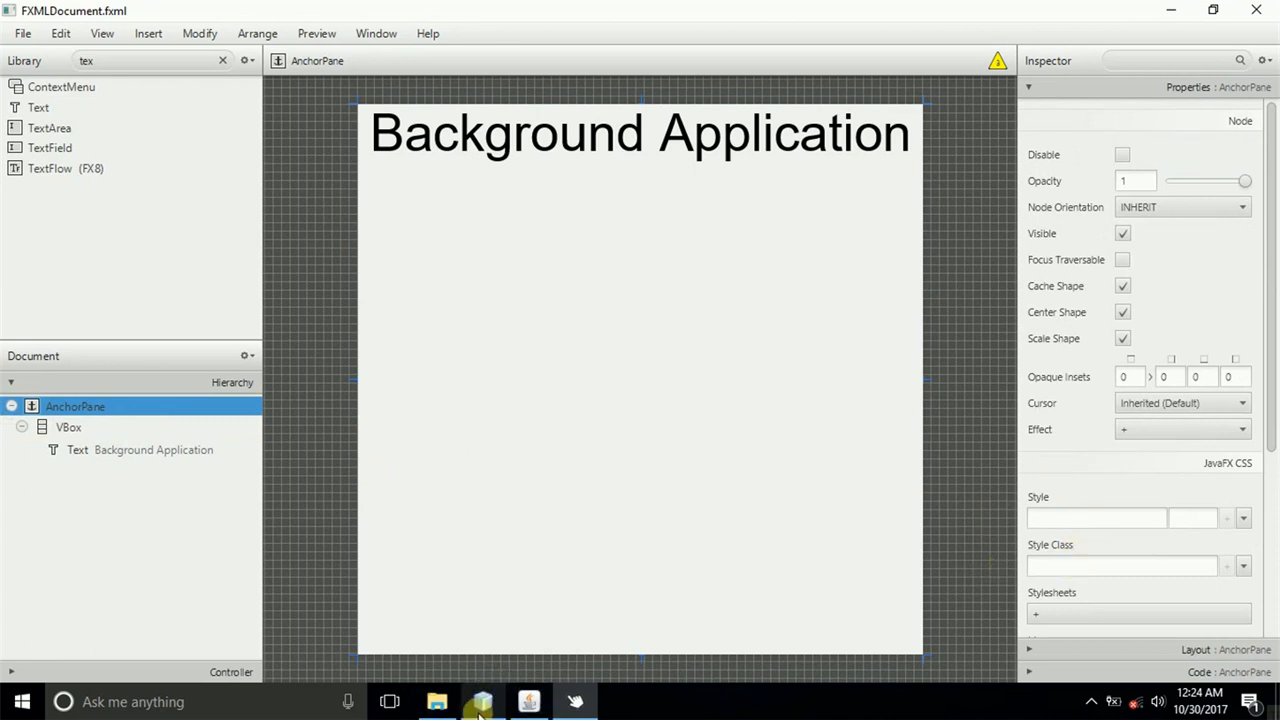
- Create a Cascading Style Sheet named 'style' in the background package
{"action": "left_click", "coordinate": [482, 701]}
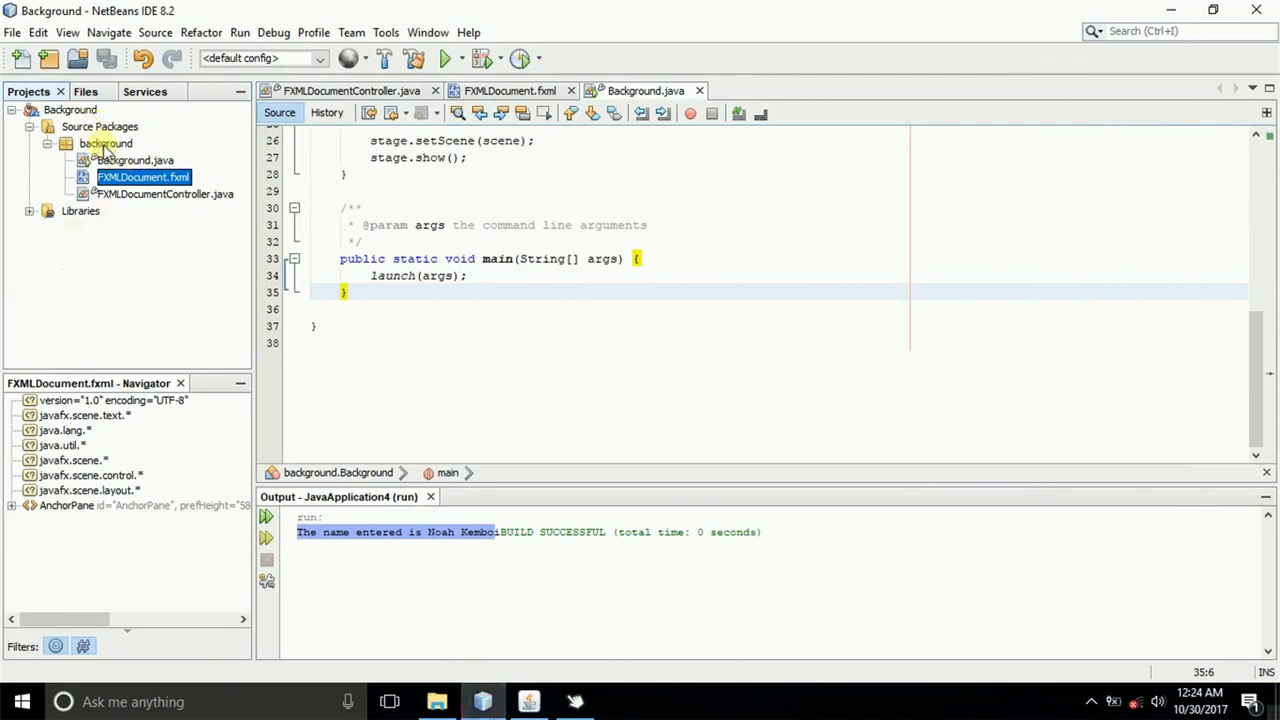
{"action": "left_click", "coordinate": [106, 143]}
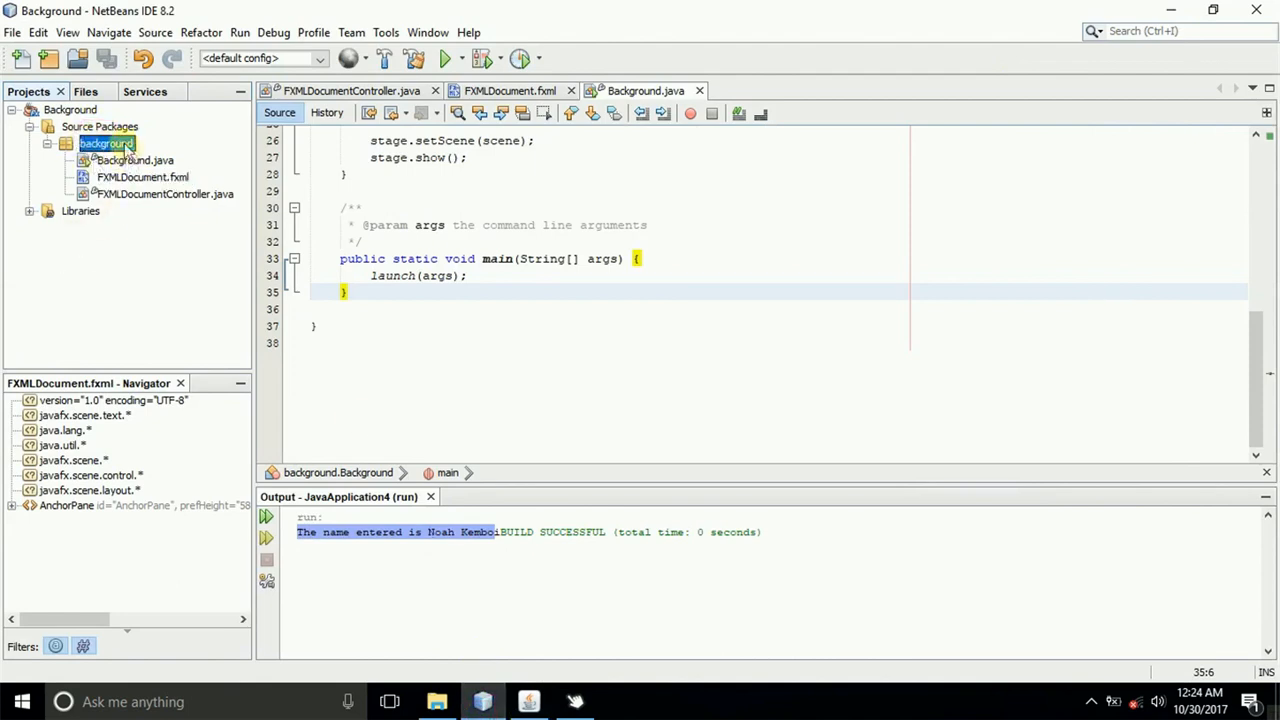
{"action": "right_click", "coordinate": [105, 143]}
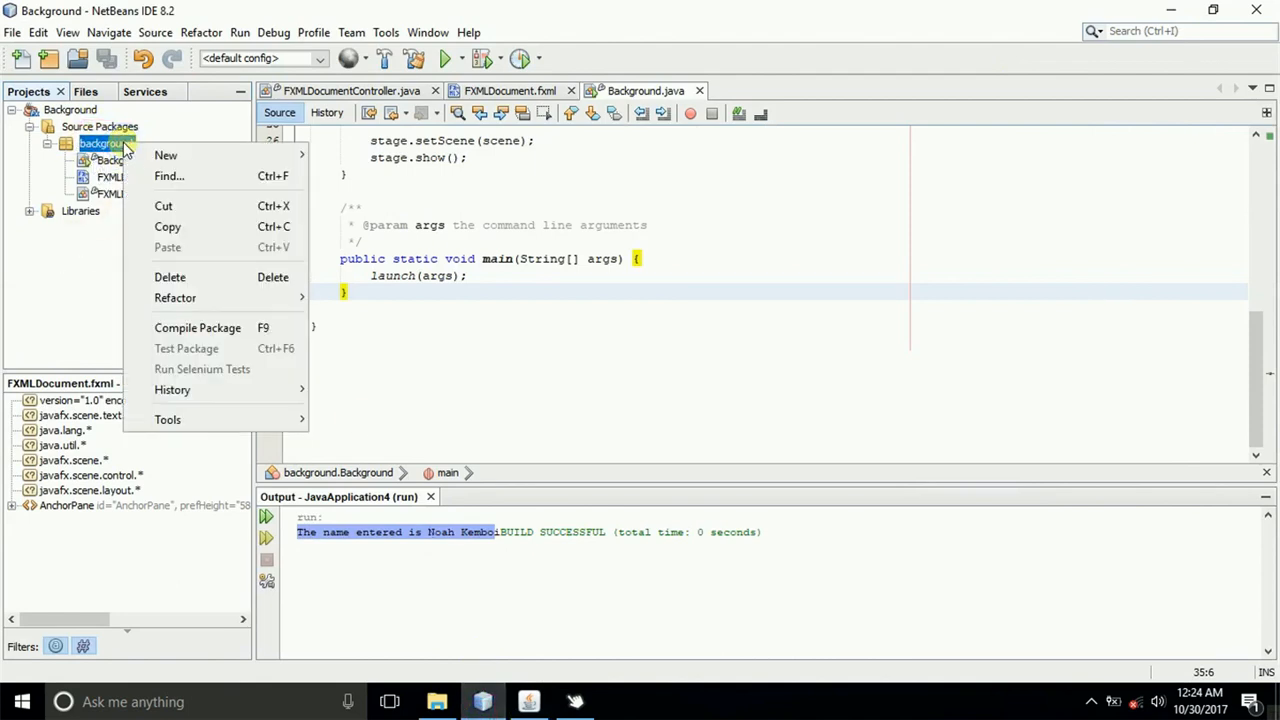
{"action": "mouse_move", "coordinate": [165, 155]}
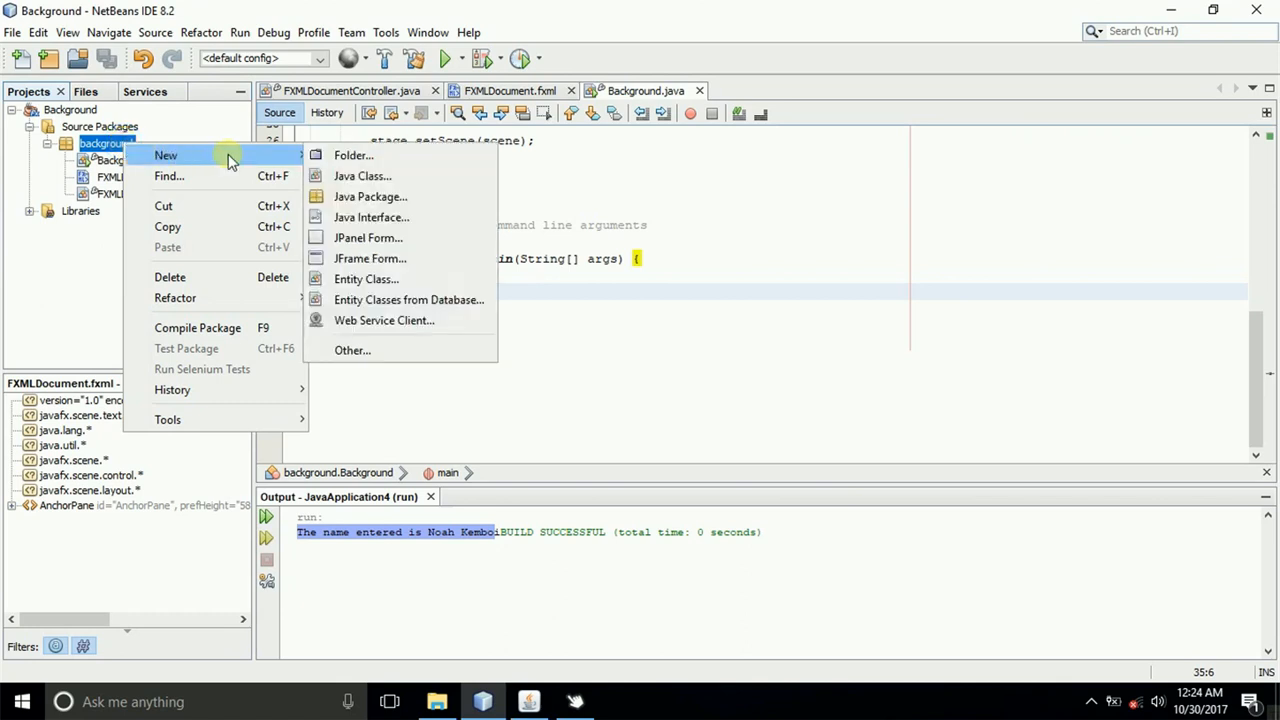
{"action": "left_click", "coordinate": [352, 350]}
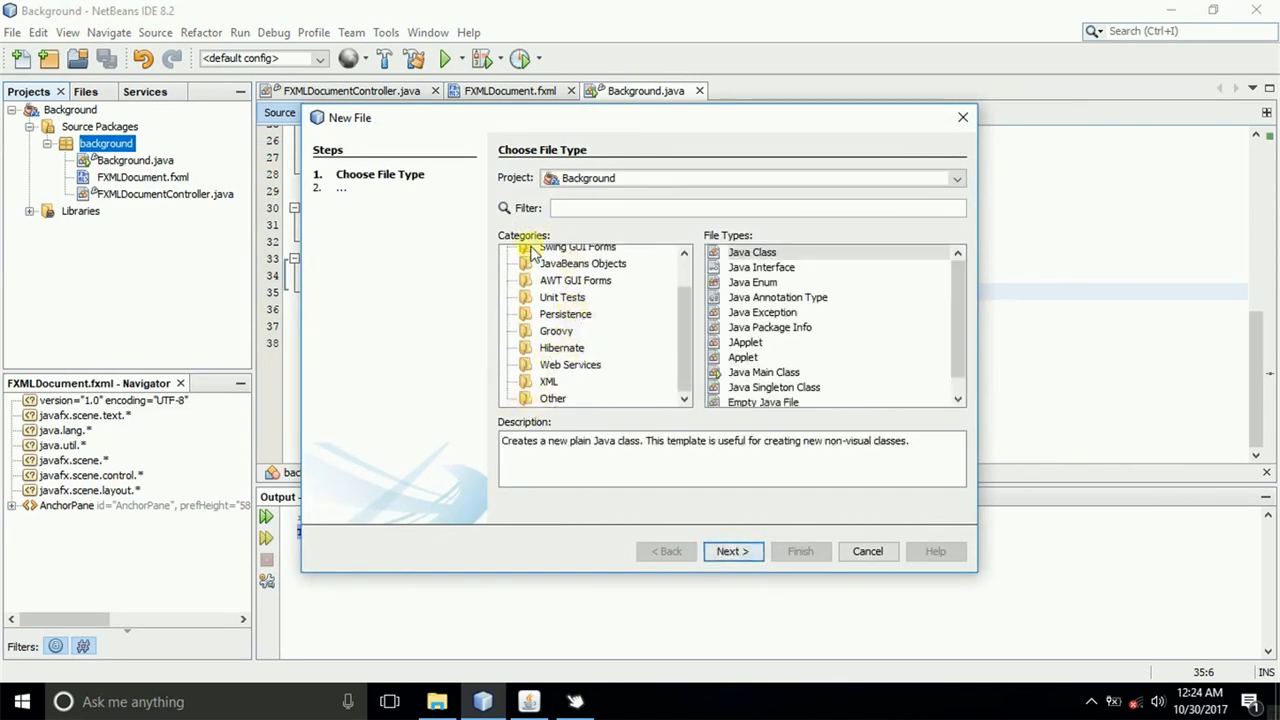
{"action": "left_click", "coordinate": [553, 398]}
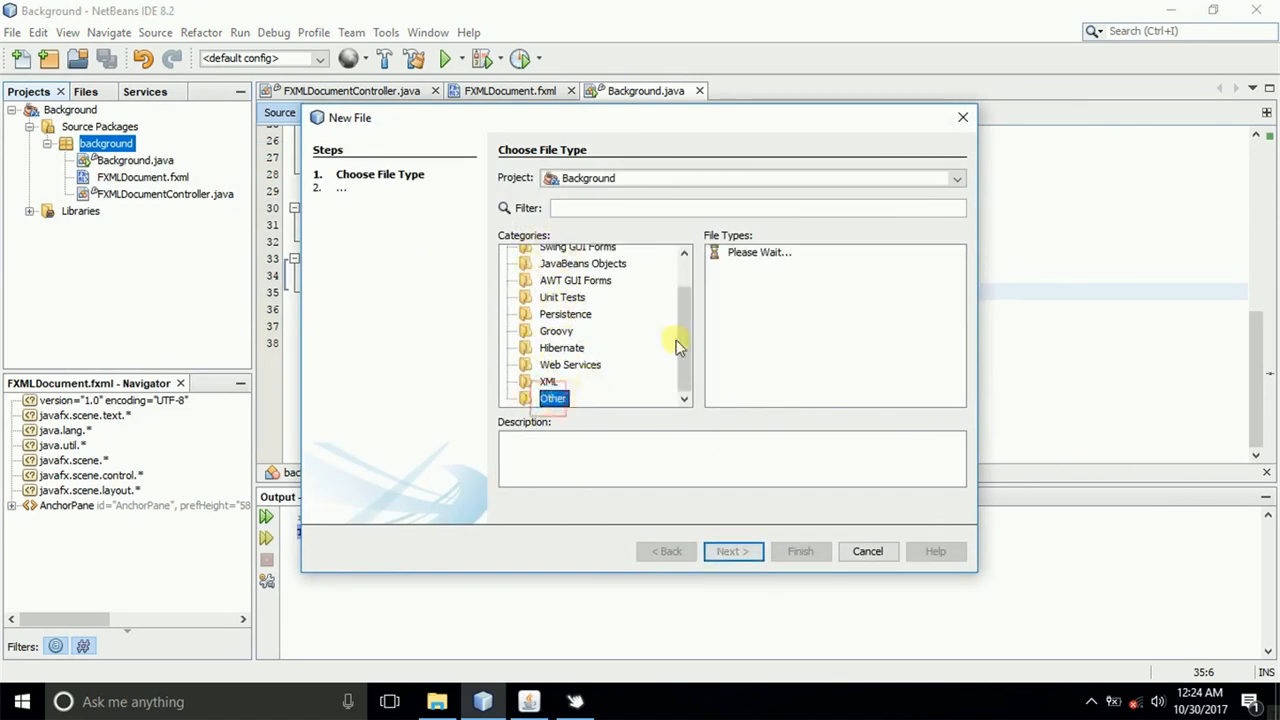
{"action": "left_click", "coordinate": [553, 398]}
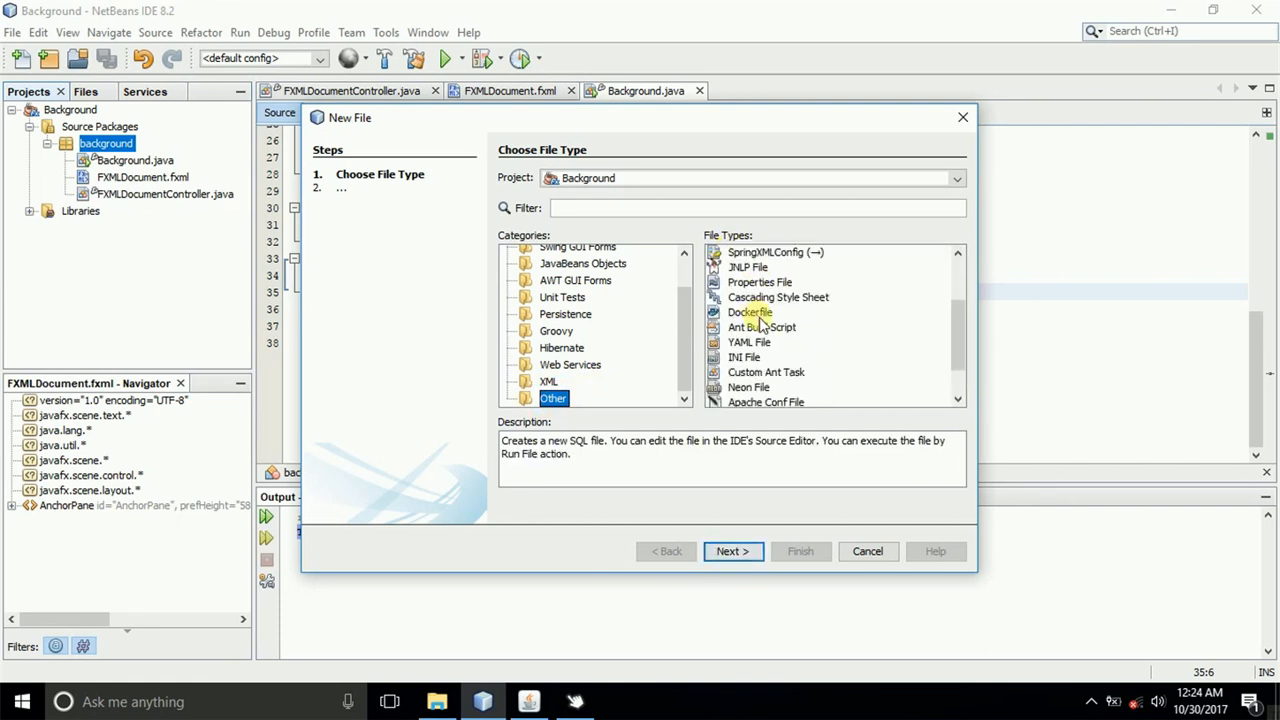
{"action": "left_click", "coordinate": [778, 297]}
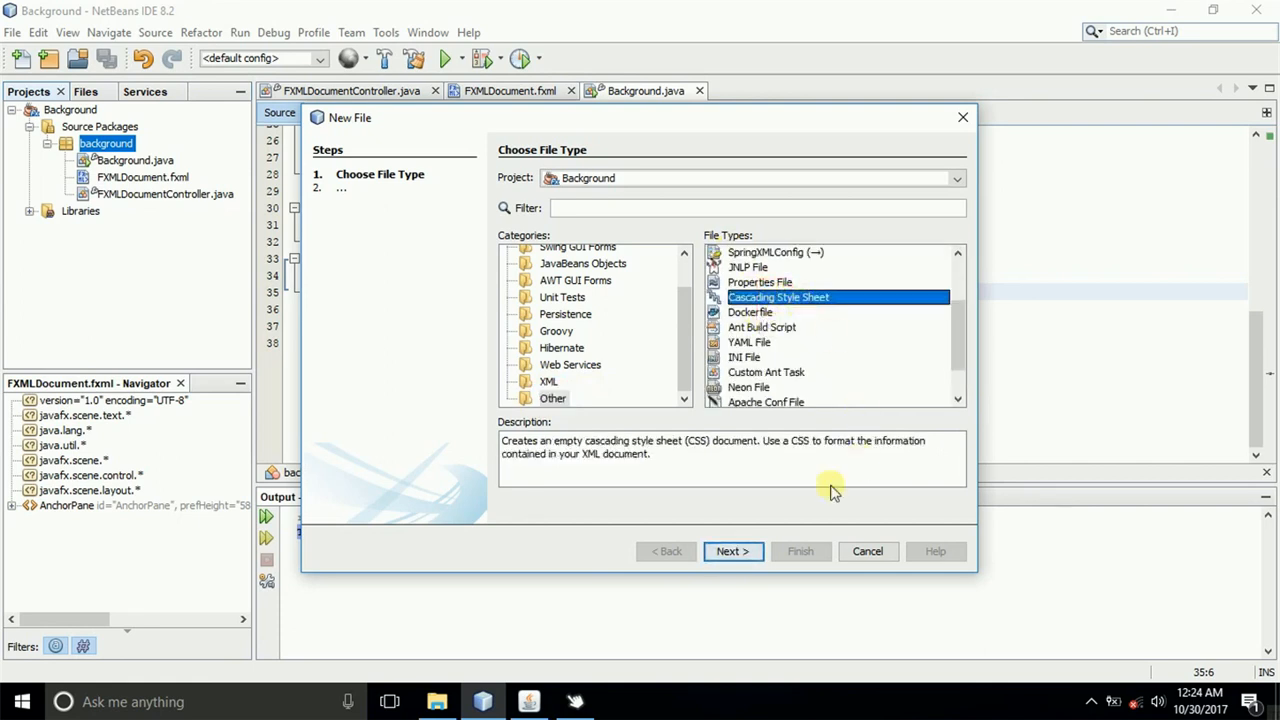
{"action": "left_click", "coordinate": [733, 551]}
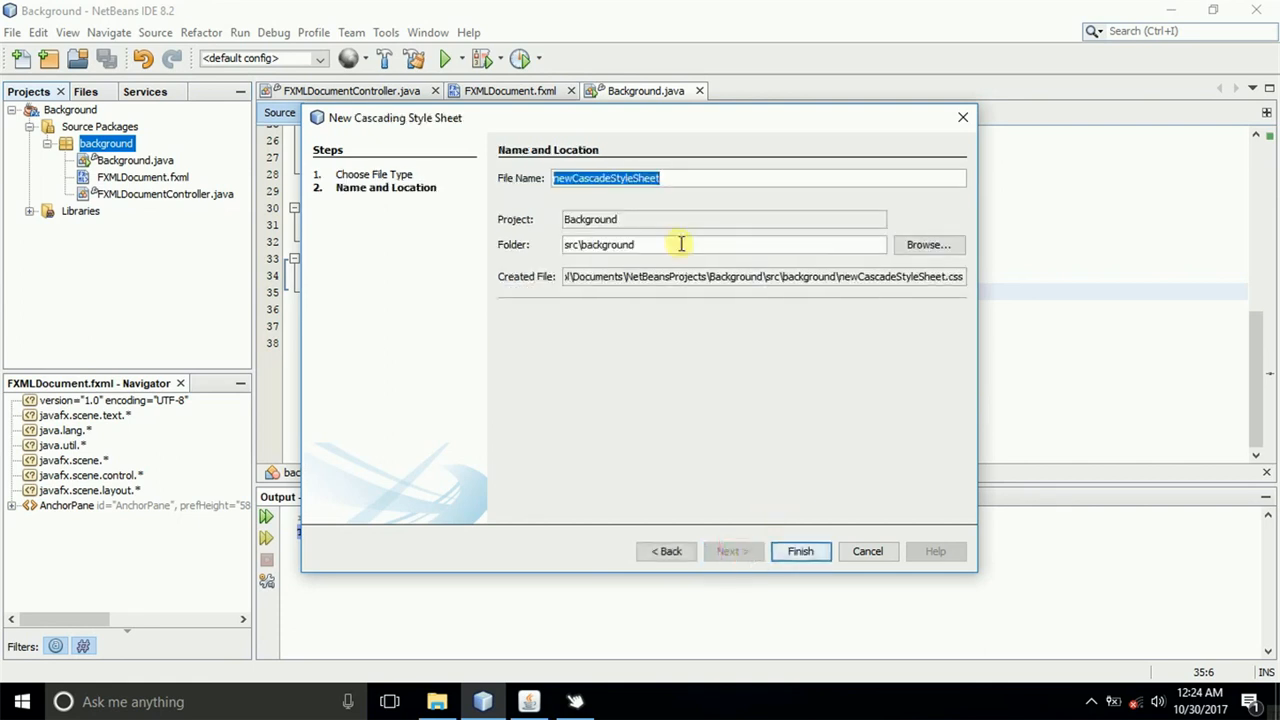
{"action": "type", "text": "style"}
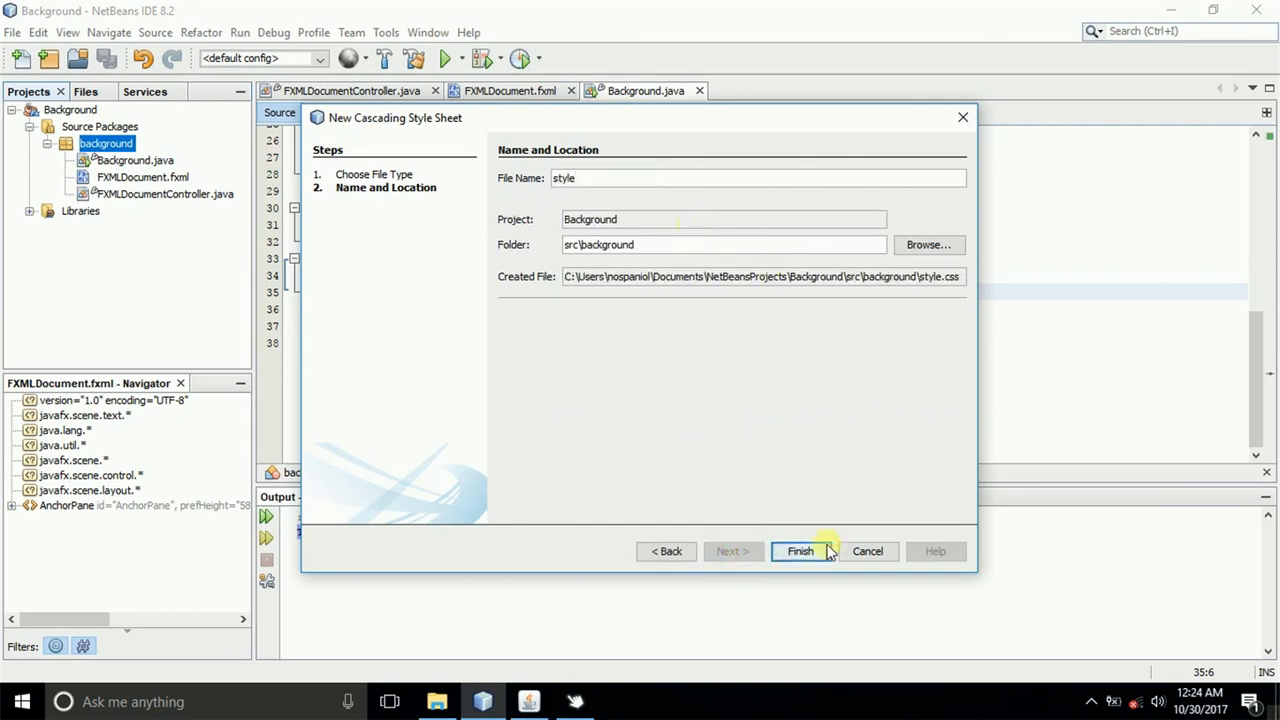
{"action": "left_click", "coordinate": [800, 551]}
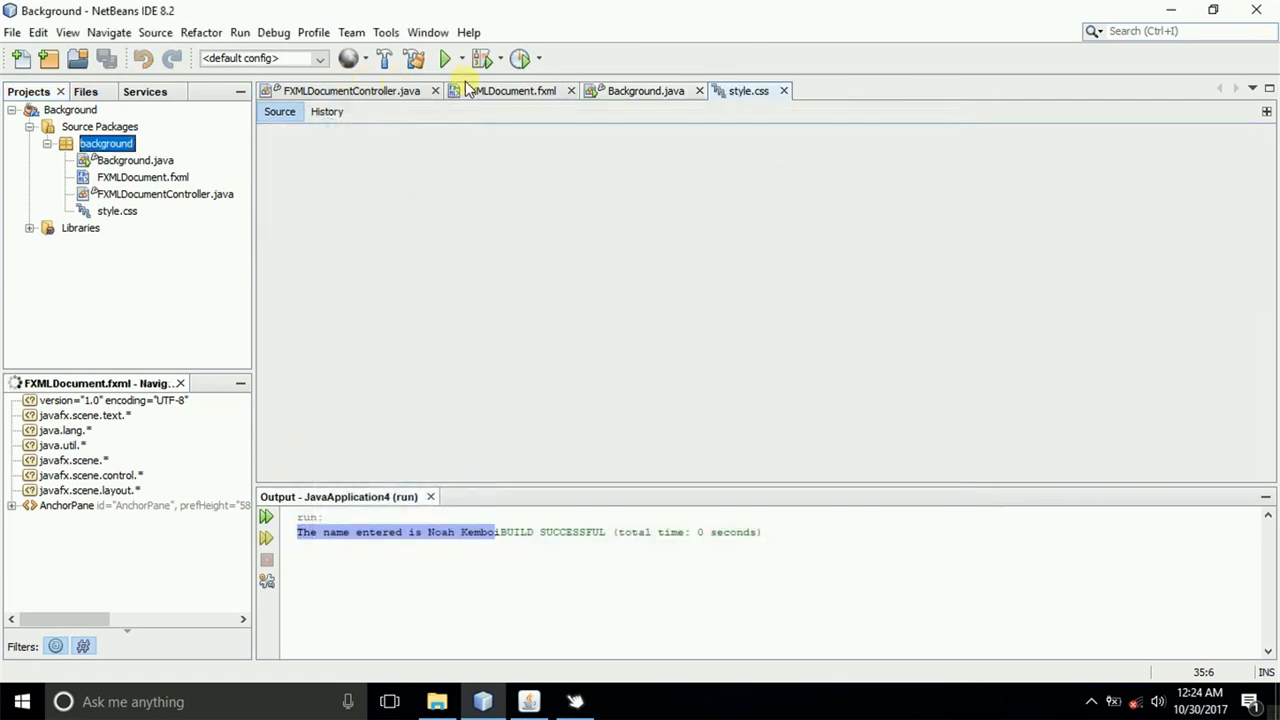
- Begin a .bodybg rule in the empty style.css
{"action": "left_click", "coordinate": [351, 90]}
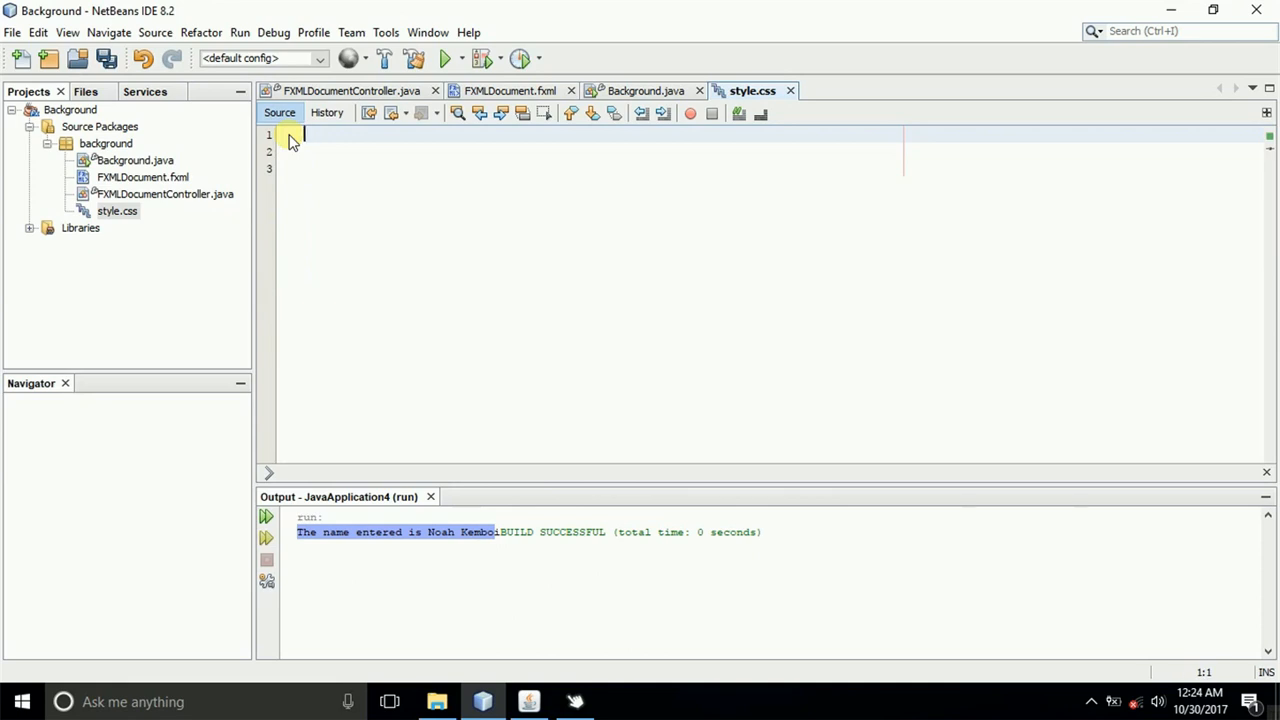
{"action": "type", "text": ".c"}
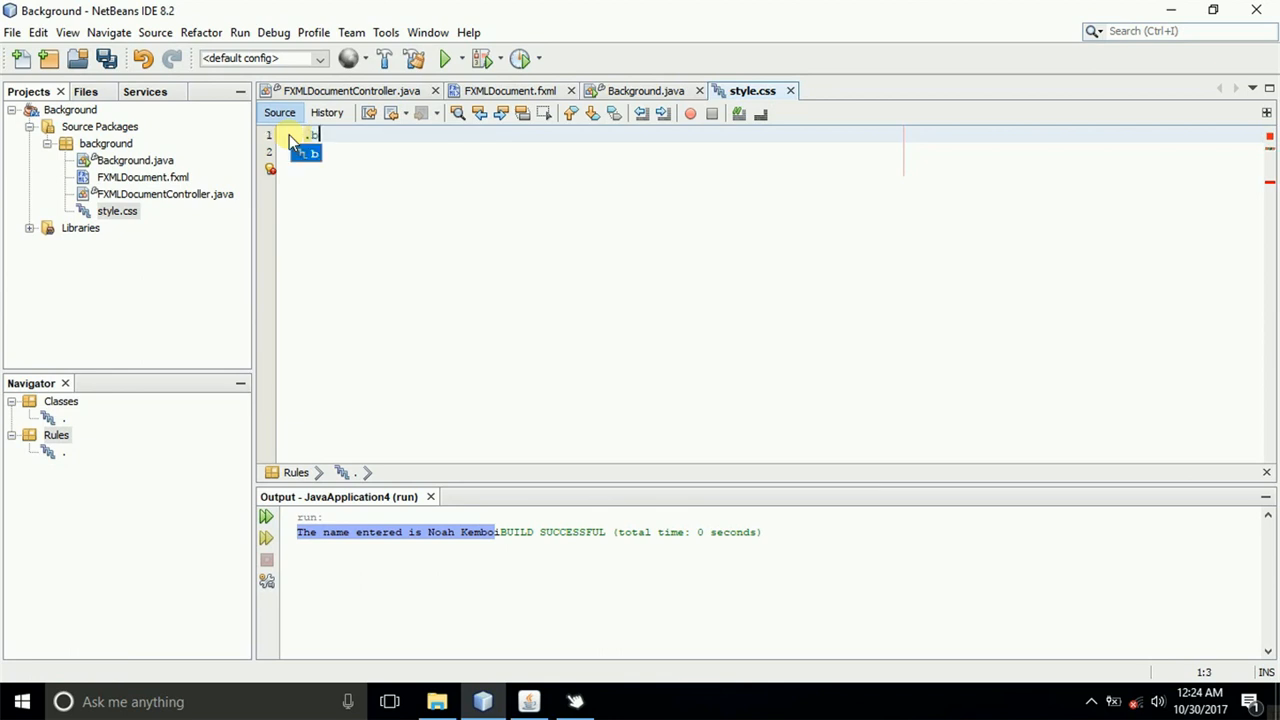
{"action": "type", "text": "odybg{"}
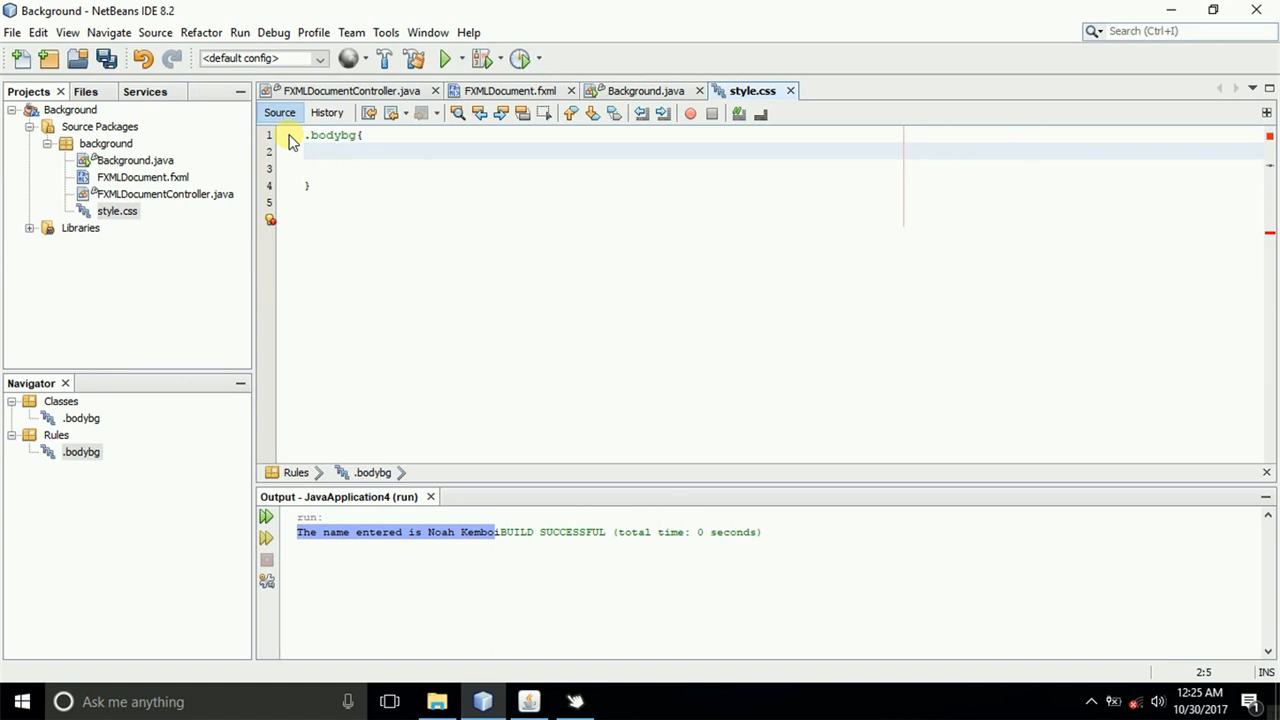
- Add -fx-background-image: url(""); to the .bodybg rule and save style.css
{"action": "type", "text": "-f"}
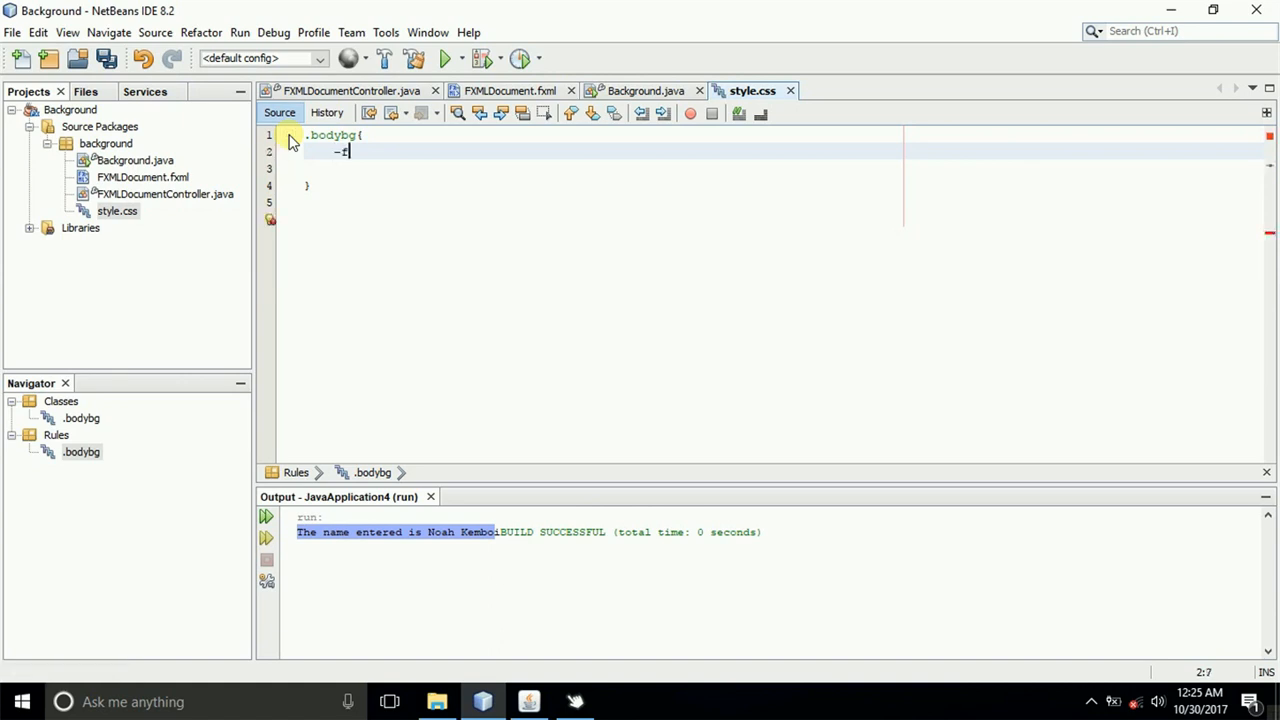
{"action": "type", "text": "x-"}
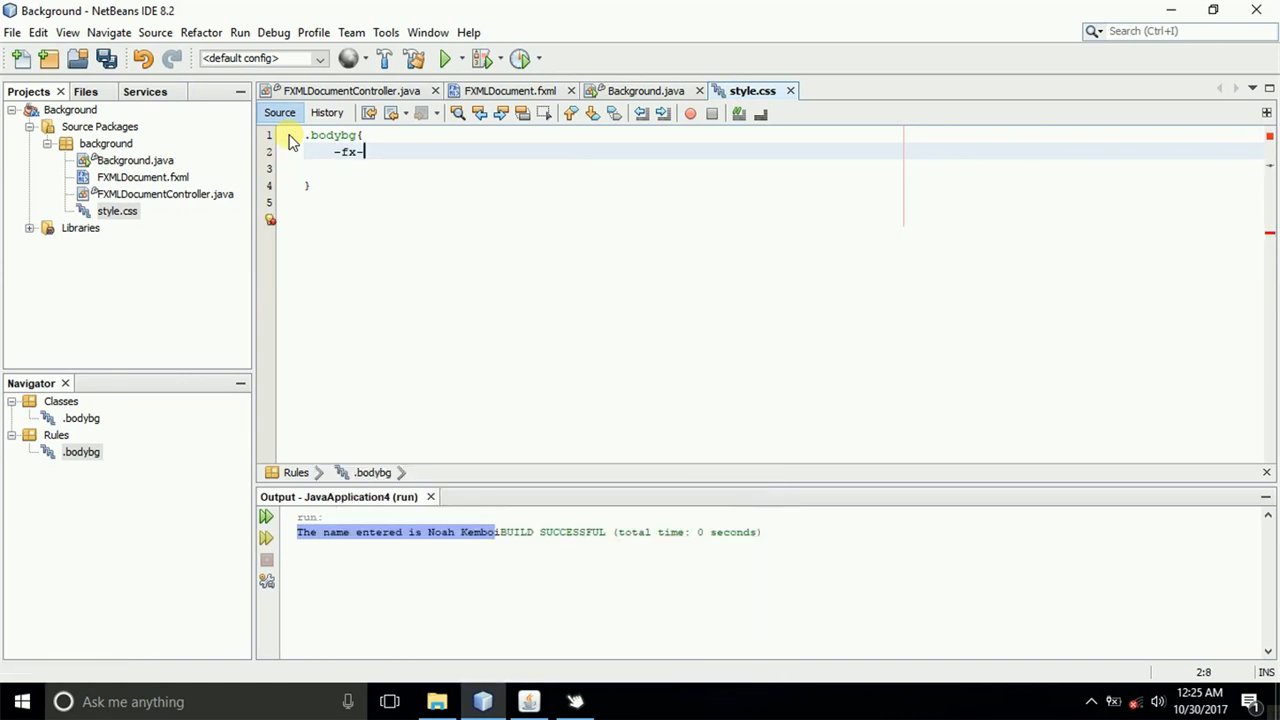
{"action": "type", "text": "background"}
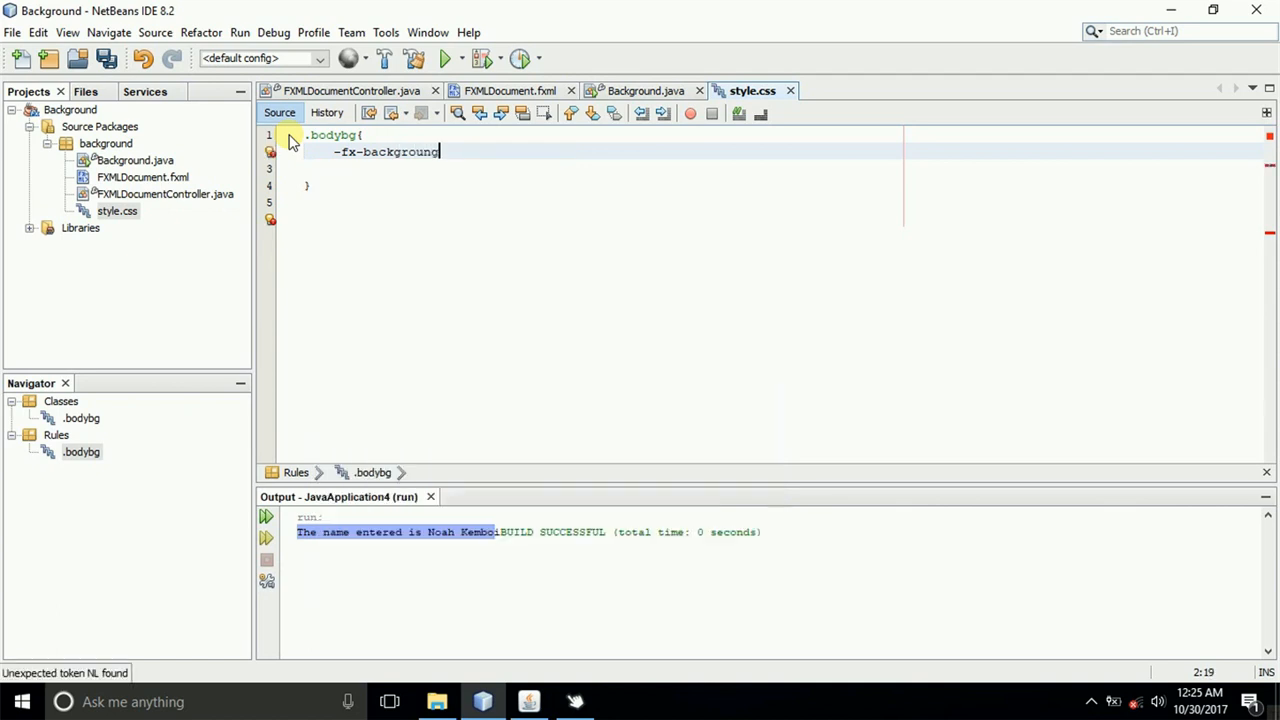
{"action": "type", "text": "-"}
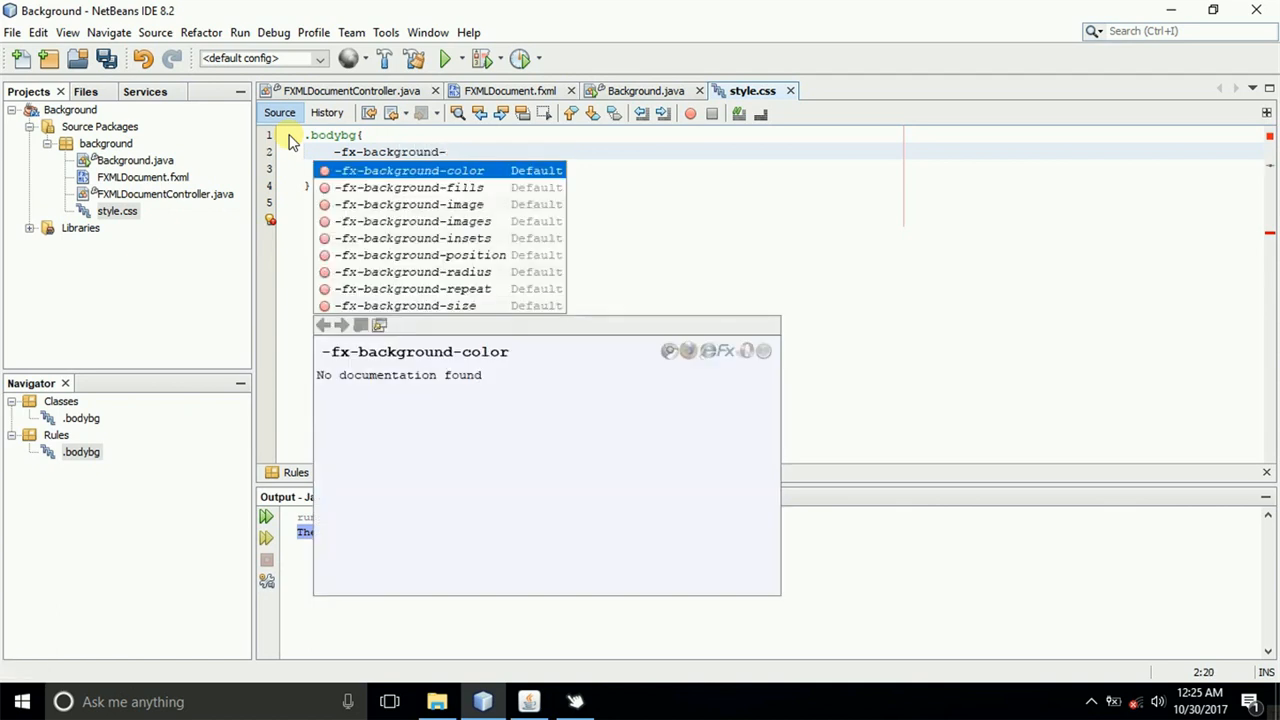
{"action": "type", "text": "image:"}
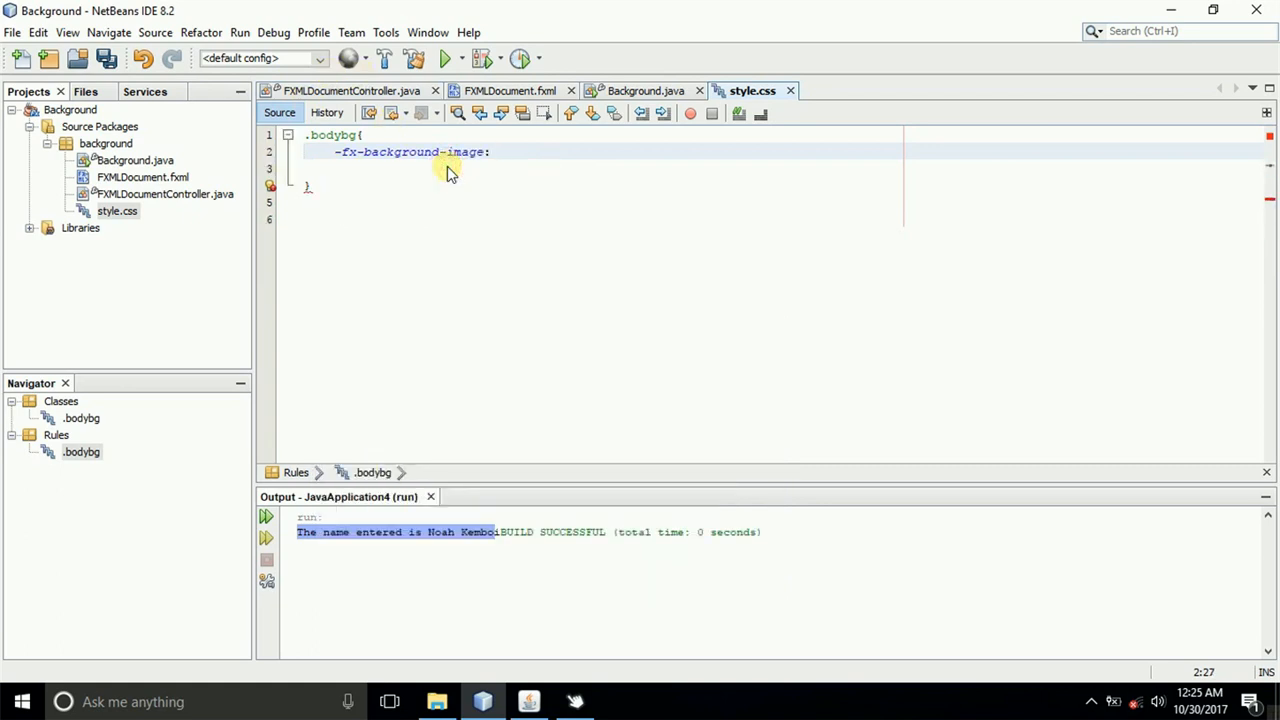
{"action": "type", "text": "url"}
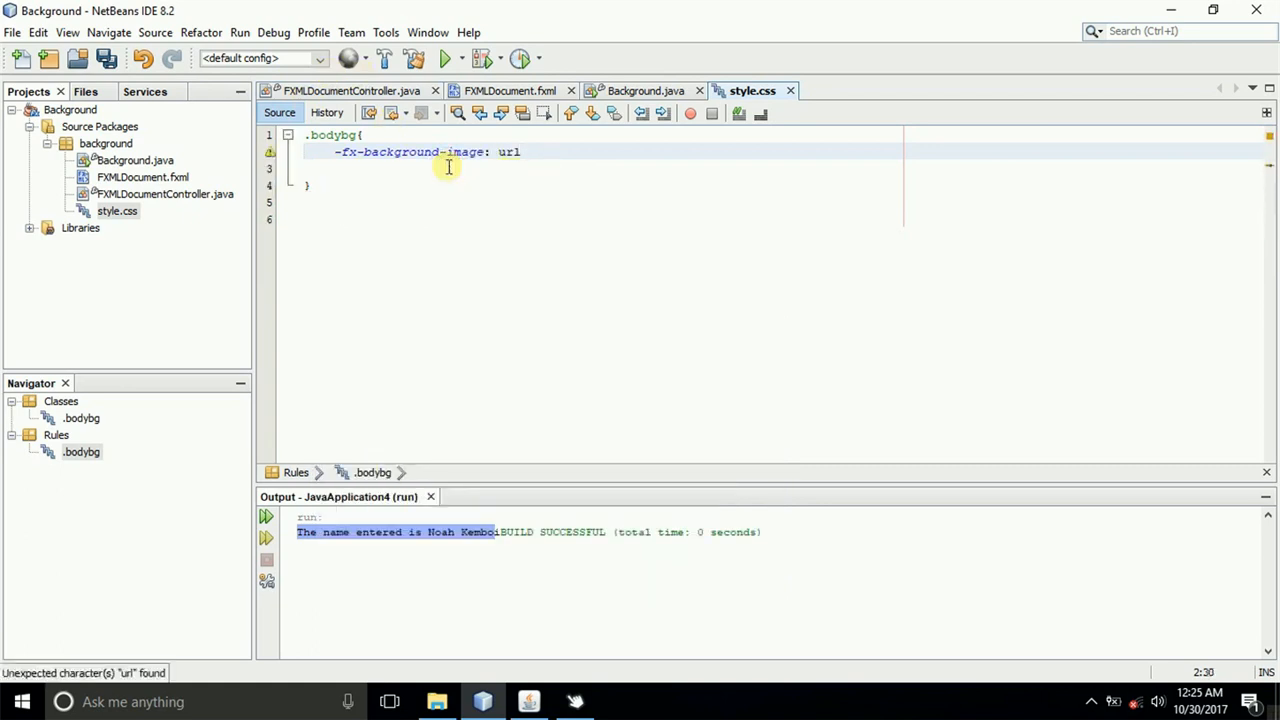
{"action": "type", "text": "(\"\")"}
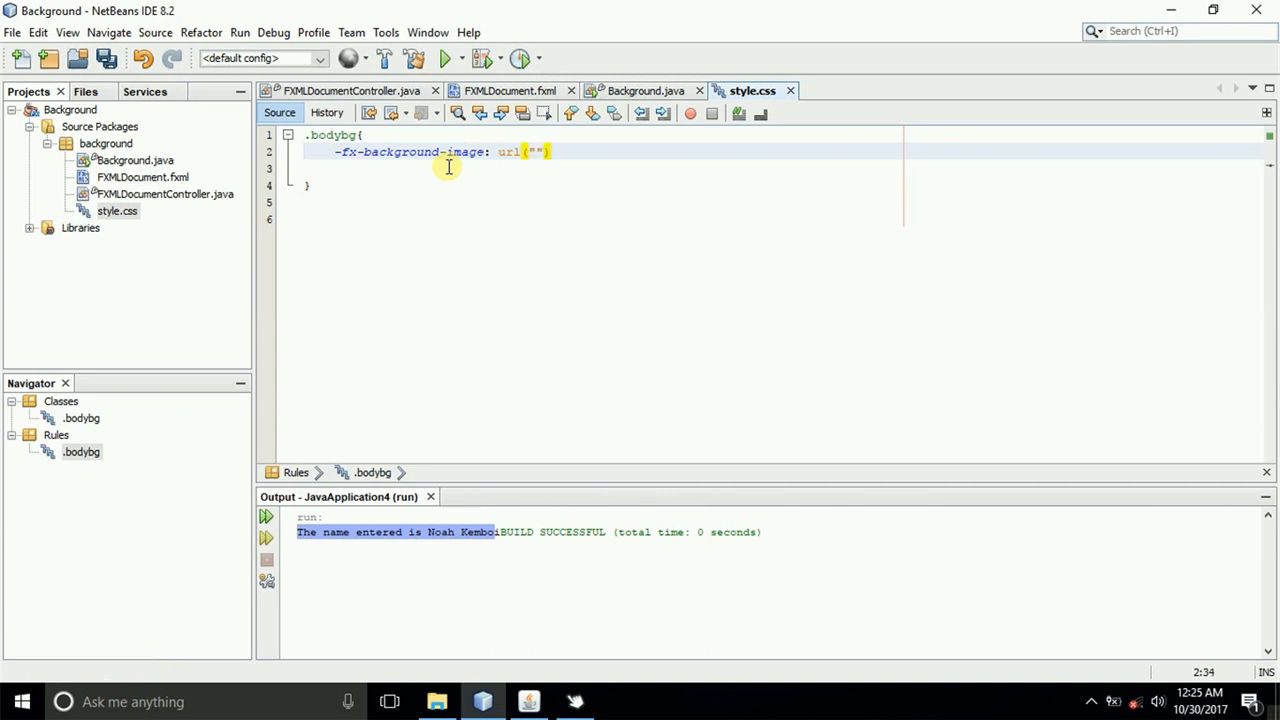
{"action": "type", "text": ";"}
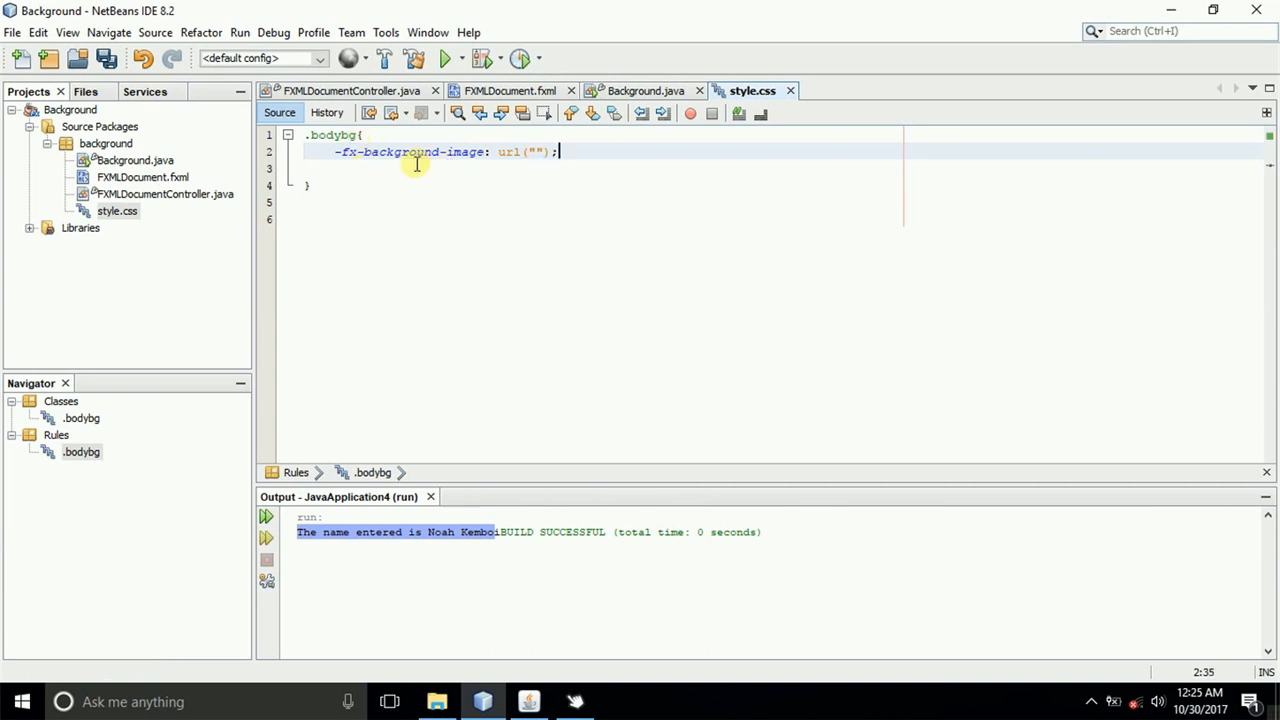
{"action": "key", "text": "ctrl+s"}
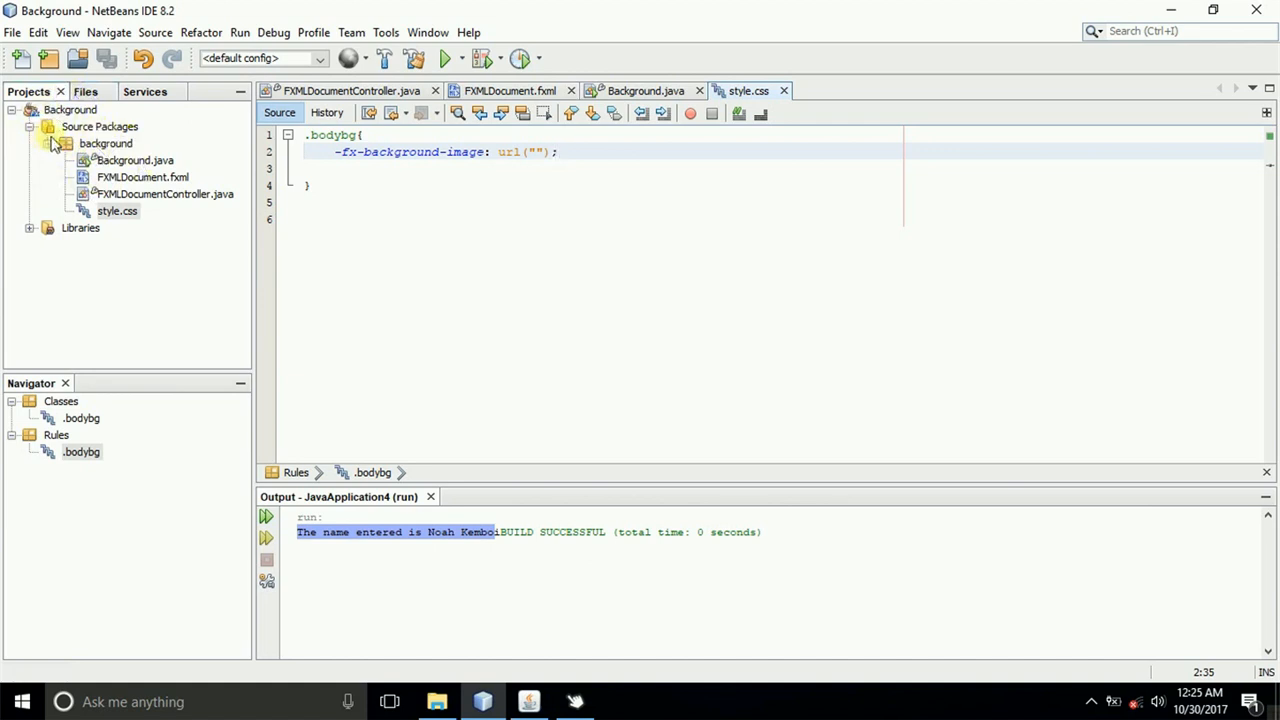
{"action": "left_click", "coordinate": [99, 126]}
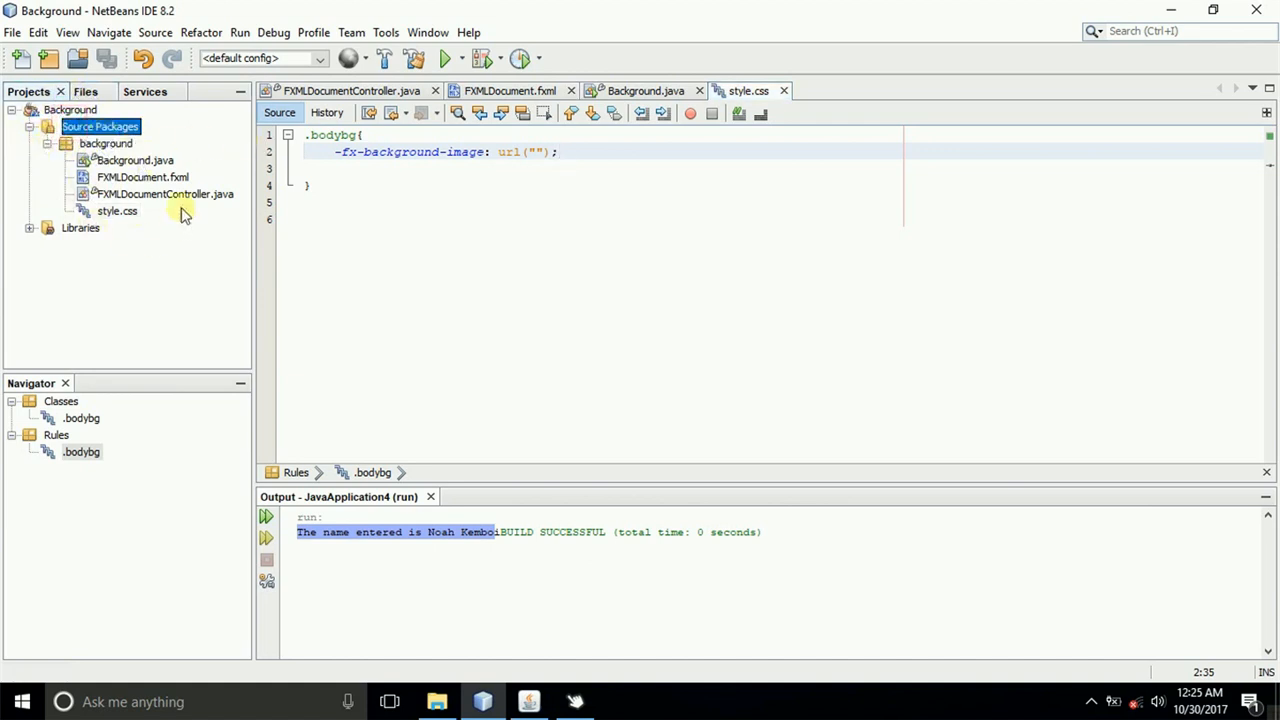
{"action": "mouse_move", "coordinate": [285, 290]}
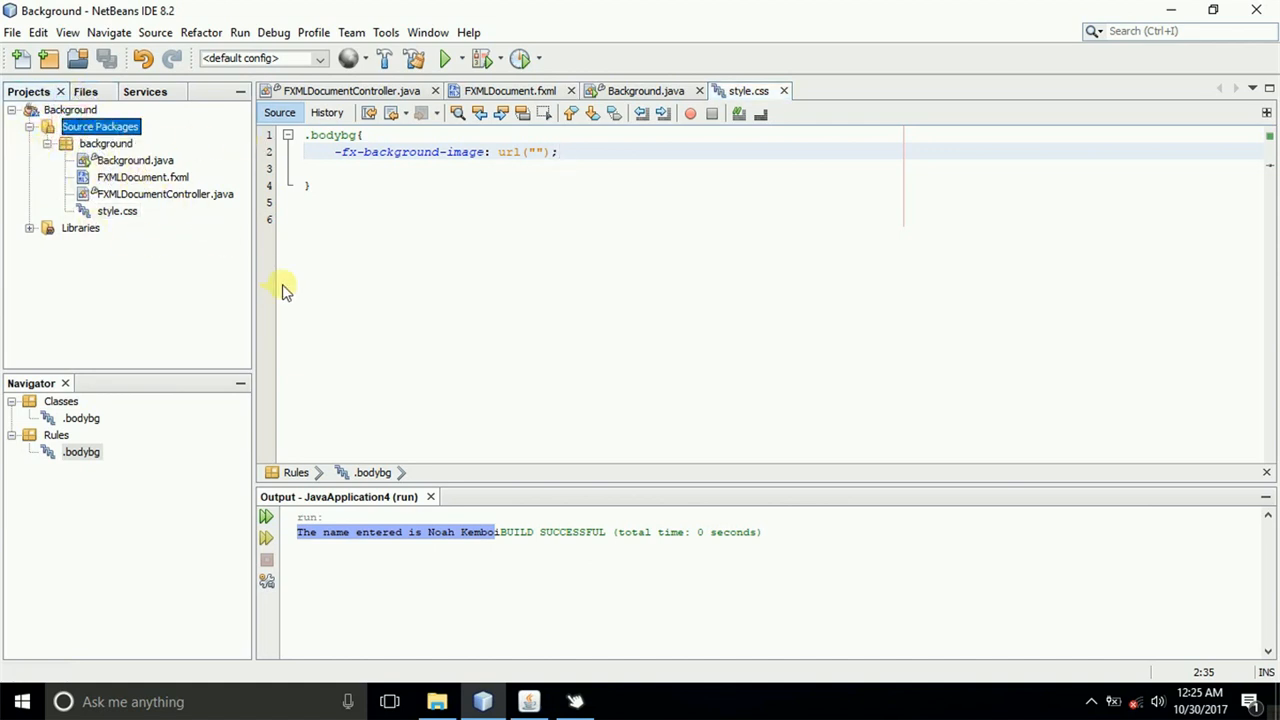
{"action": "mouse_move", "coordinate": [396, 570]}
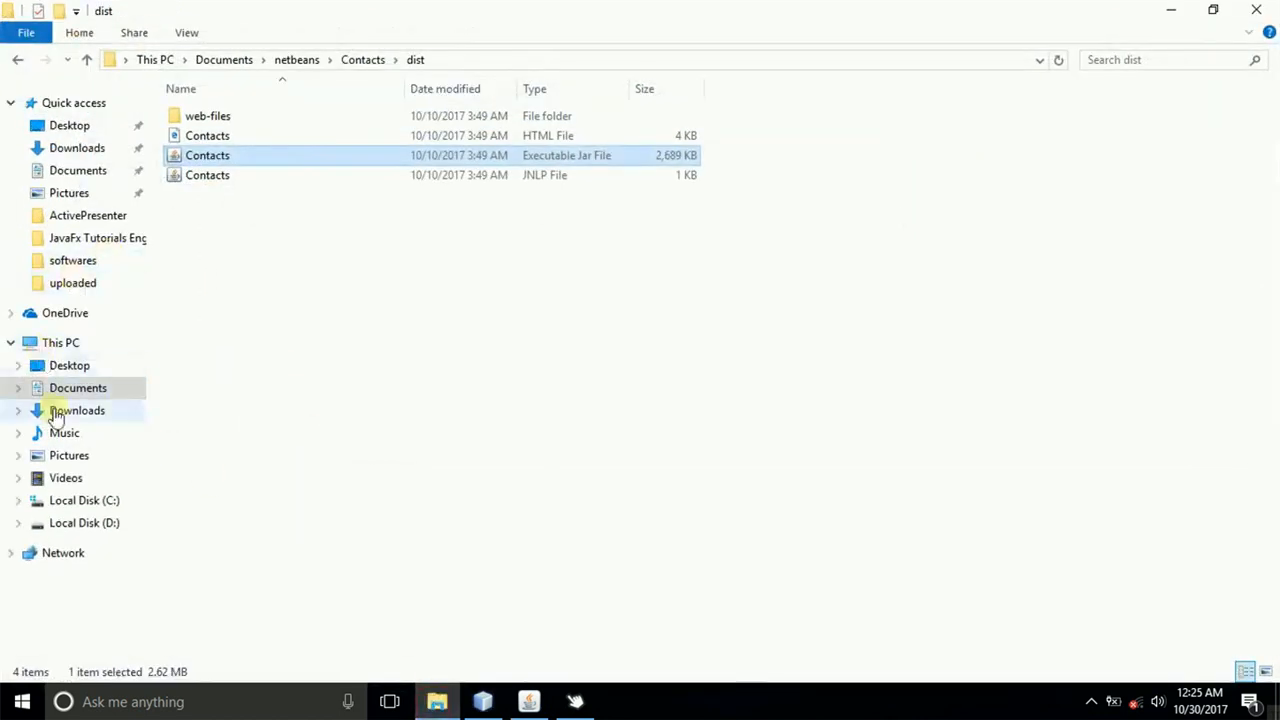
- Browse to Documents > nospaniol > MYSQL Version 1.0 > 100Primary > src
{"action": "left_click", "coordinate": [84, 500]}
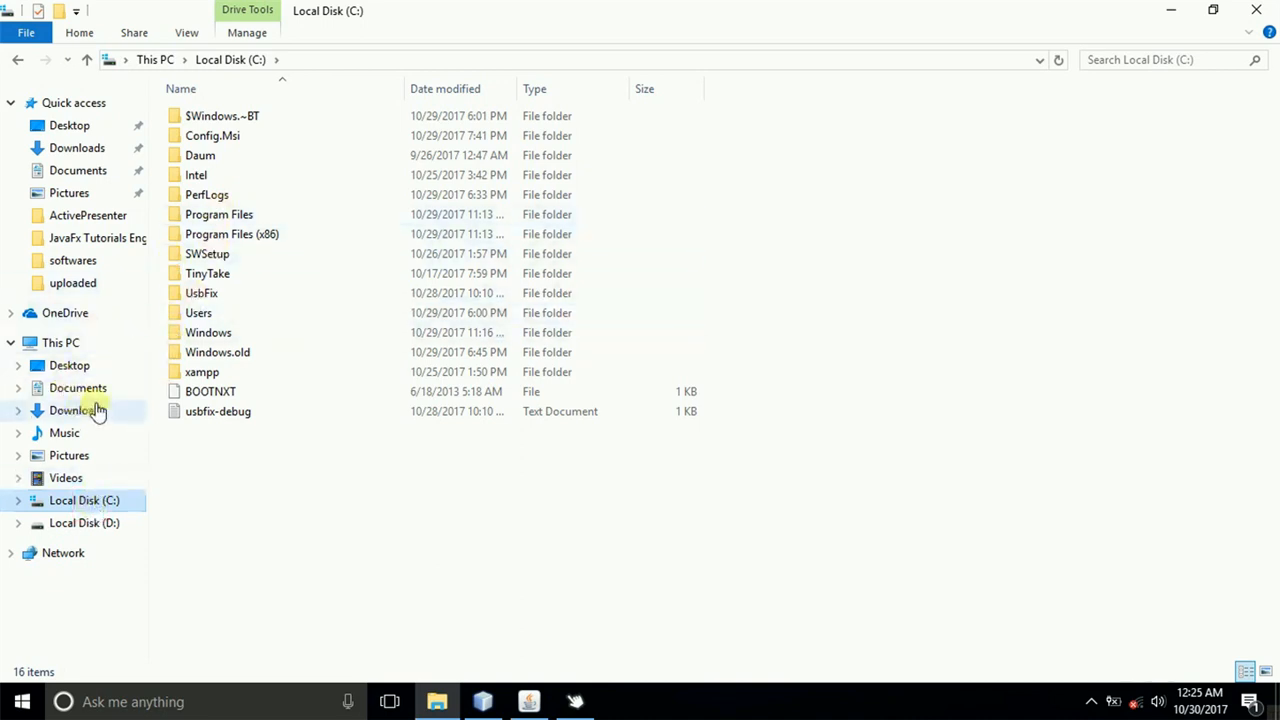
{"action": "mouse_move", "coordinate": [70, 388]}
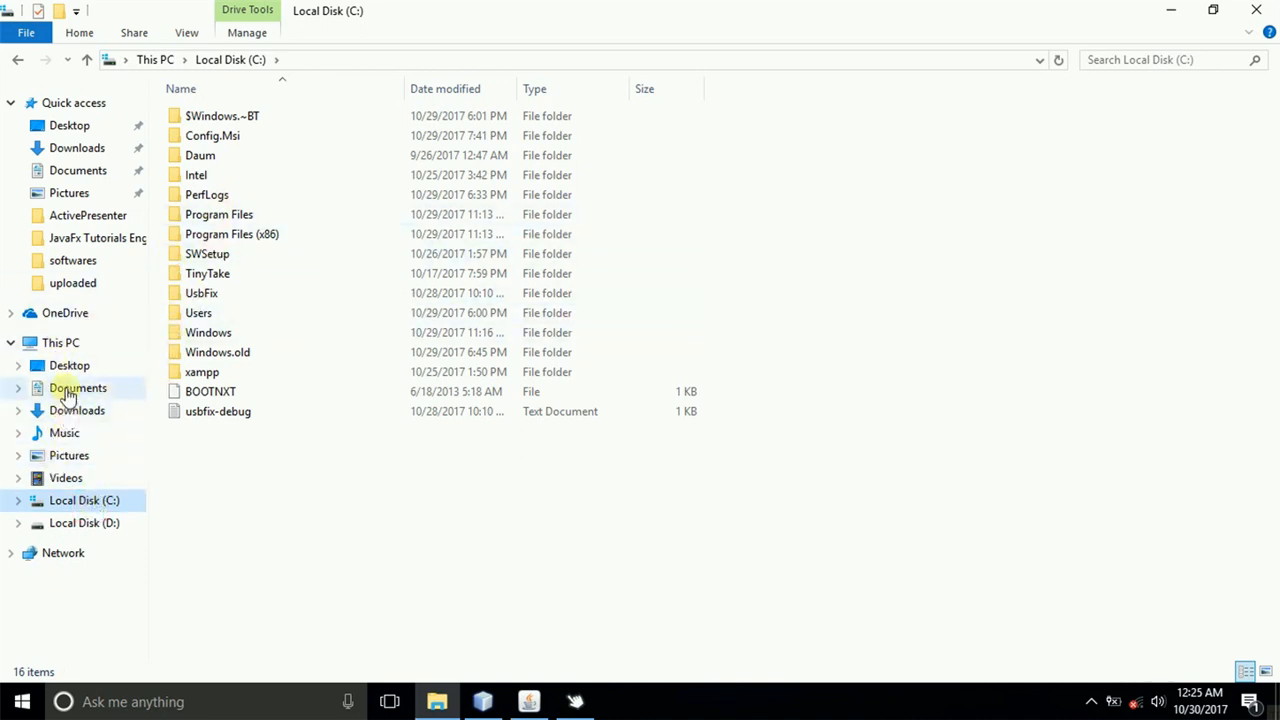
{"action": "left_click", "coordinate": [77, 388]}
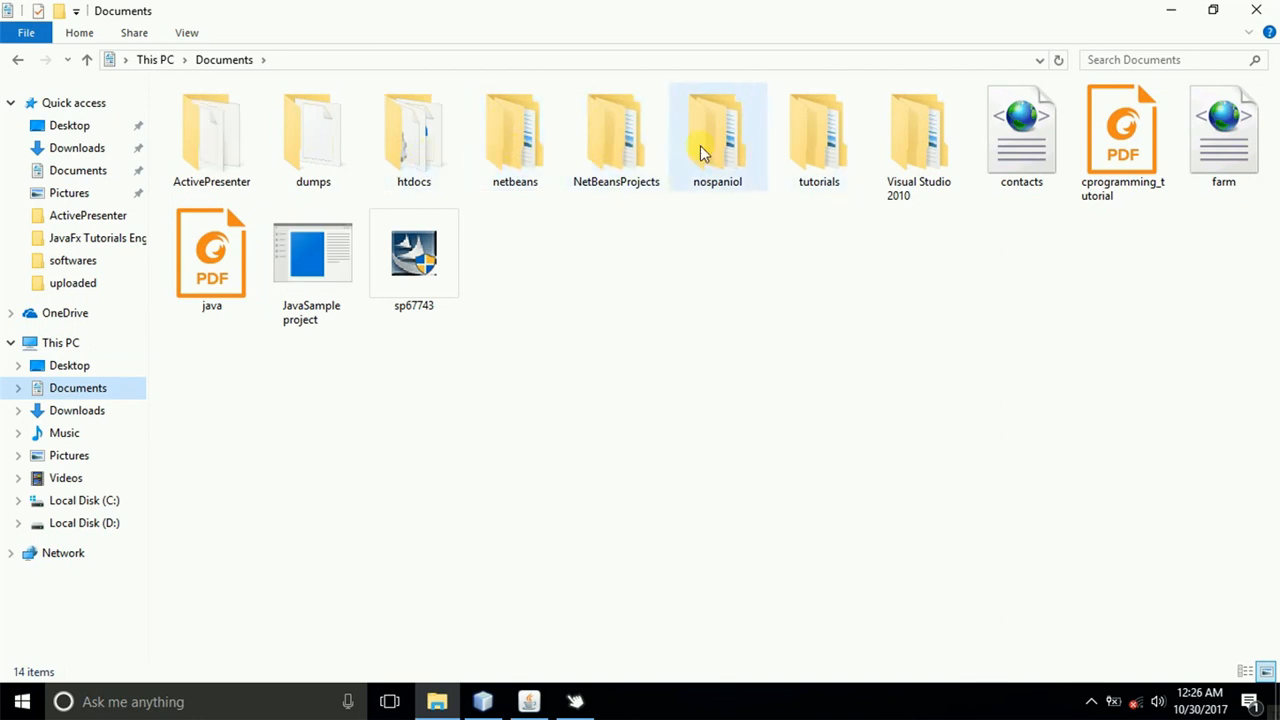
{"action": "double_click", "coordinate": [717, 130]}
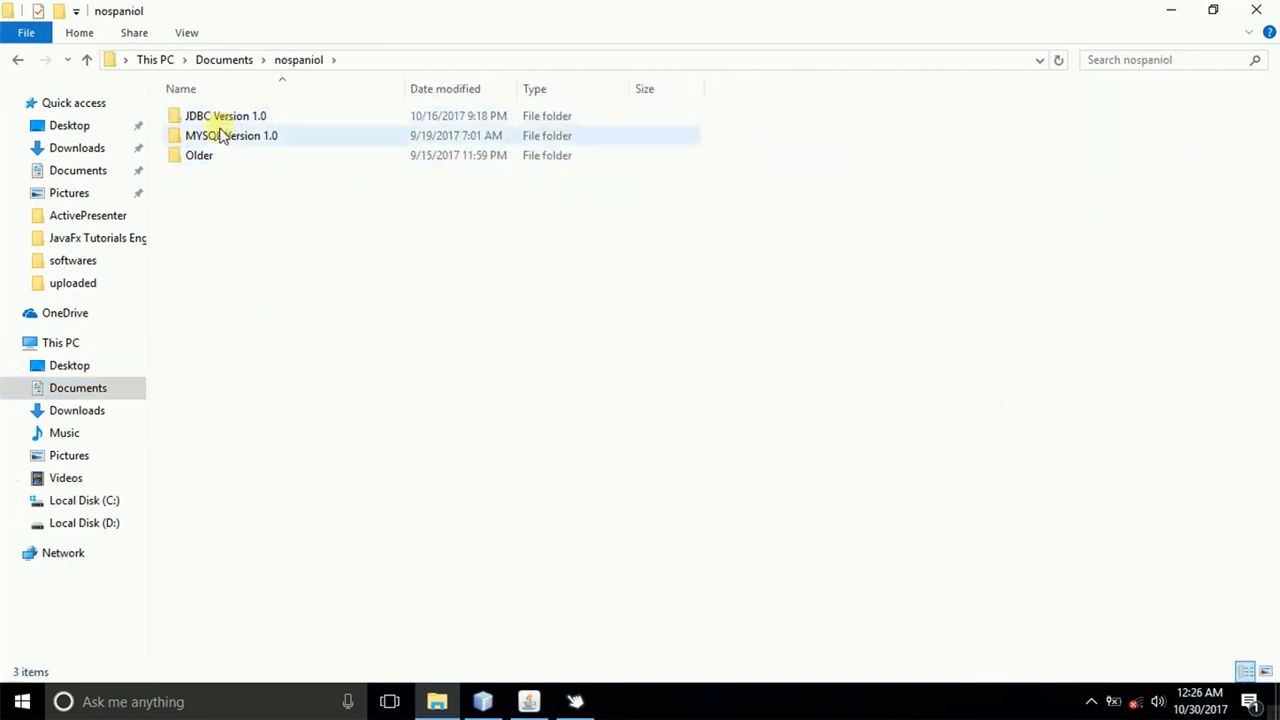
{"action": "double_click", "coordinate": [231, 135]}
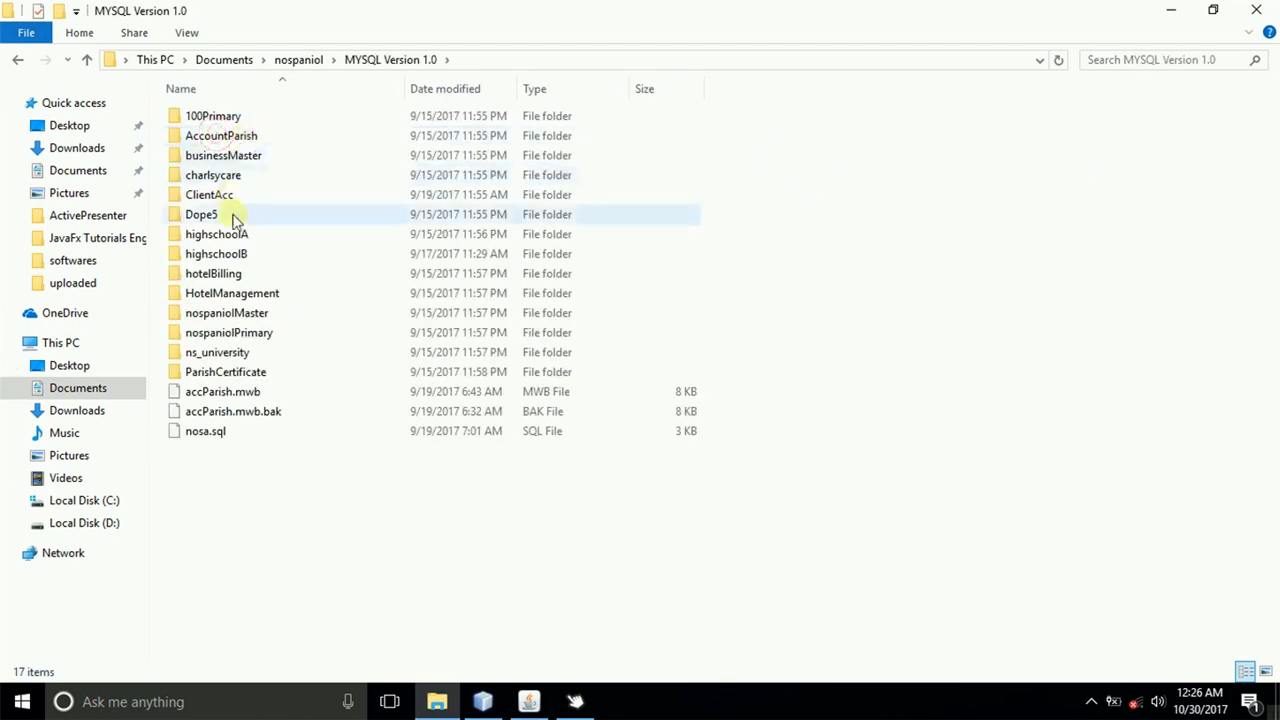
{"action": "double_click", "coordinate": [213, 115]}
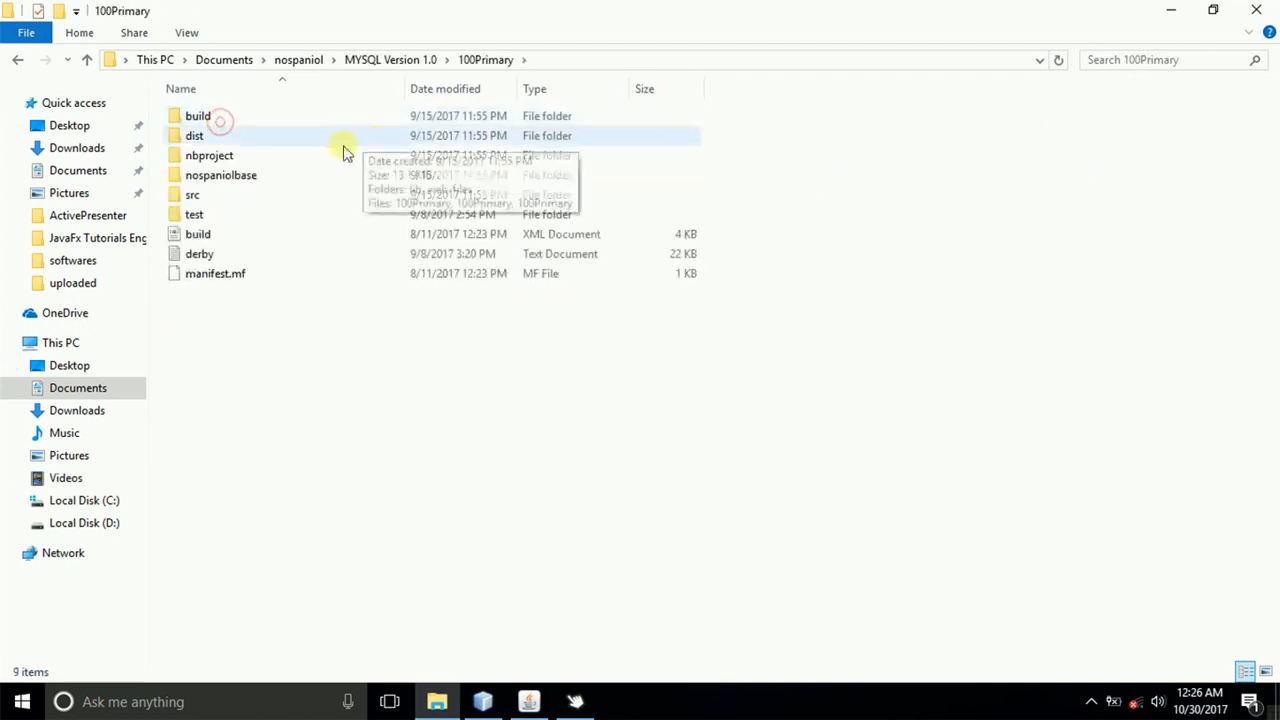
{"action": "double_click", "coordinate": [192, 194]}
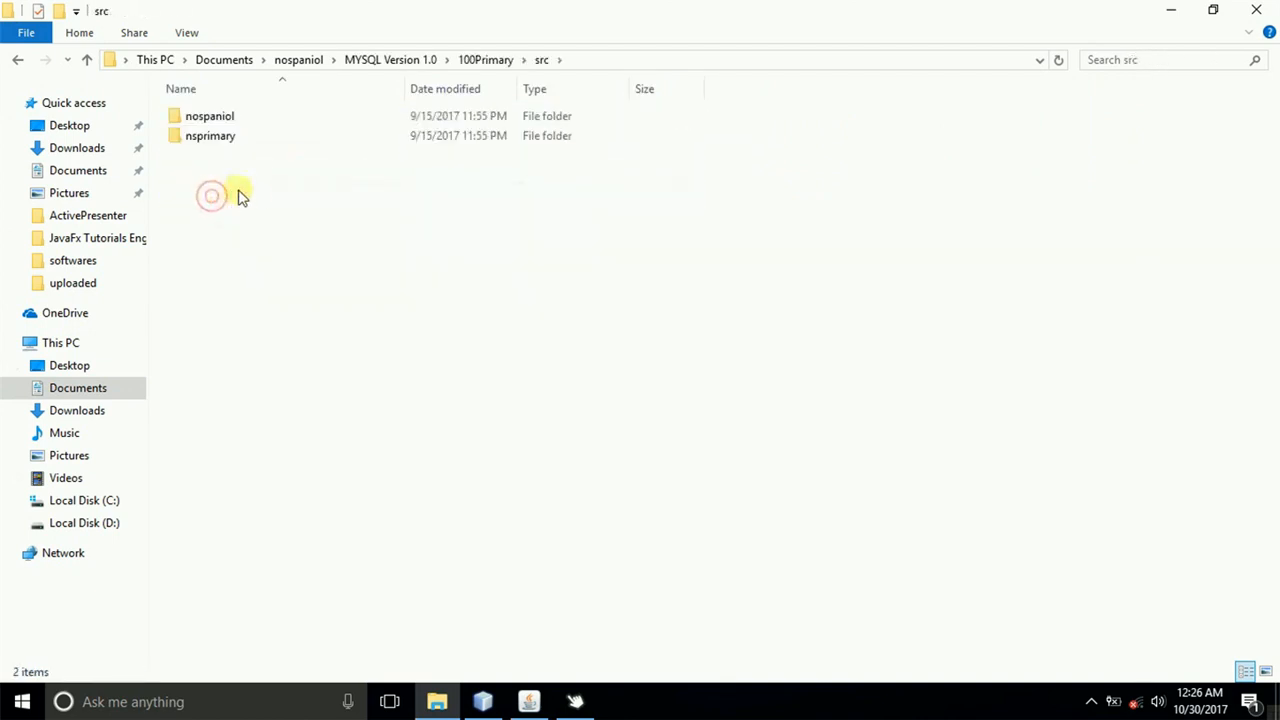
- Open nsprimary > ui > icons and copy the shelf photo named 3
{"action": "left_click", "coordinate": [210, 135]}
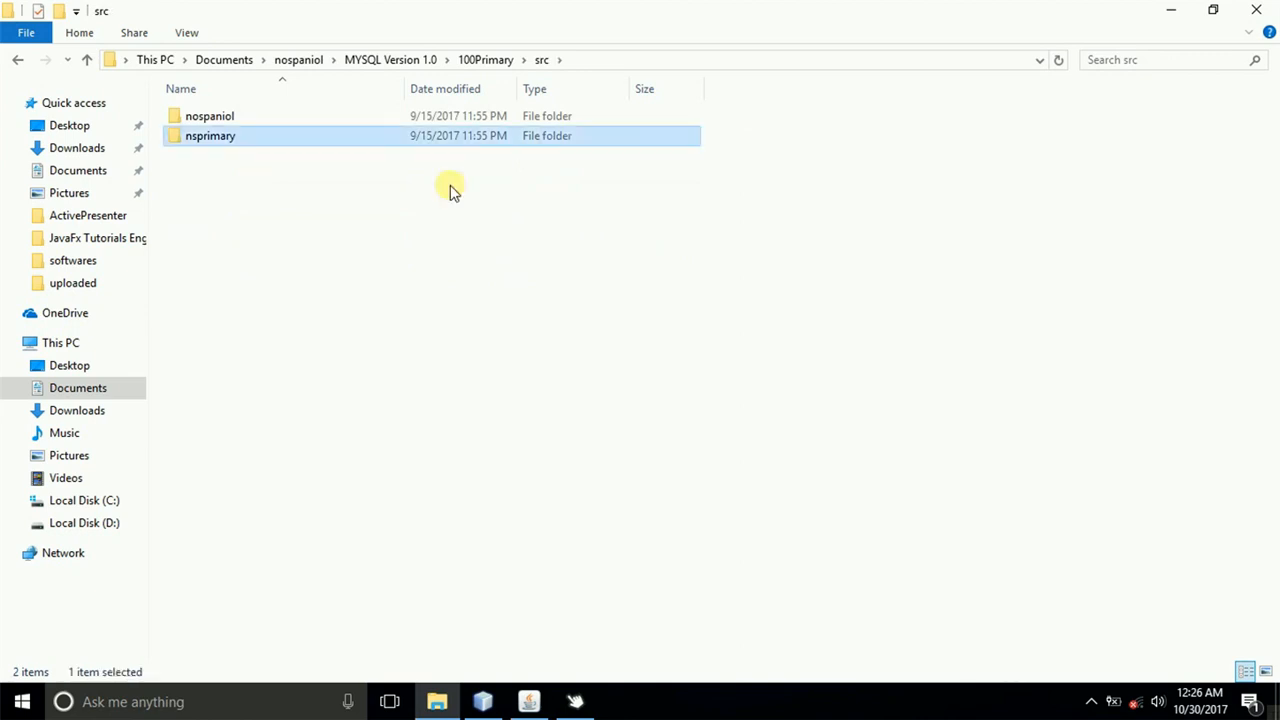
{"action": "double_click", "coordinate": [210, 135]}
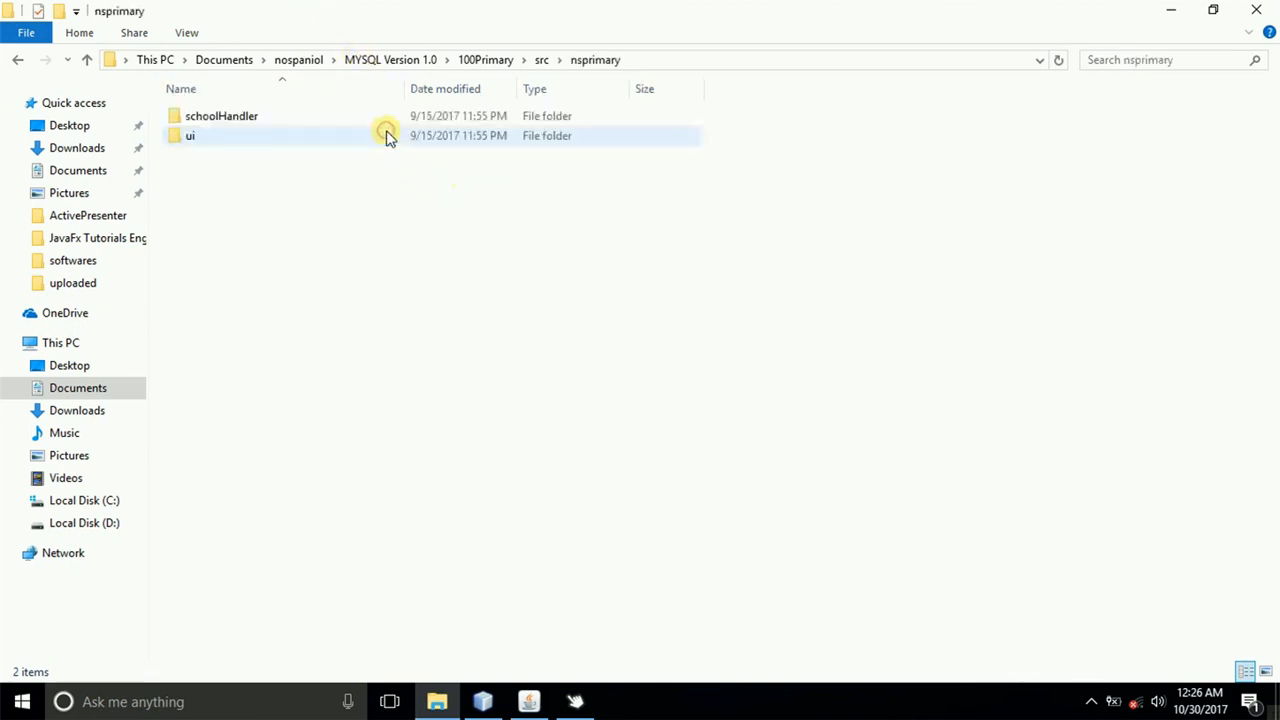
{"action": "double_click", "coordinate": [190, 135]}
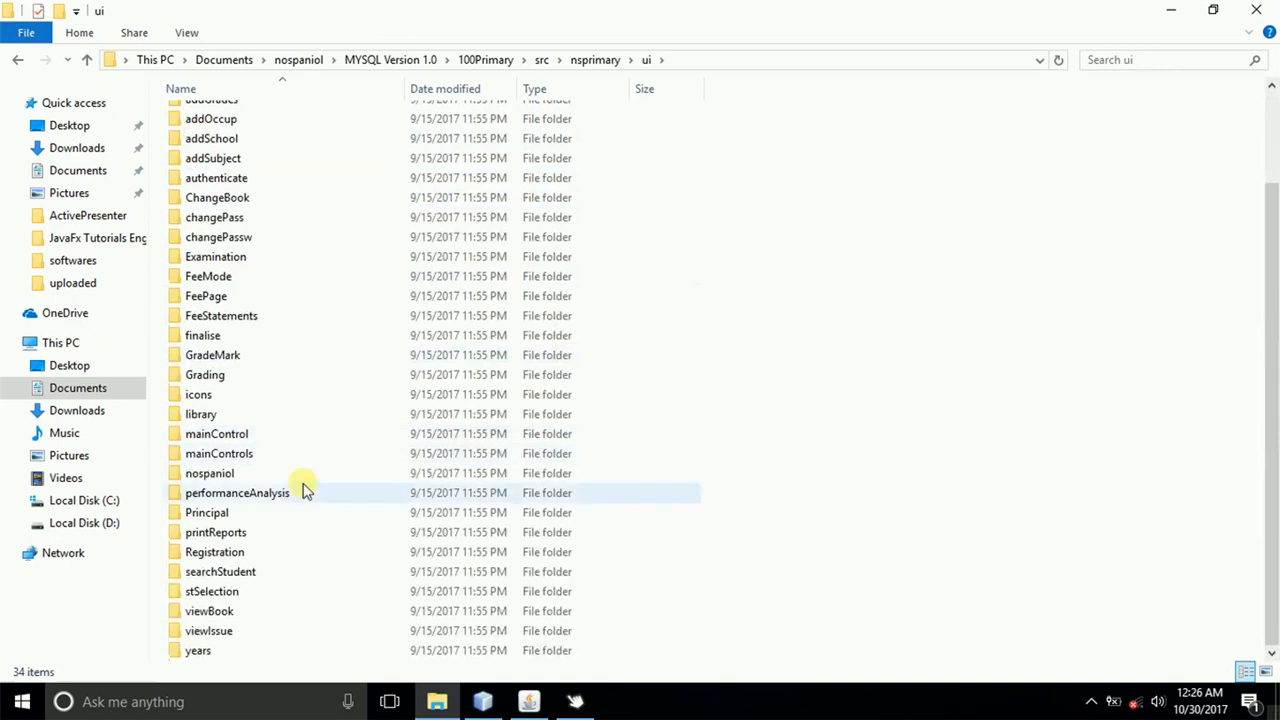
{"action": "double_click", "coordinate": [198, 394]}
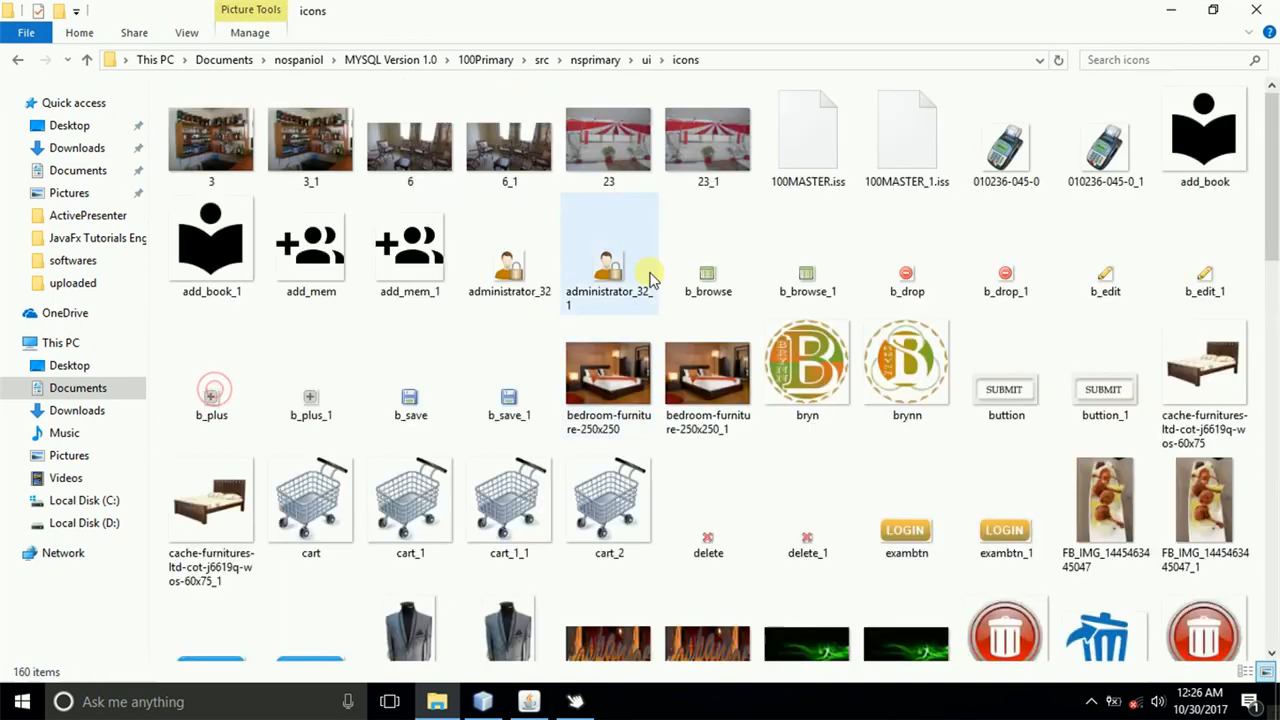
{"action": "left_click", "coordinate": [211, 137]}
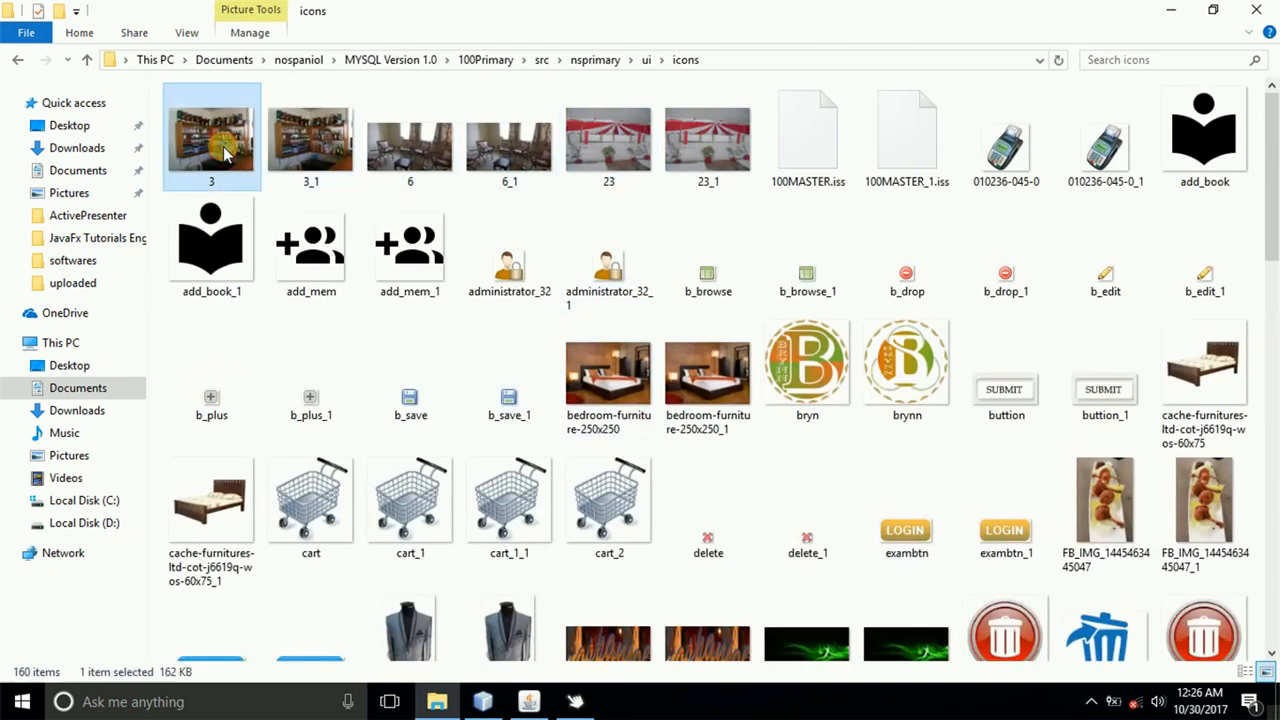
{"action": "right_click", "coordinate": [210, 145]}
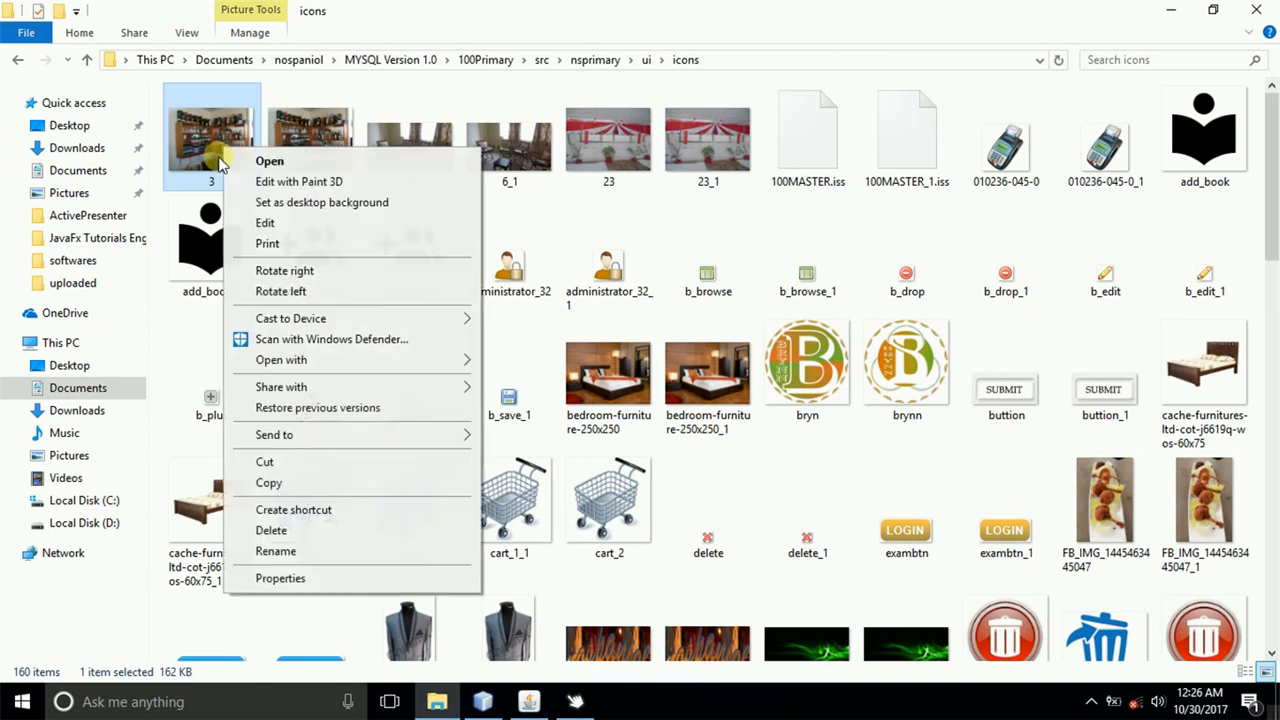
{"action": "mouse_move", "coordinate": [267, 243]}
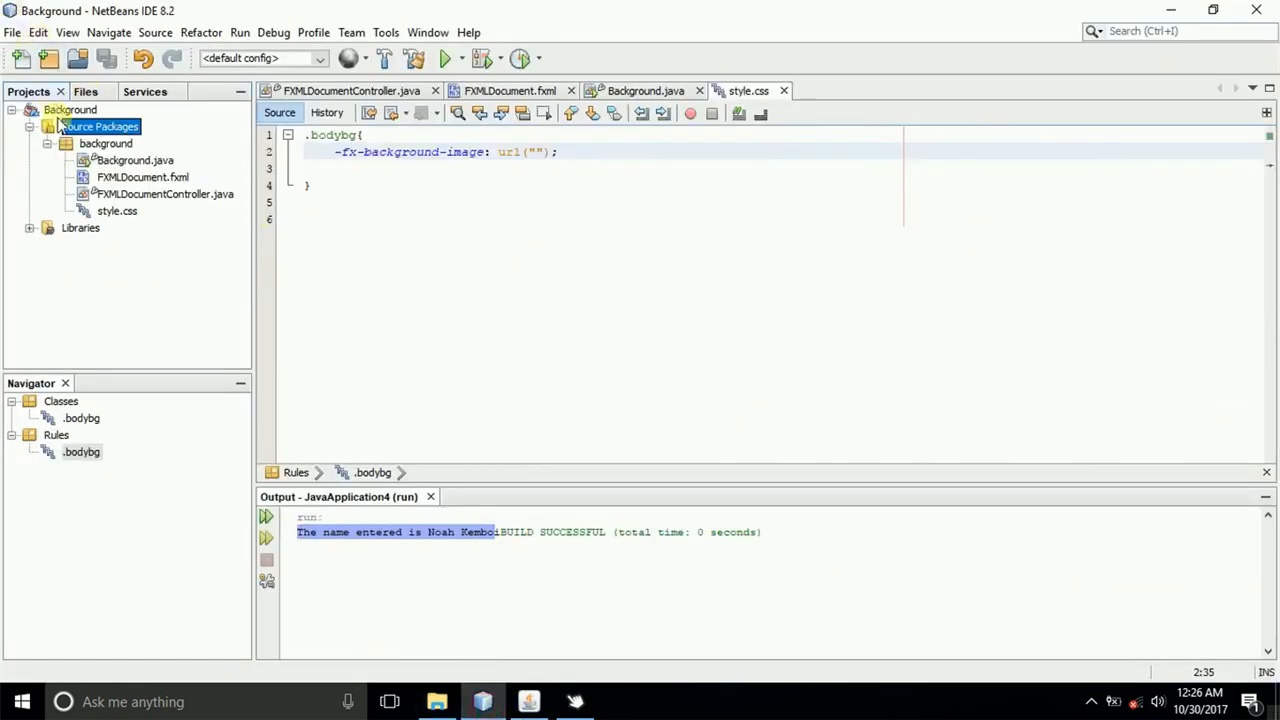
- Paste 3.jpg into the background package and set the .bodybg url to /background/3.jpg
{"action": "right_click", "coordinate": [105, 143]}
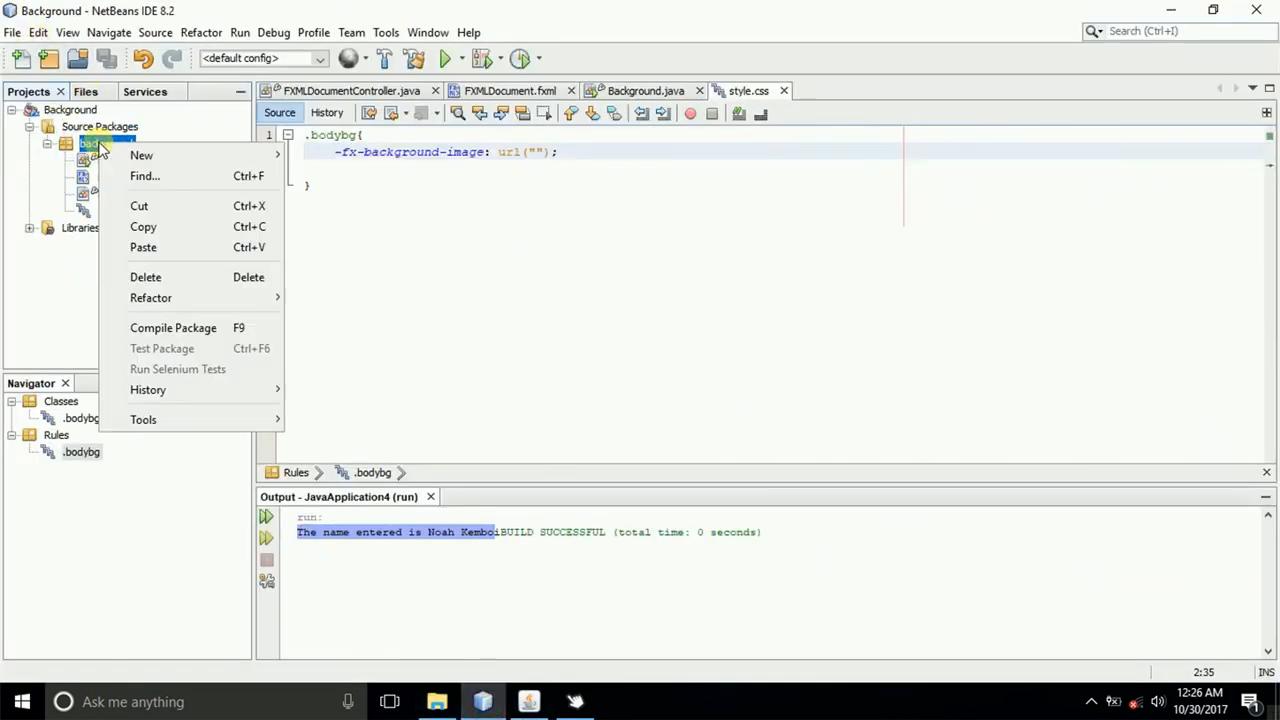
{"action": "mouse_move", "coordinate": [173, 247]}
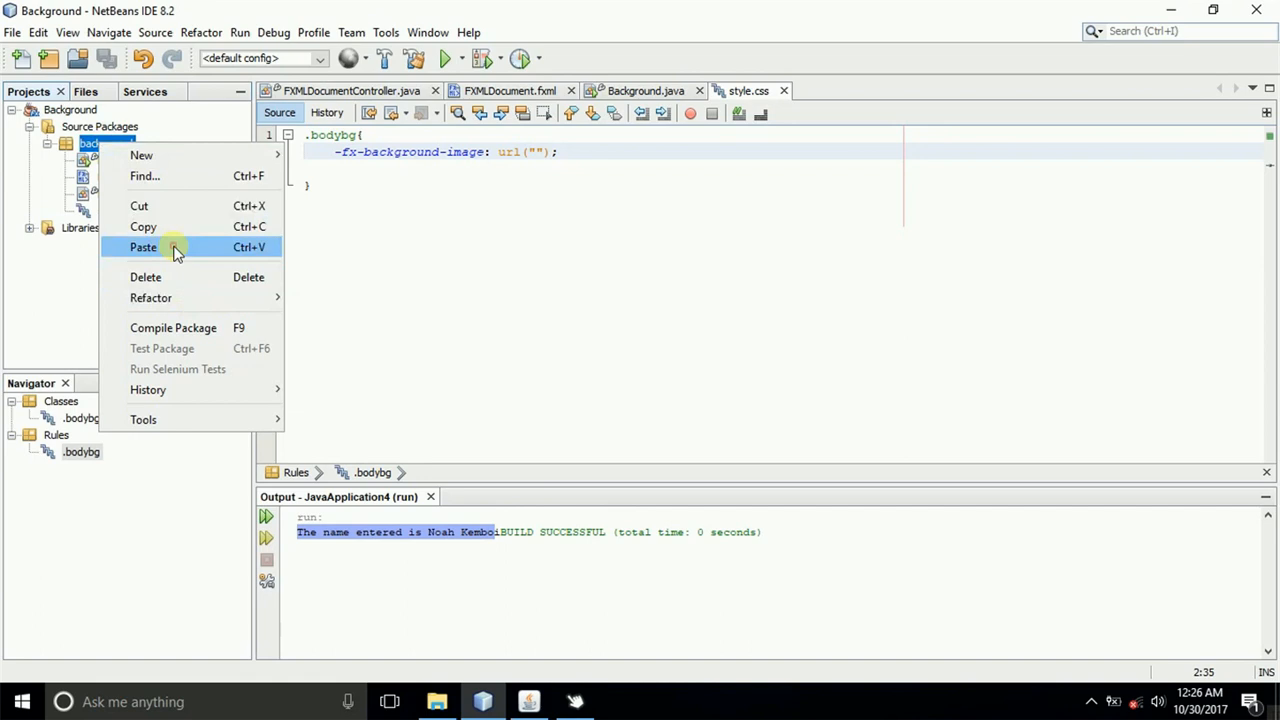
{"action": "left_click", "coordinate": [143, 247]}
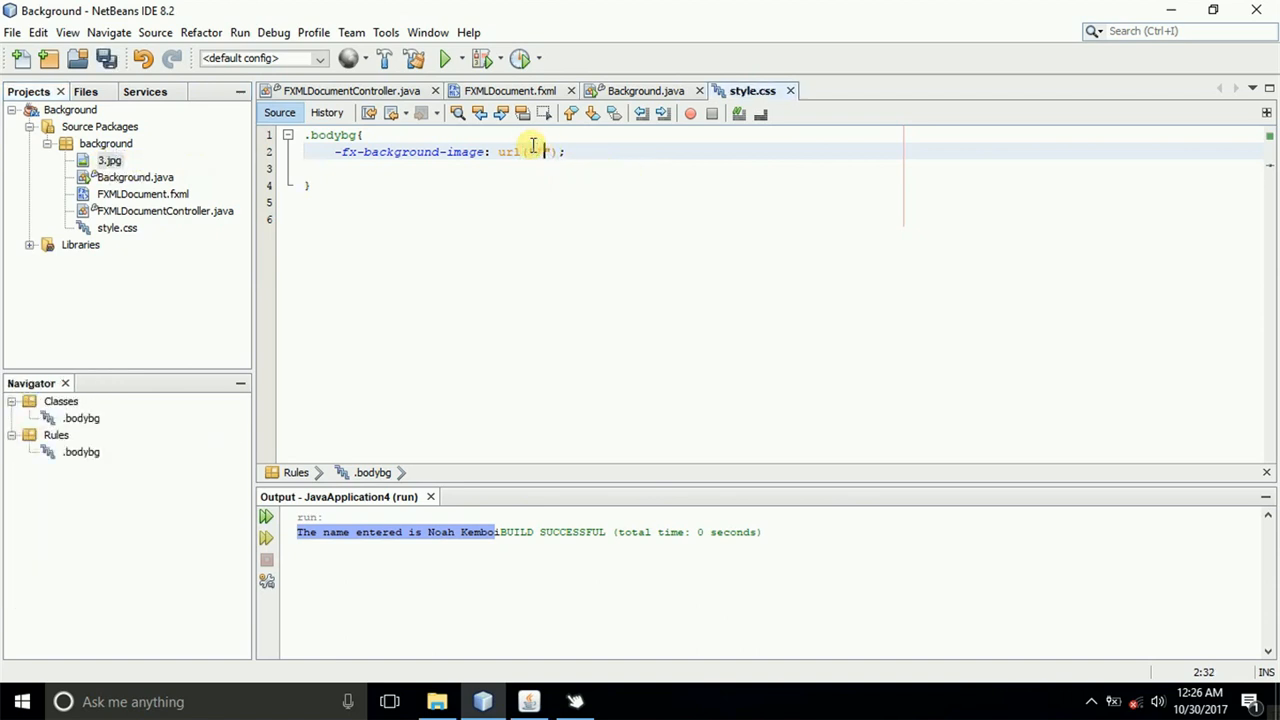
{"action": "type", "text": "background/"}
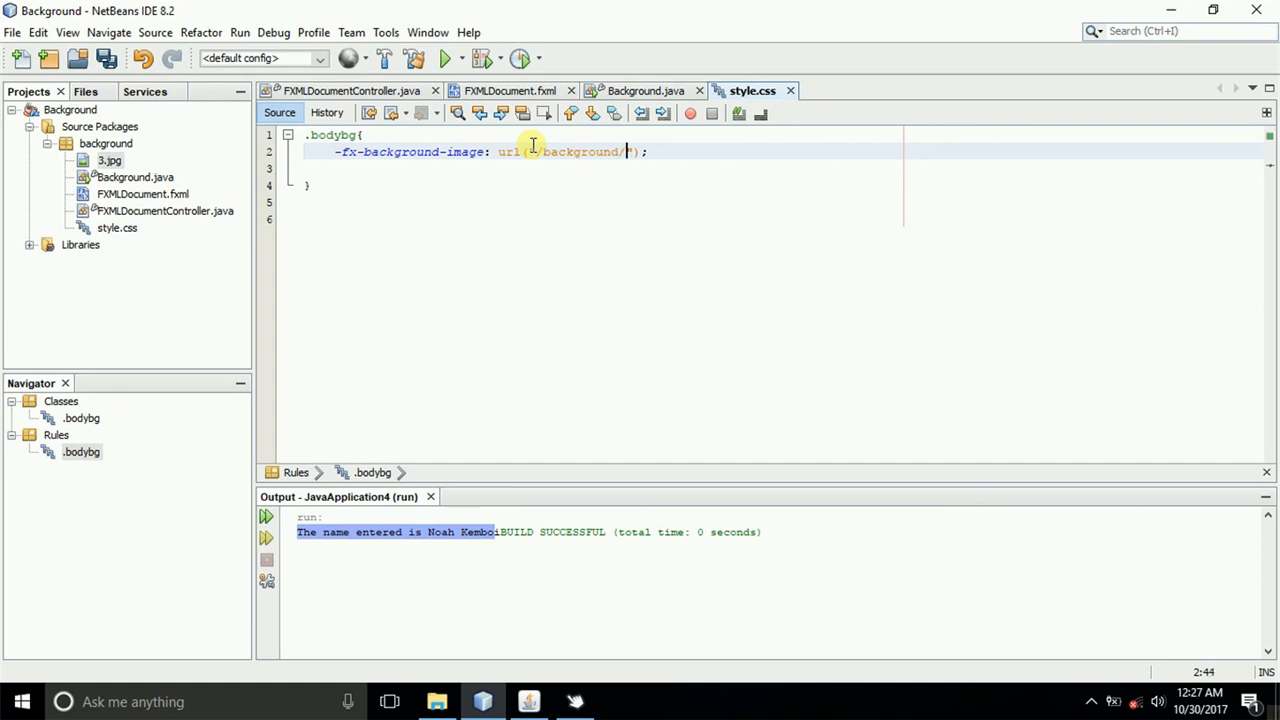
{"action": "type", "text": "3"}
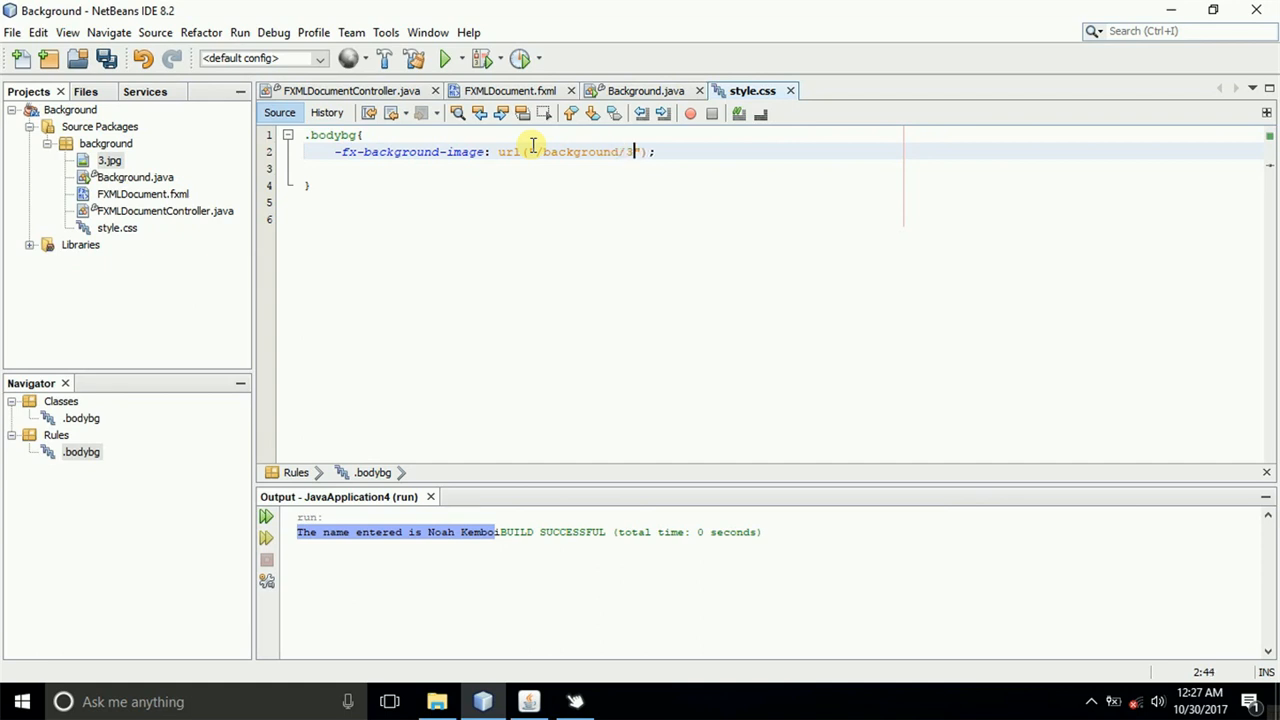
{"action": "type", "text": ".jpg"}
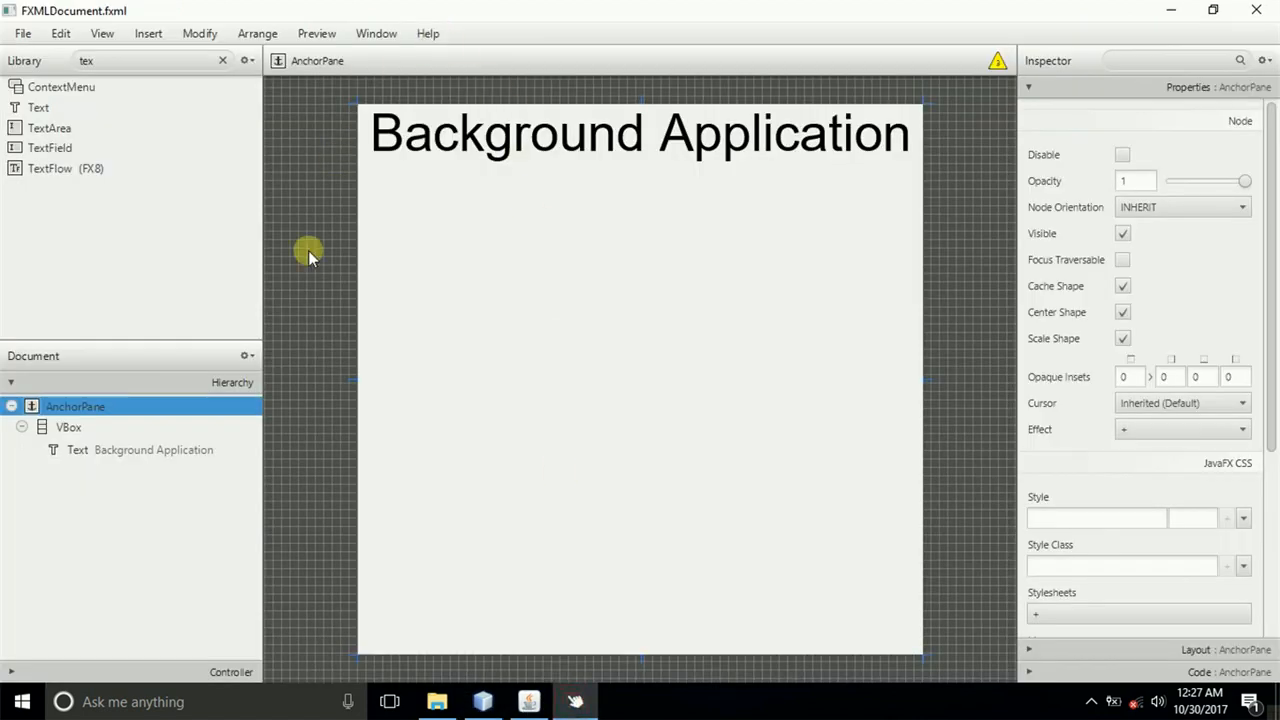
{"action": "mouse_move", "coordinate": [1170, 570]}
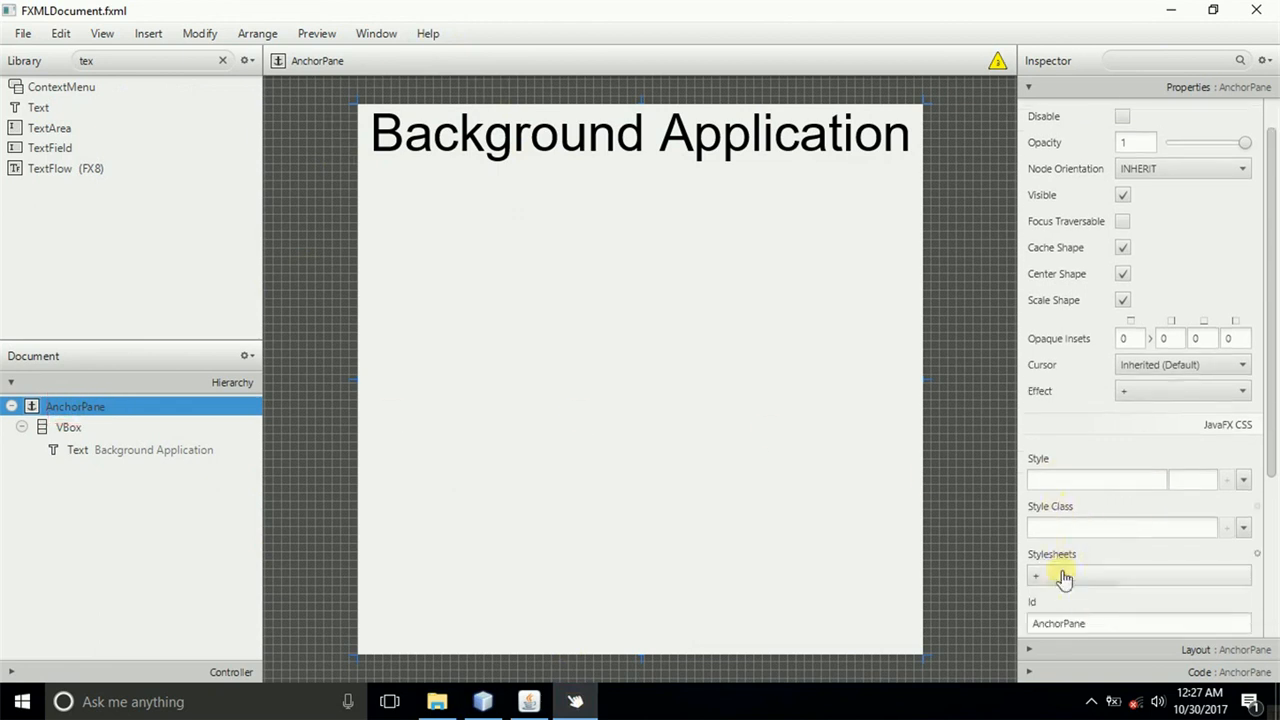
- Add style.css from Documents > Background > src > background as the AnchorPane's stylesheet
{"action": "left_click", "coordinate": [1036, 576]}
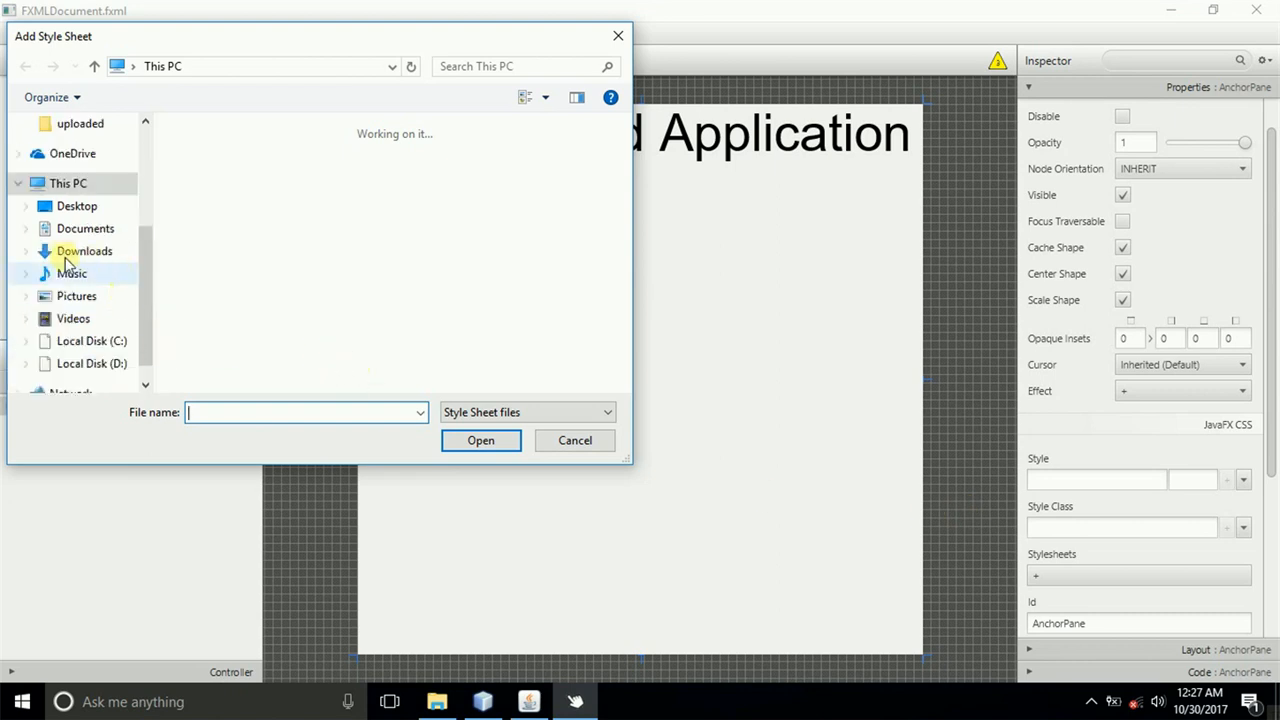
{"action": "left_click", "coordinate": [85, 251]}
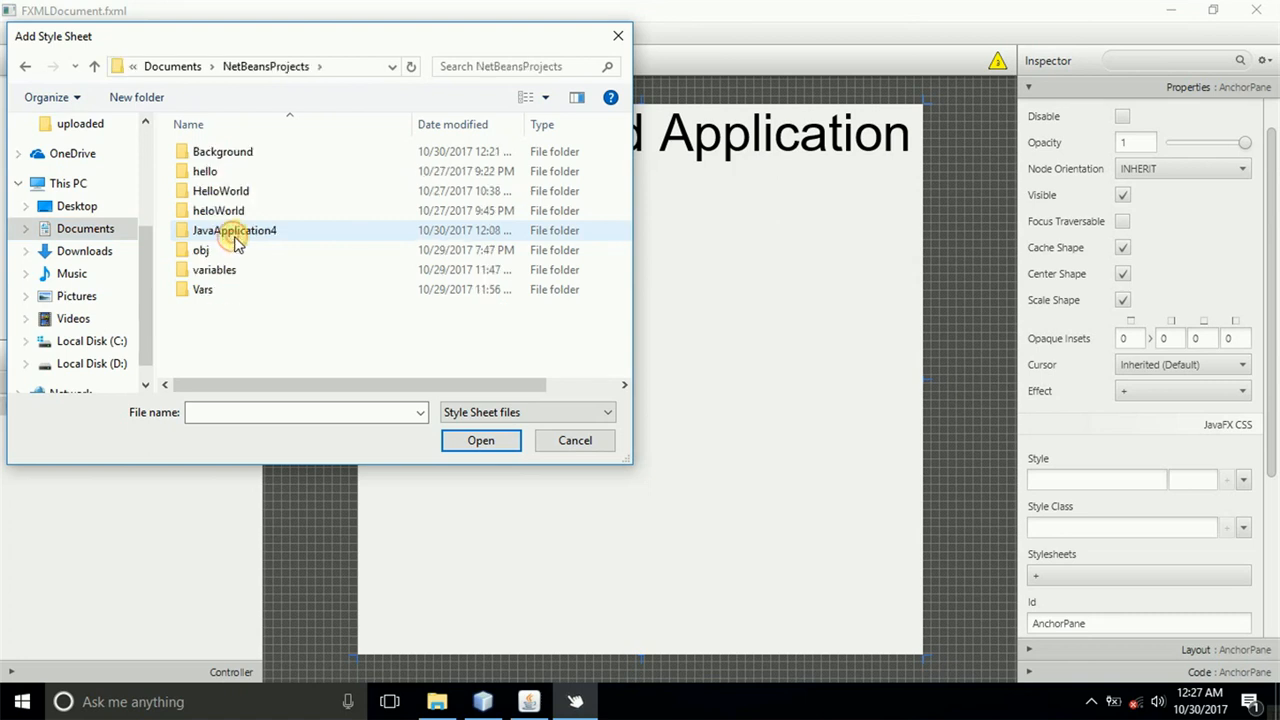
{"action": "double_click", "coordinate": [222, 151]}
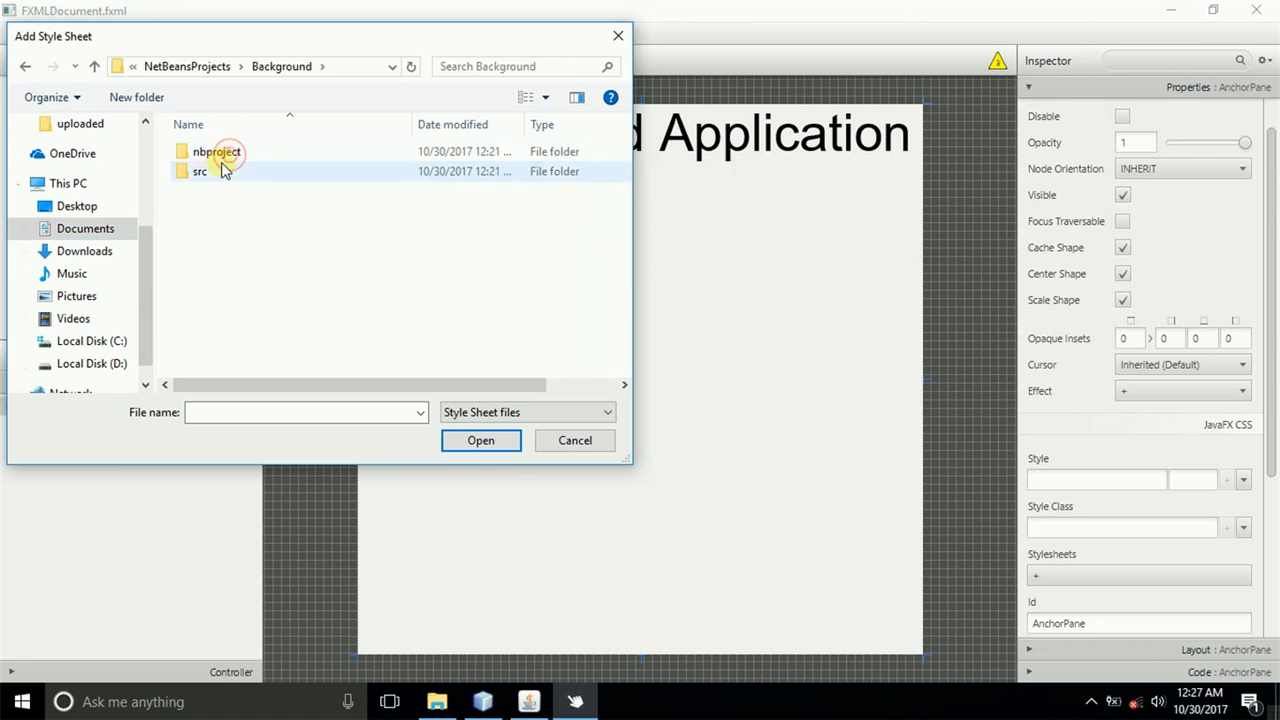
{"action": "double_click", "coordinate": [199, 171]}
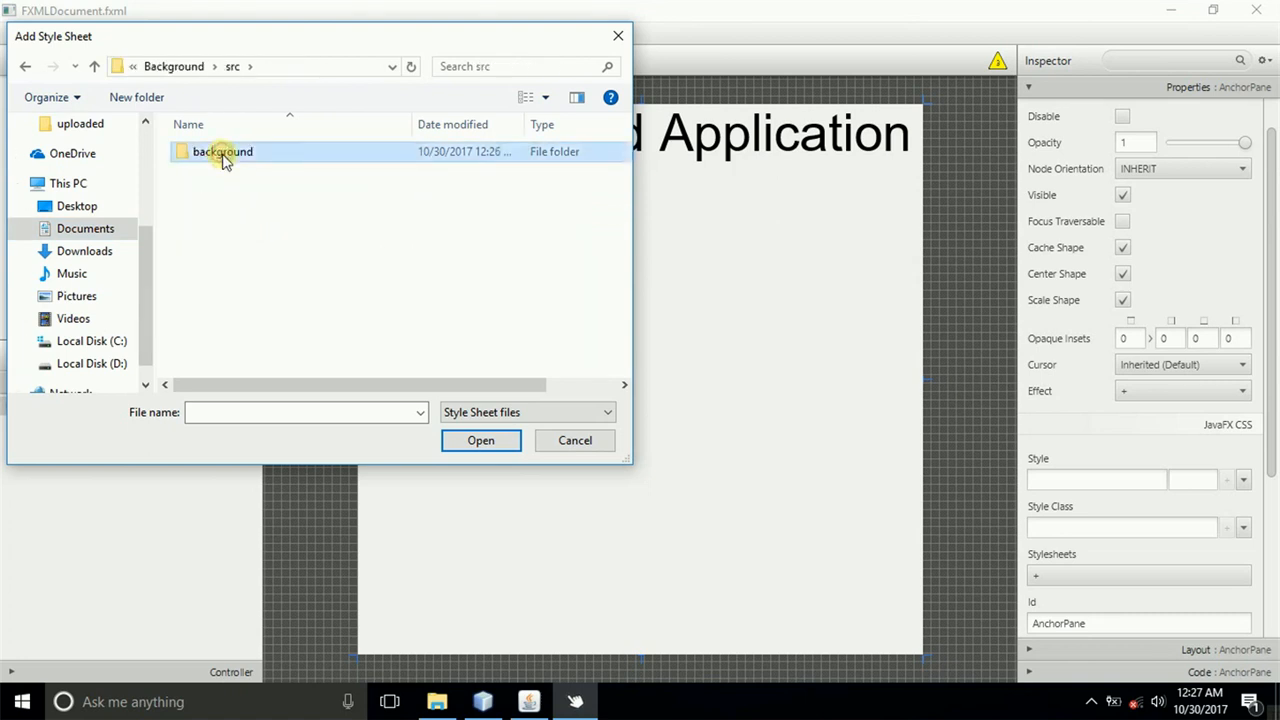
{"action": "left_click", "coordinate": [574, 440]}
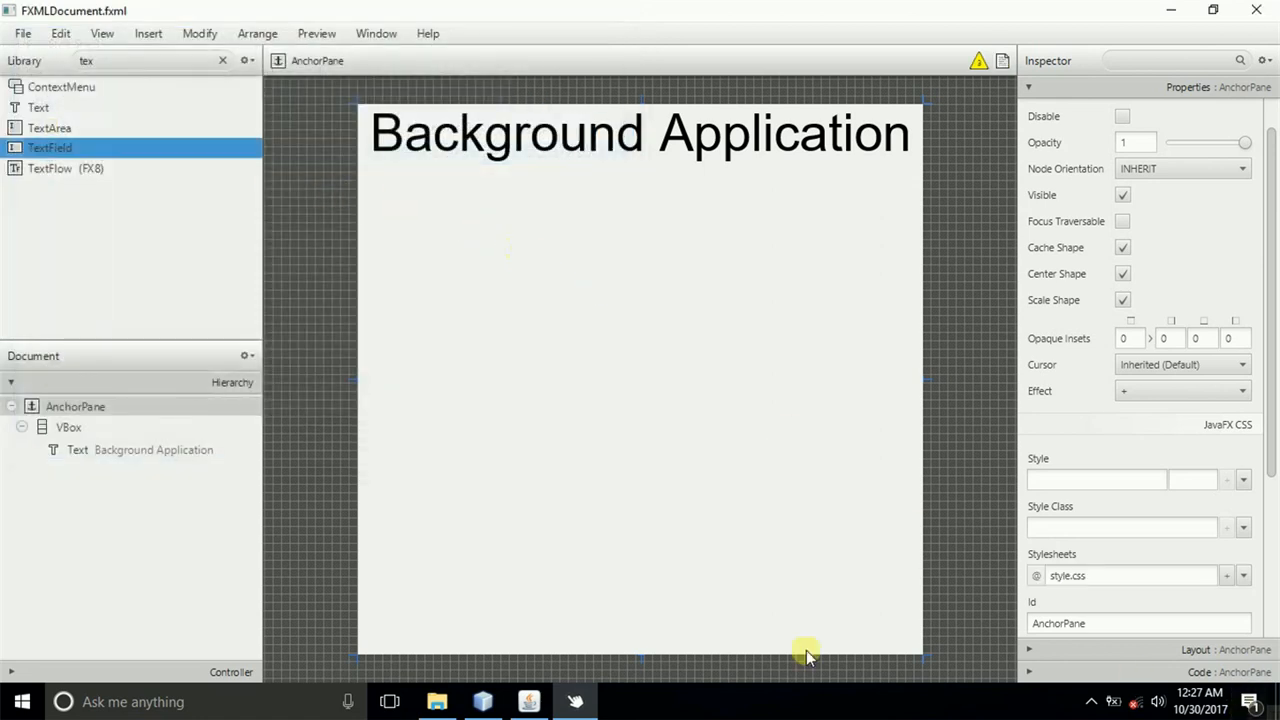
- Apply the bodybg style class to the root AnchorPane
{"action": "left_click", "coordinate": [75, 406]}
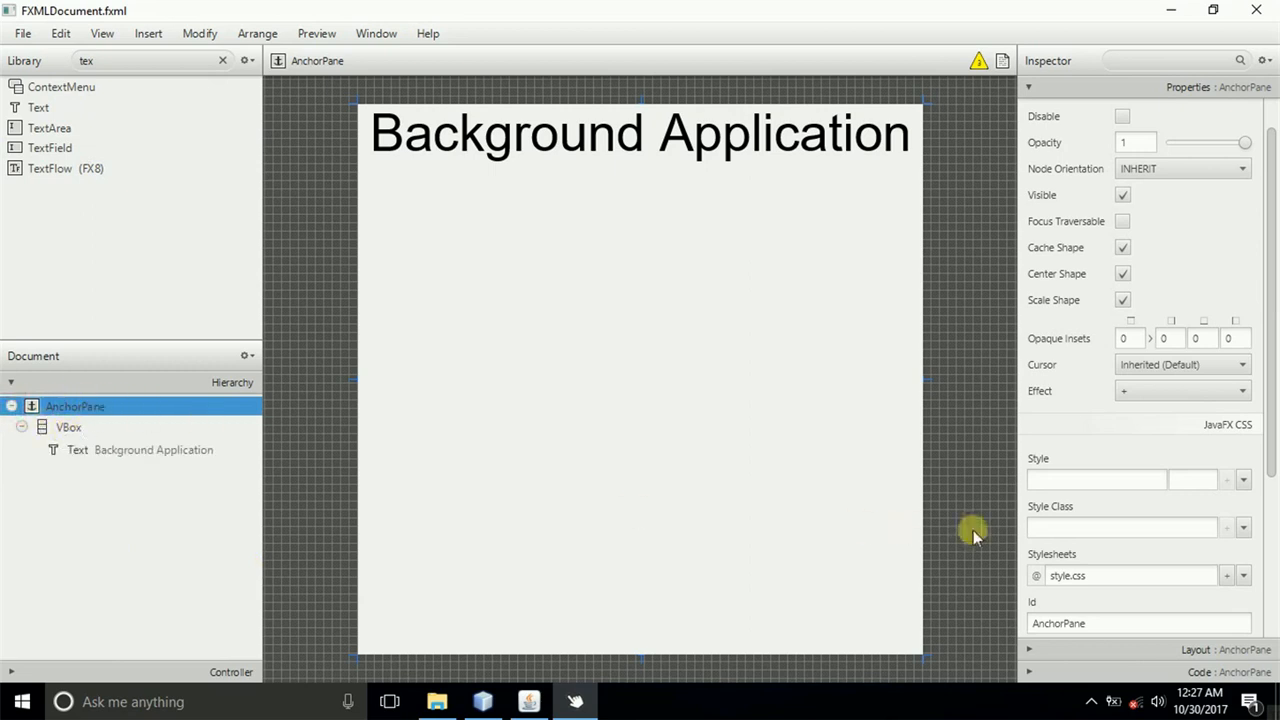
{"action": "left_click", "coordinate": [1243, 527]}
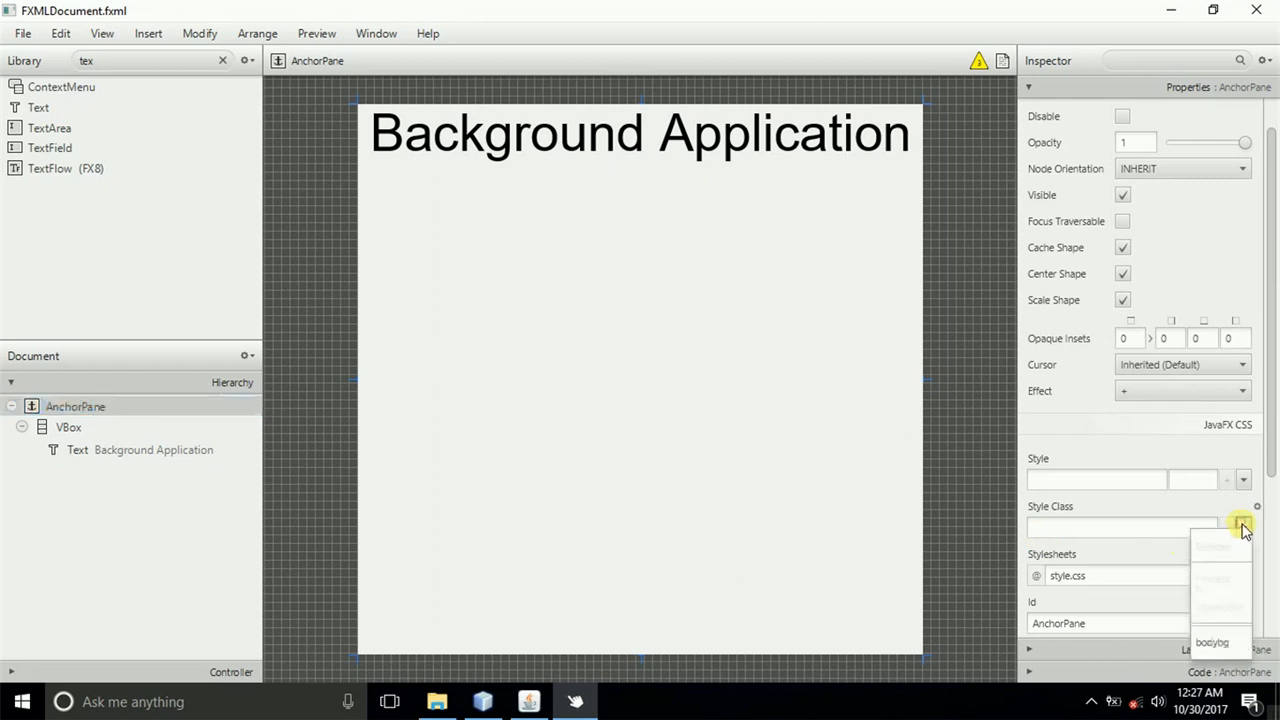
{"action": "left_click", "coordinate": [1211, 642]}
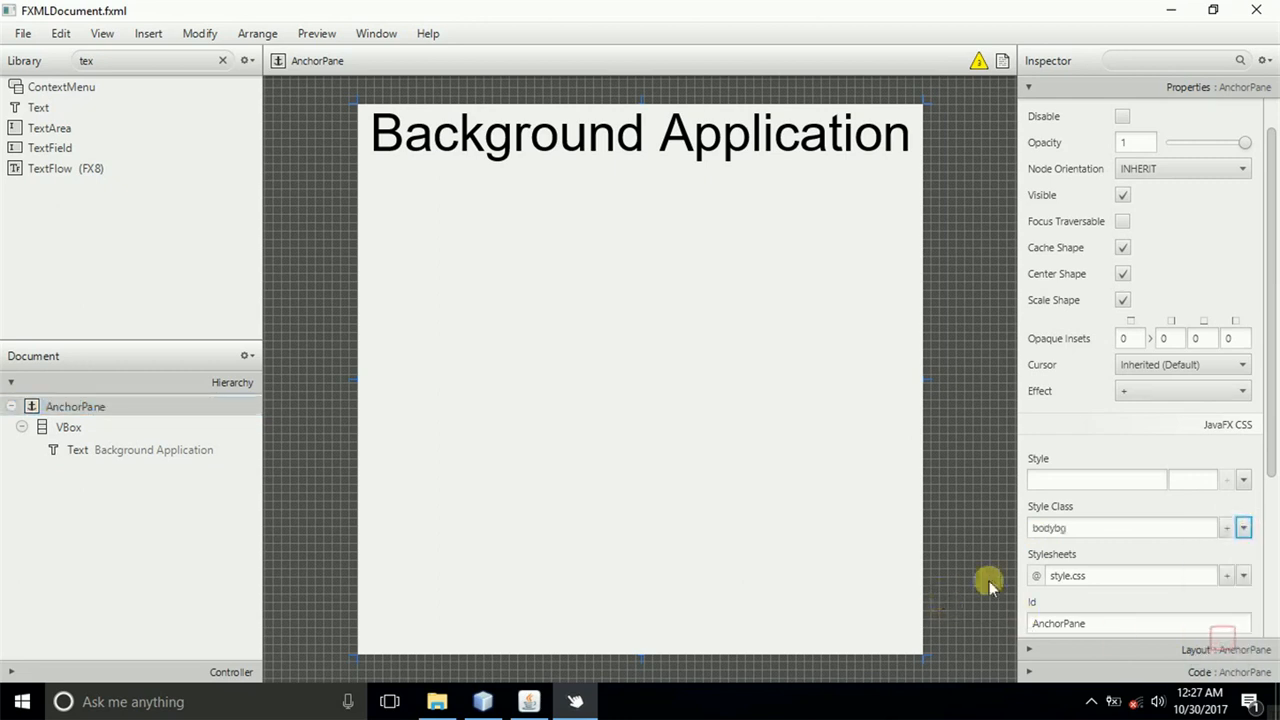
{"action": "left_click", "coordinate": [1081, 528]}
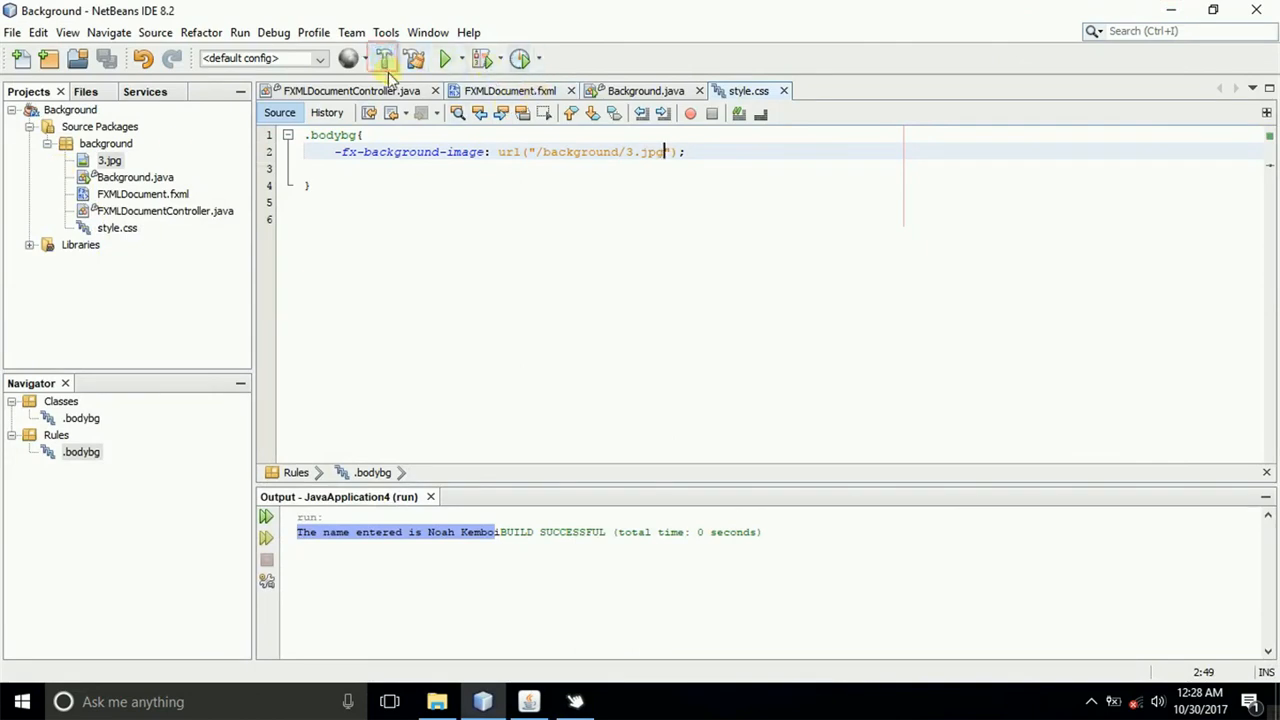
- Build the Background project and launch it
{"action": "left_click", "coordinate": [383, 58]}
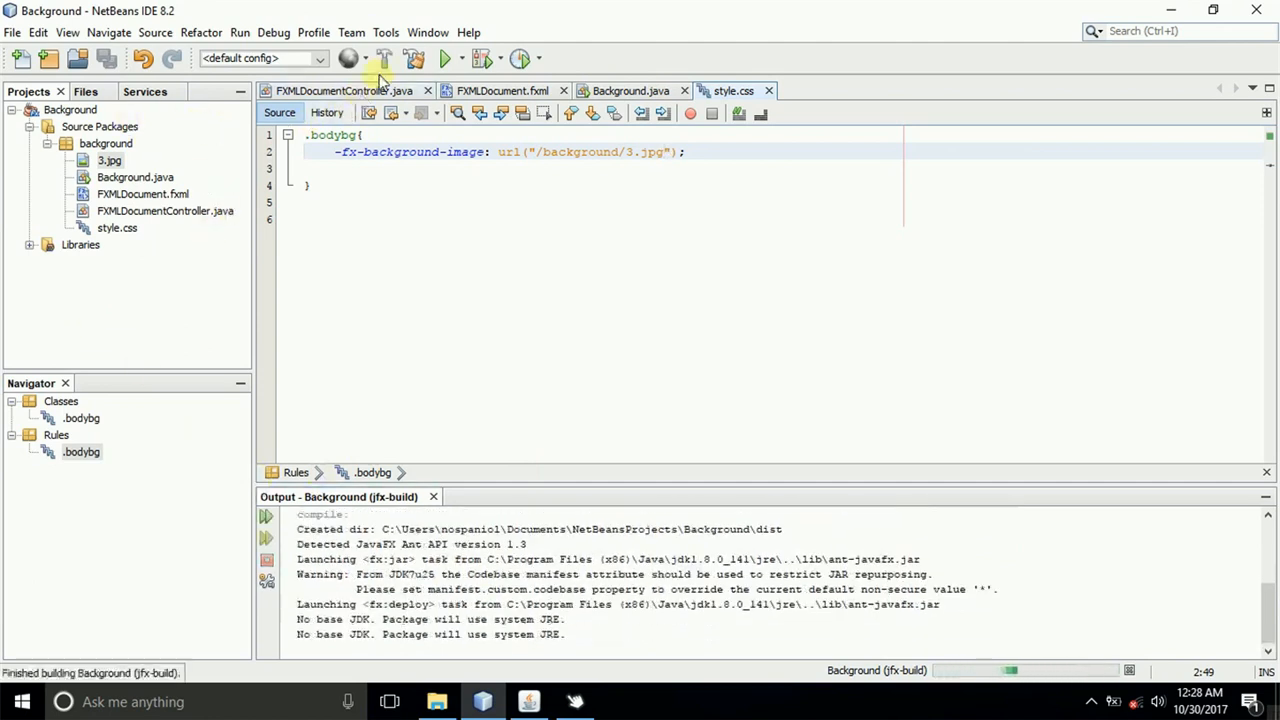
{"action": "left_click", "coordinate": [444, 58]}
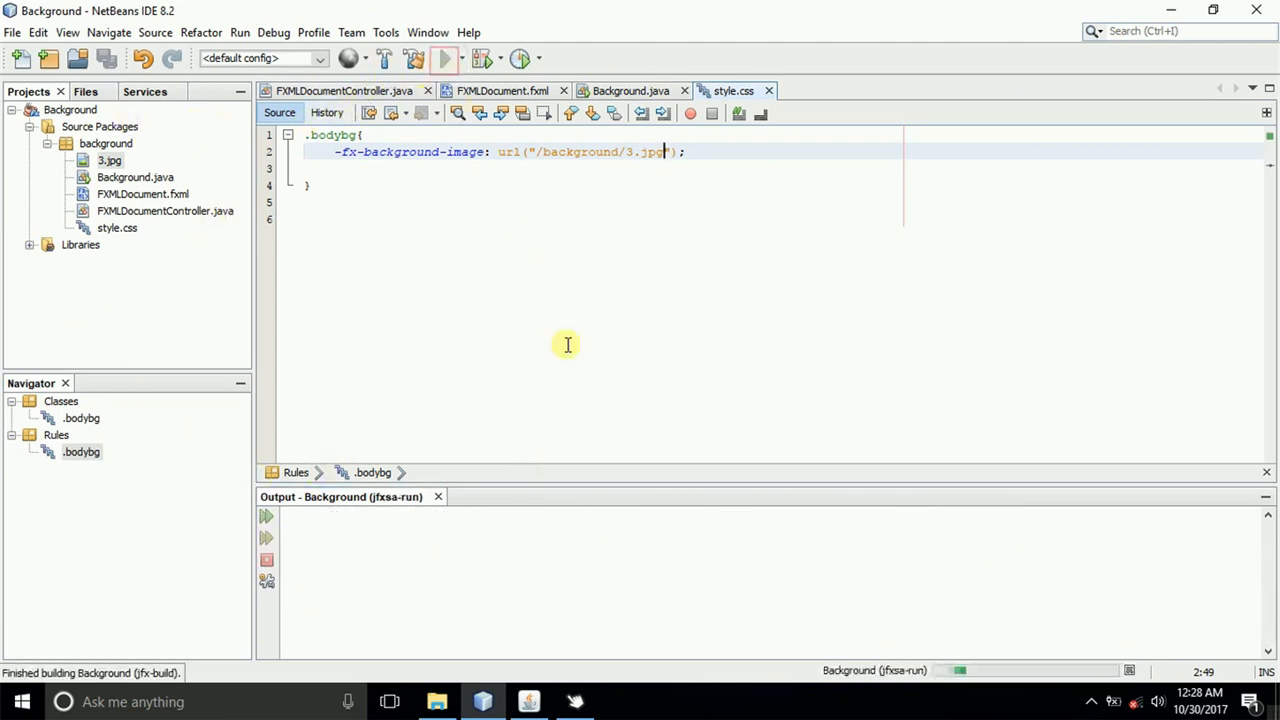
{"action": "left_click", "coordinate": [444, 58]}
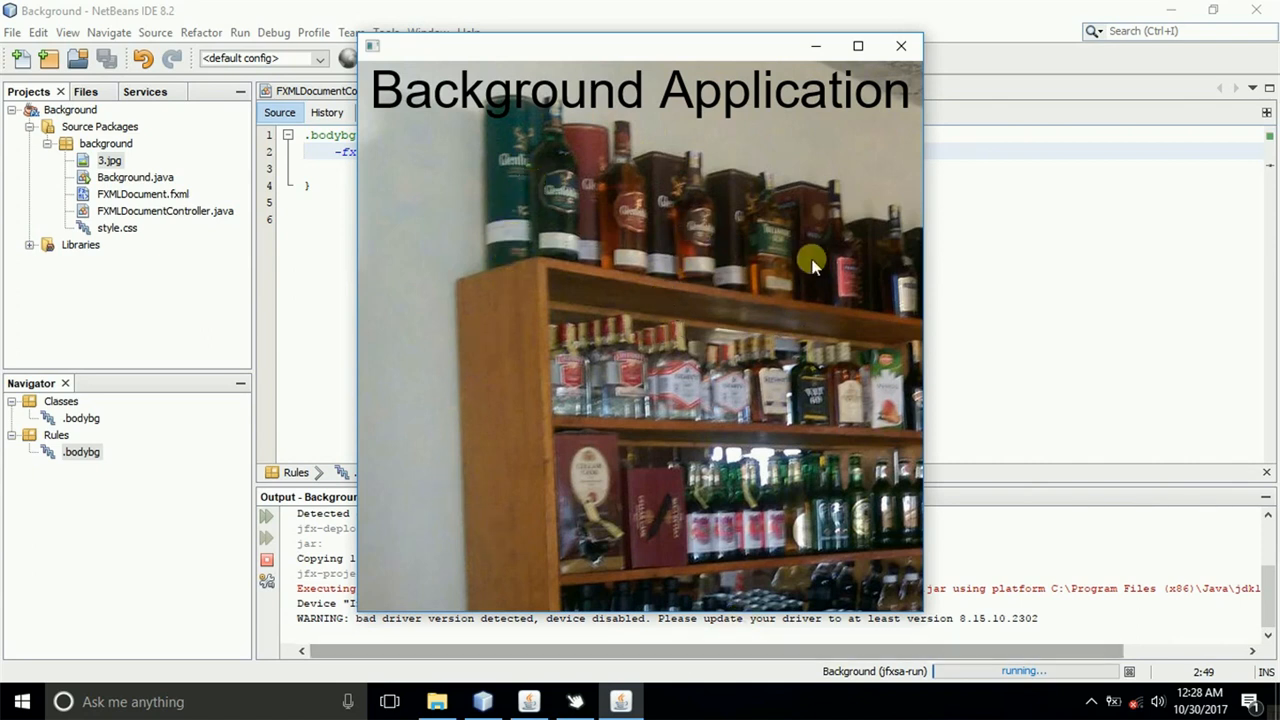
{"action": "mouse_move", "coordinate": [425, 130]}
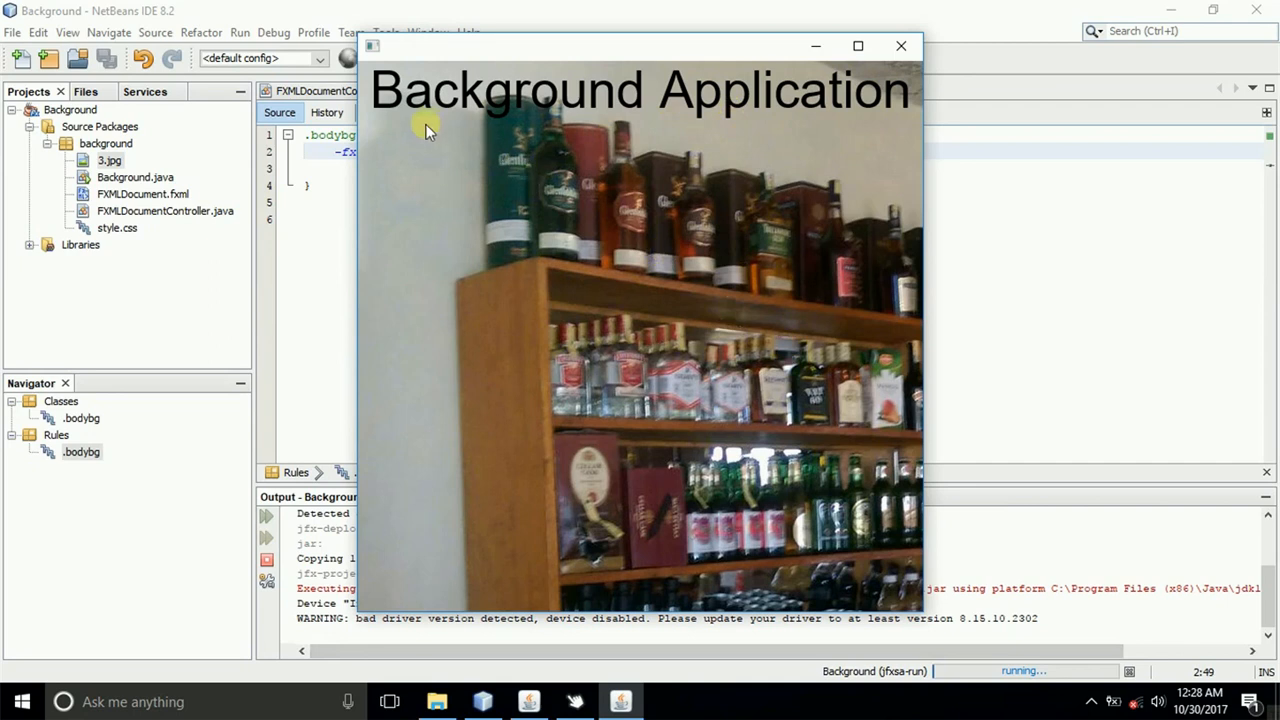
- Close the running Background Application window showing the shelf photo
{"action": "left_click", "coordinate": [857, 46]}
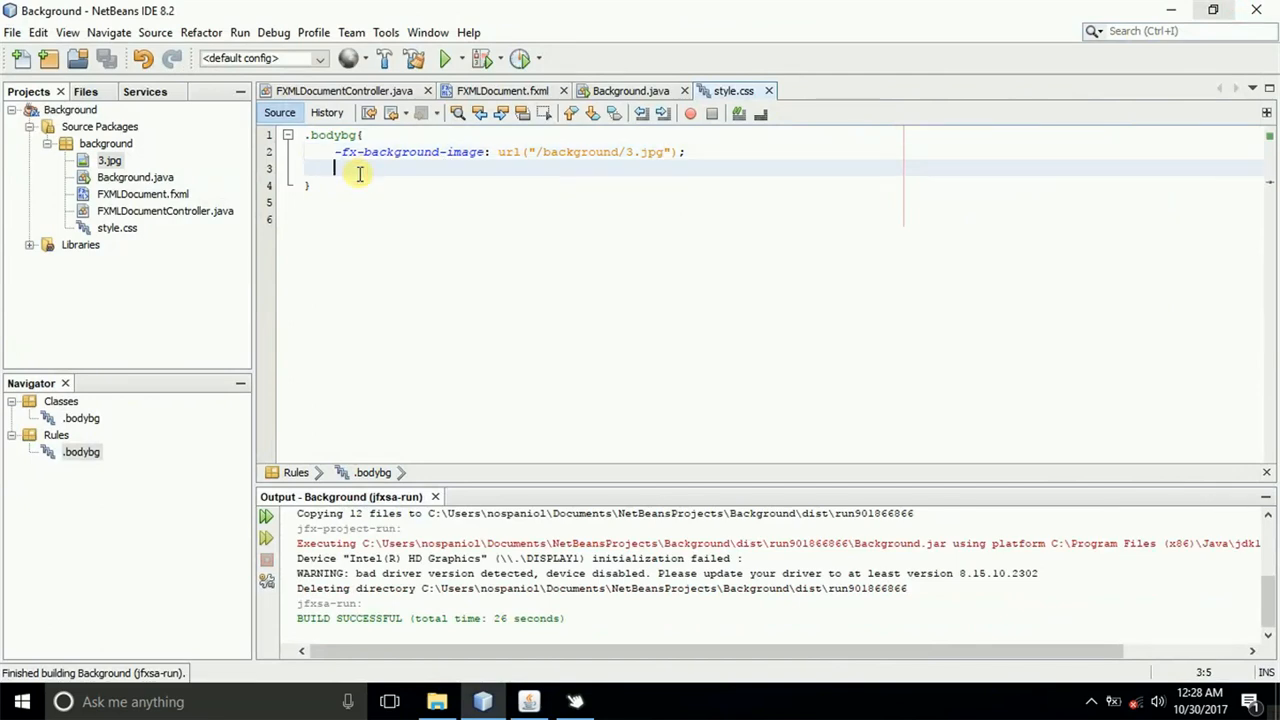
- Add -fx-background-size: 100% 100% to the .bodybg rule and rebuild
{"action": "type", "text": "-"}
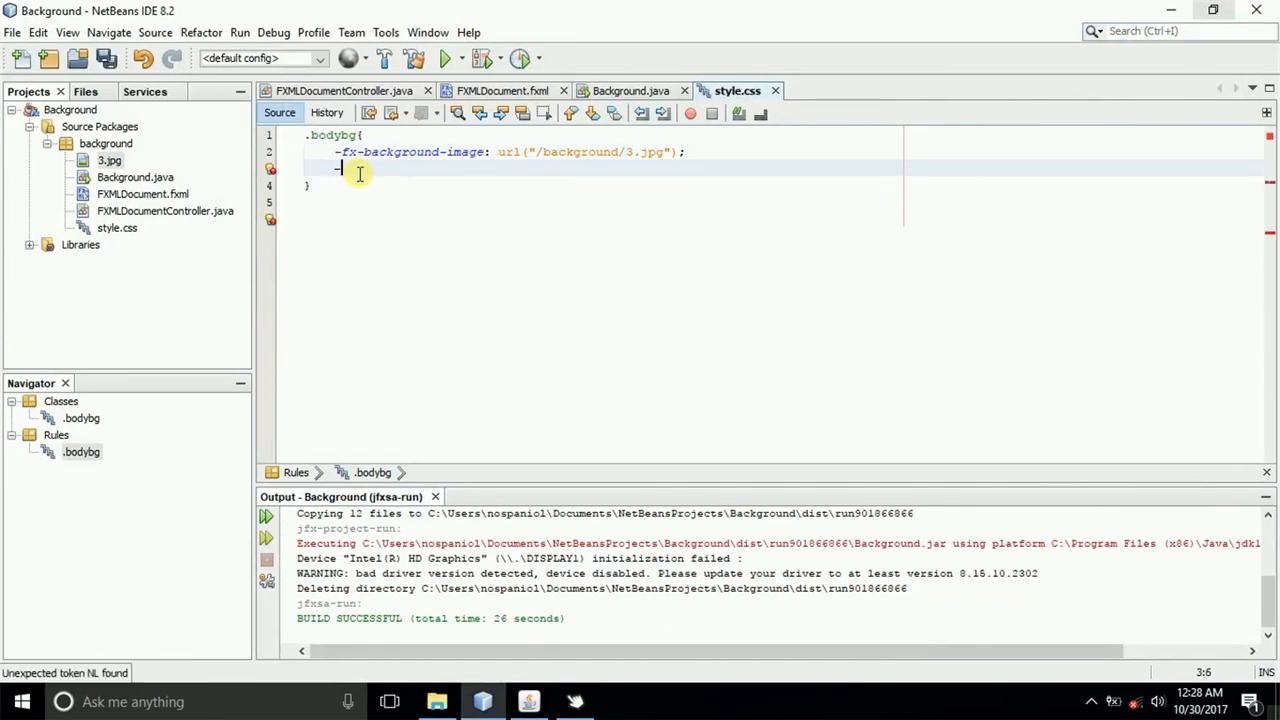
{"action": "type", "text": "-fx-"}
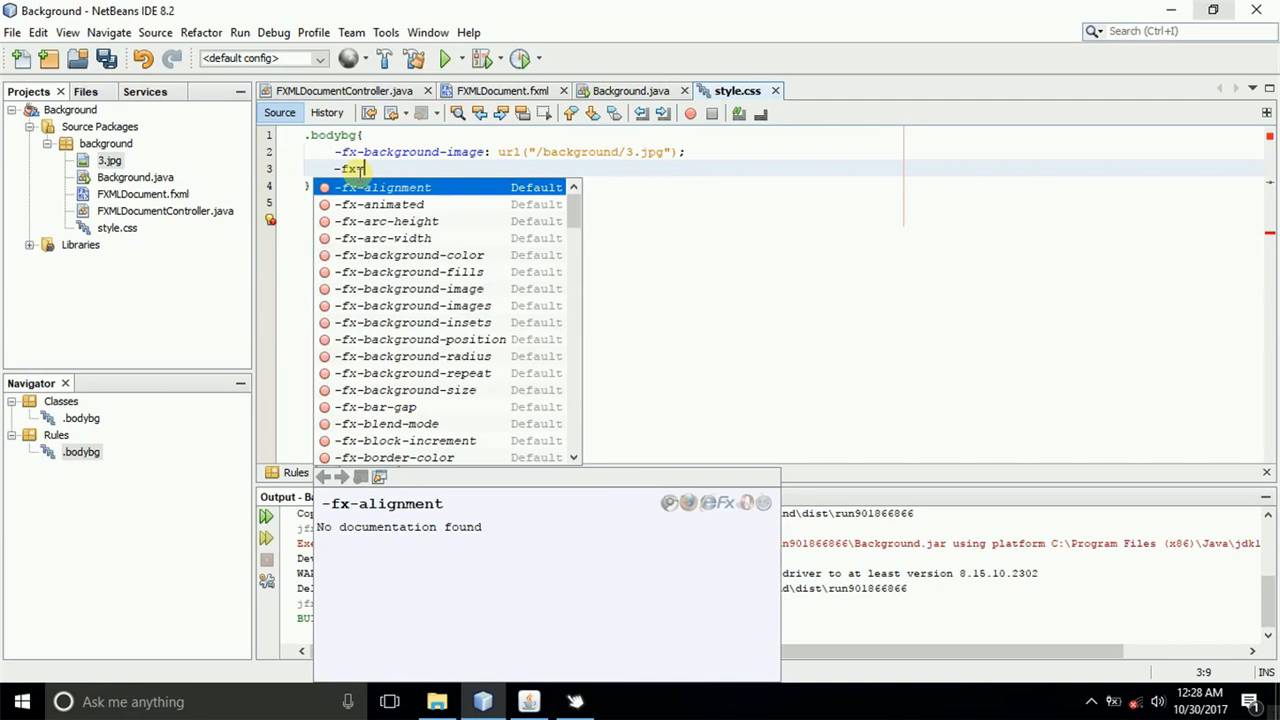
{"action": "type", "text": "background-size:"}
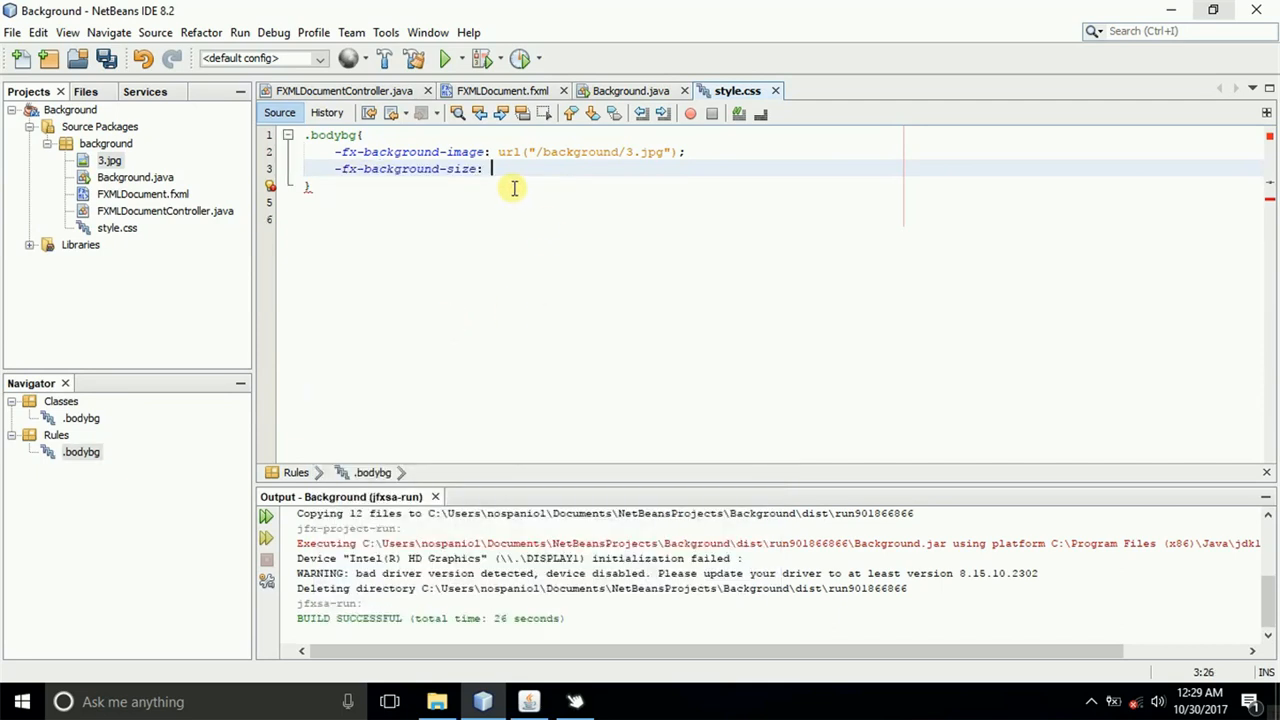
{"action": "type", "text": "100%"}
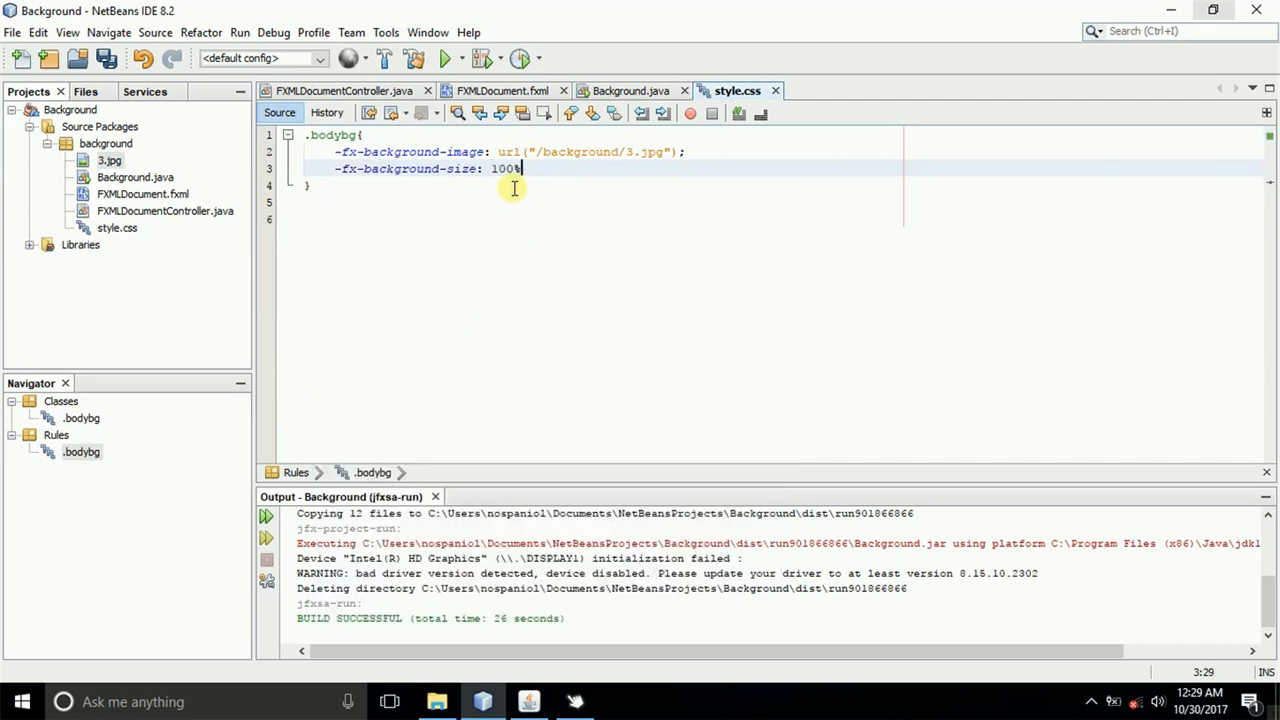
{"action": "type", "text": "100%;"}
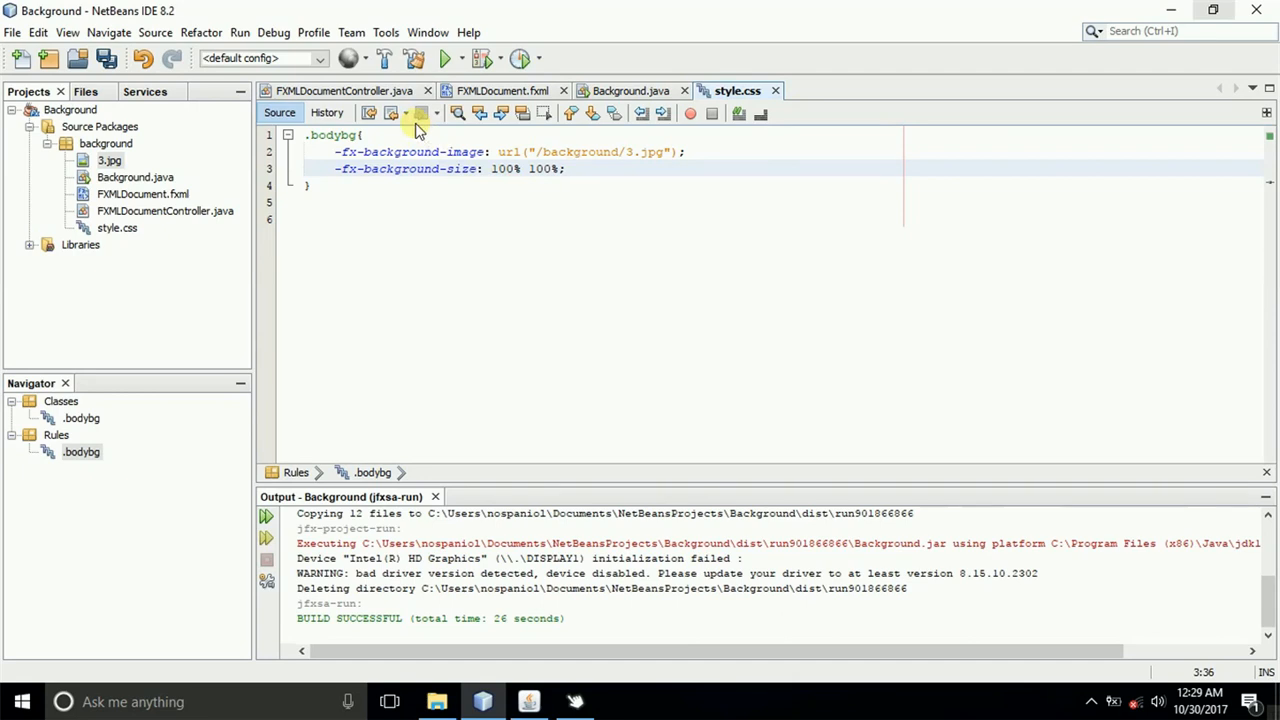
{"action": "left_click", "coordinate": [444, 58]}
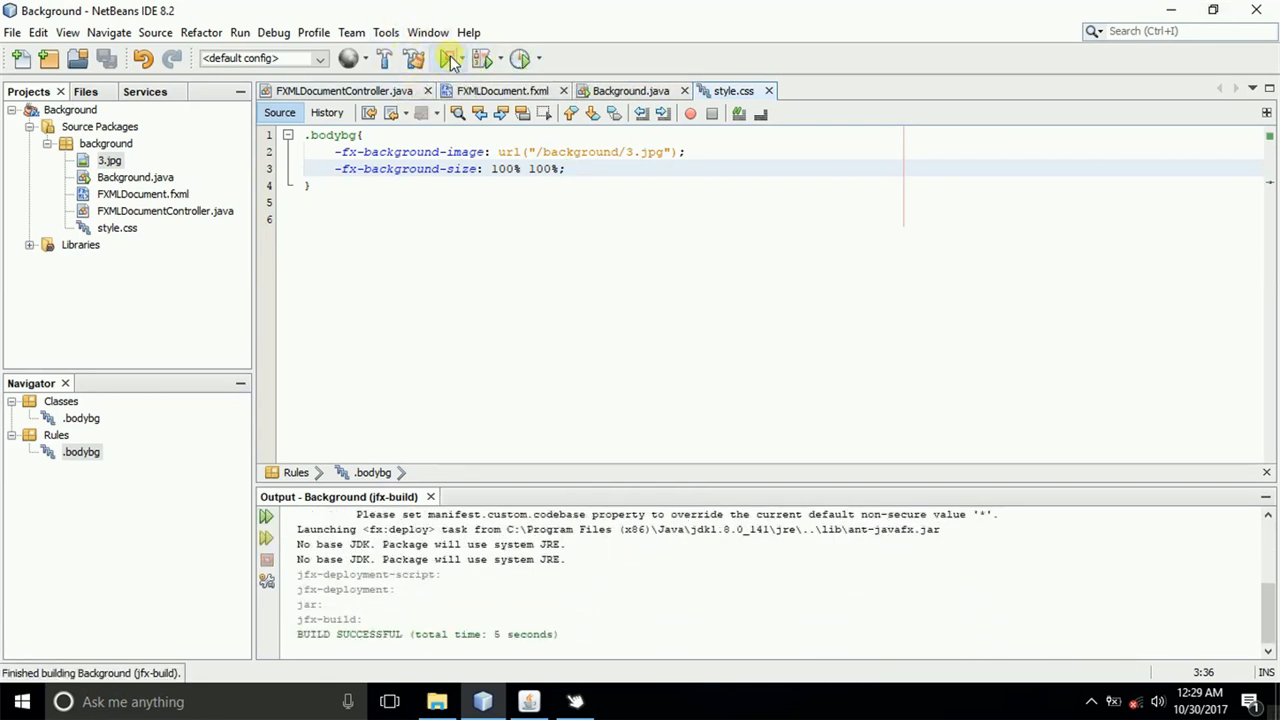
- Rerun the Background app to show the stretched full-window photo
{"action": "left_click", "coordinate": [450, 58]}
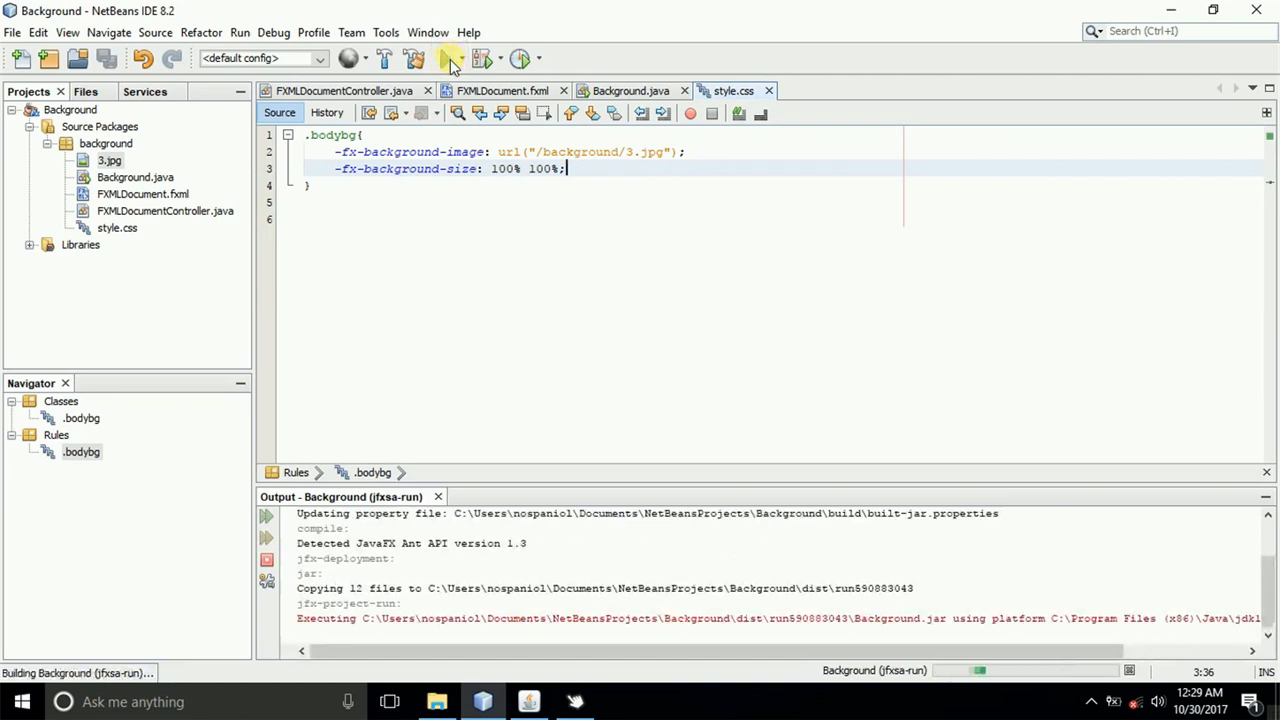
{"action": "left_click", "coordinate": [451, 58]}
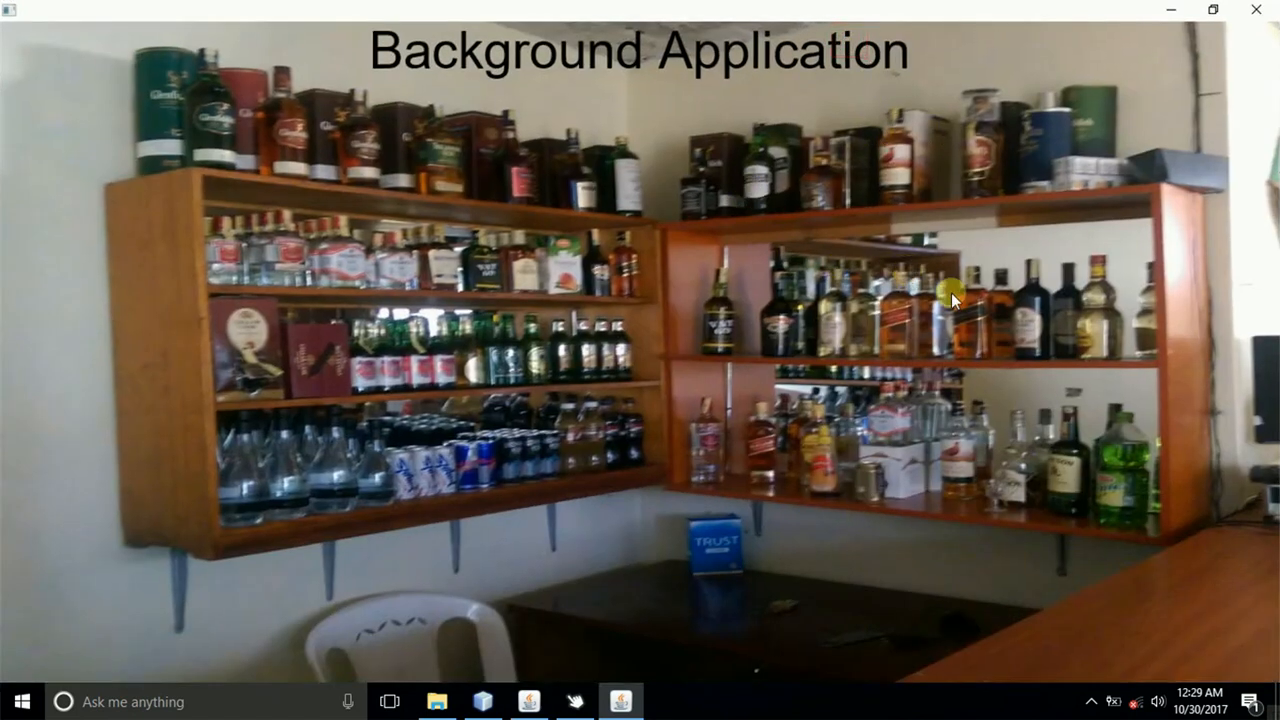
{"action": "mouse_move", "coordinate": [910, 418]}
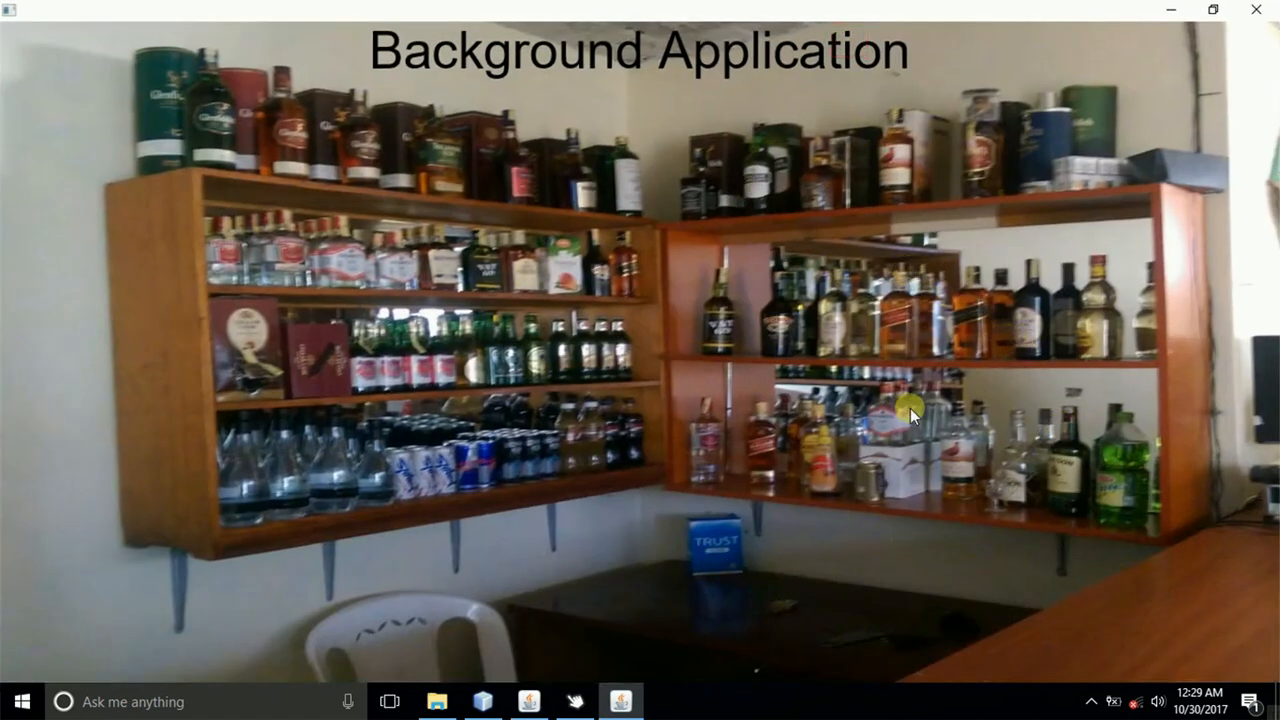
{"action": "mouse_move", "coordinate": [258, 228]}
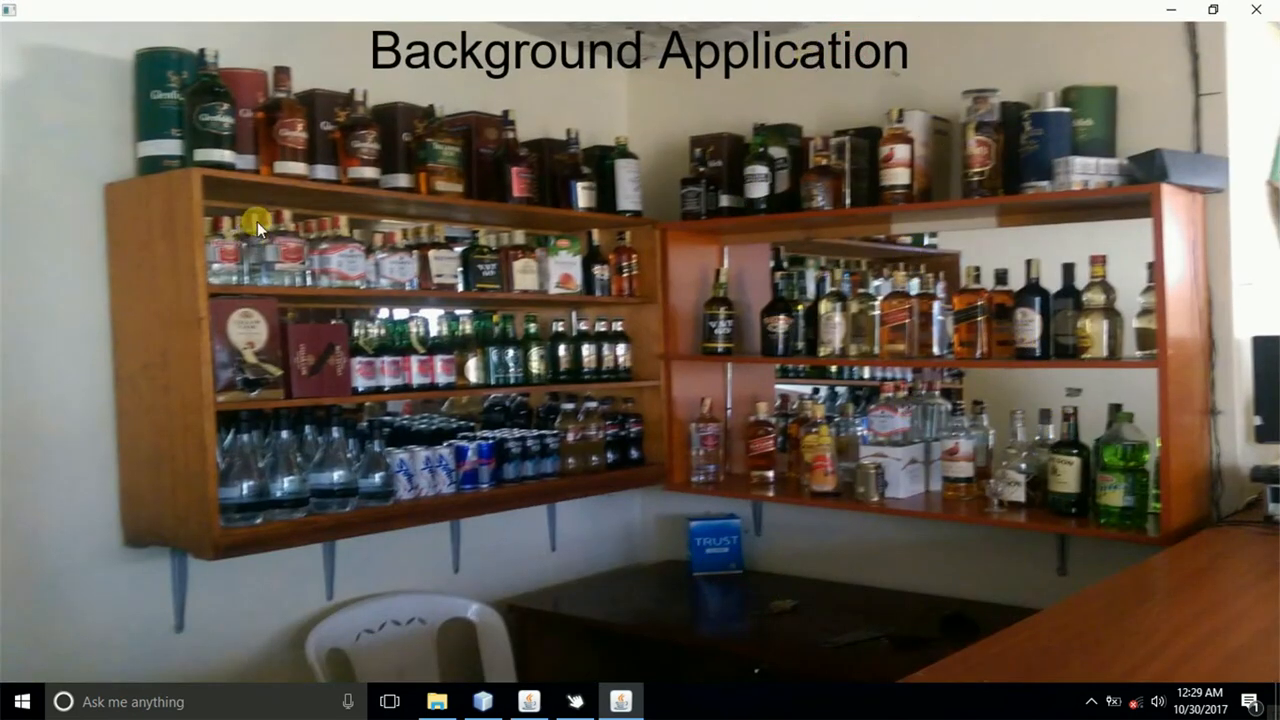
{"action": "mouse_move", "coordinate": [1067, 72]}
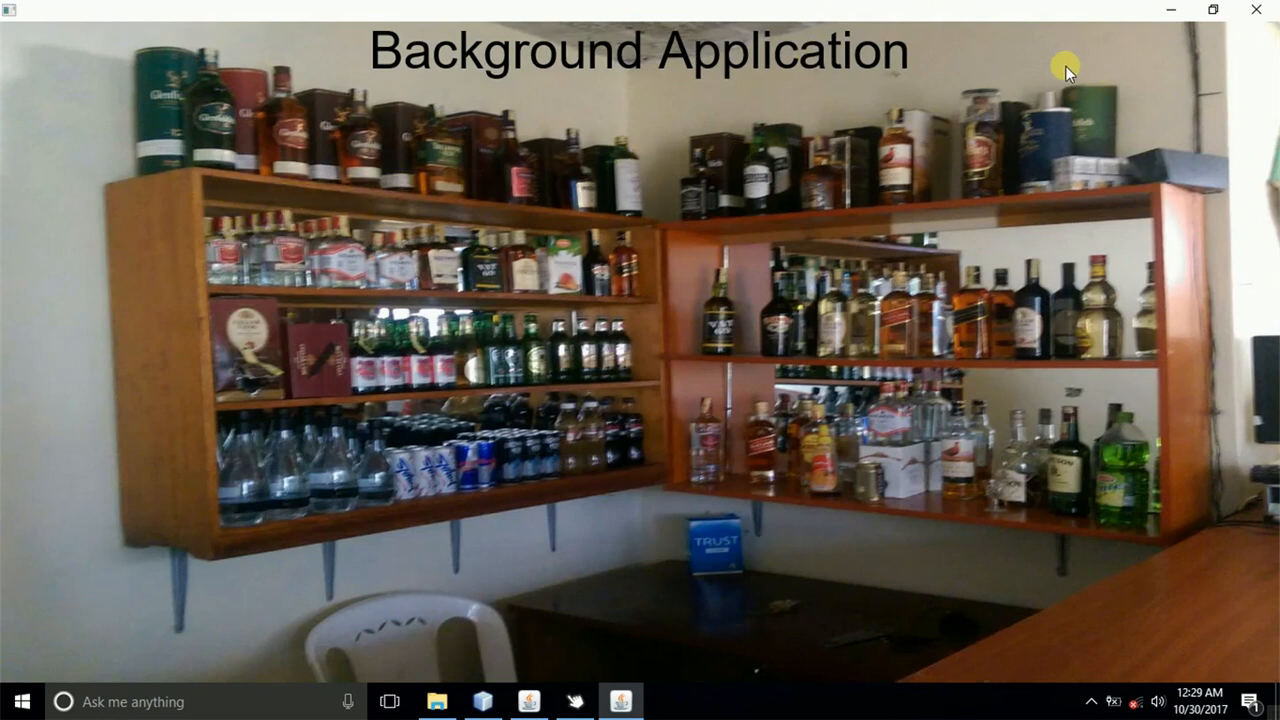
{"action": "mouse_move", "coordinate": [722, 125]}
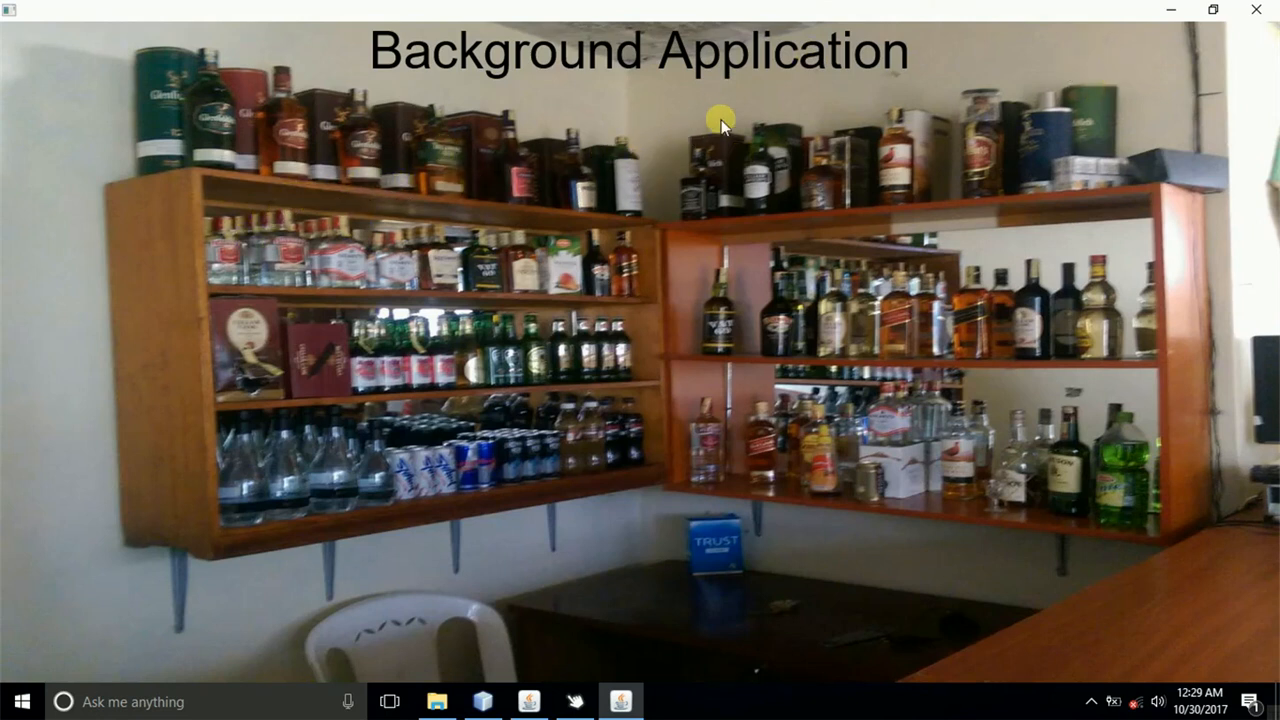
{"action": "mouse_move", "coordinate": [905, 210]}
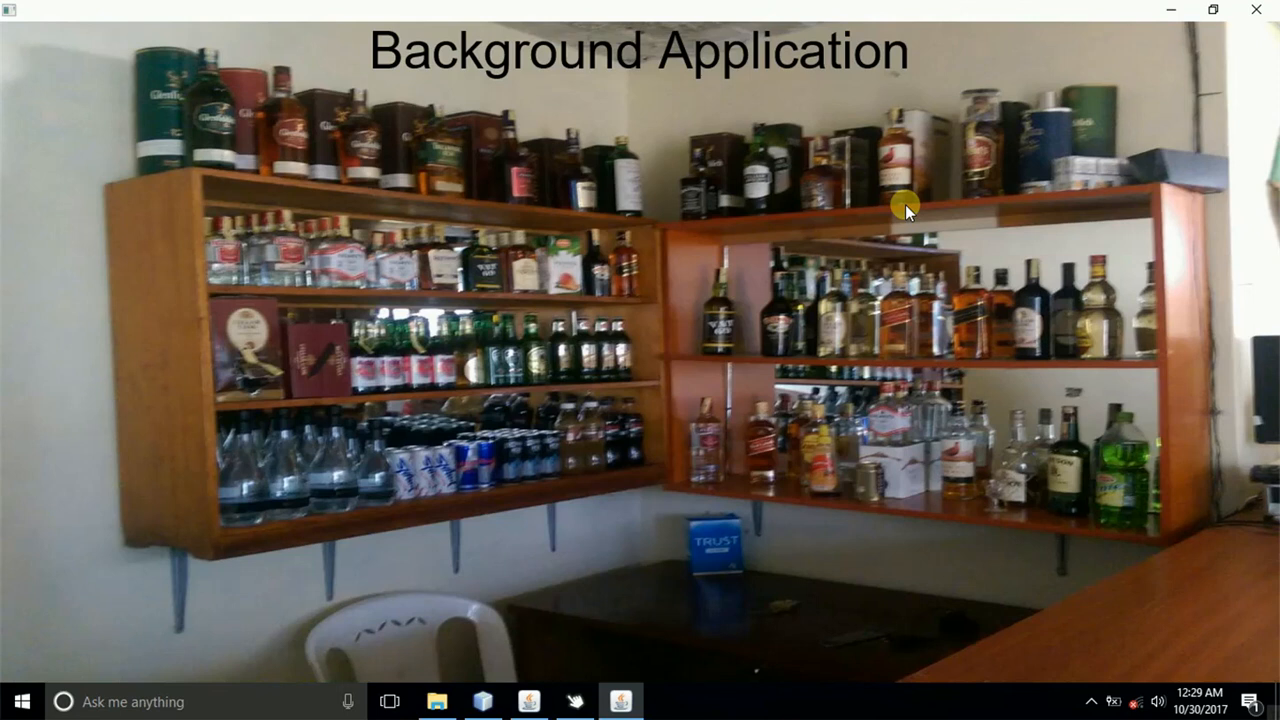
{"action": "mouse_move", "coordinate": [1006, 162]}
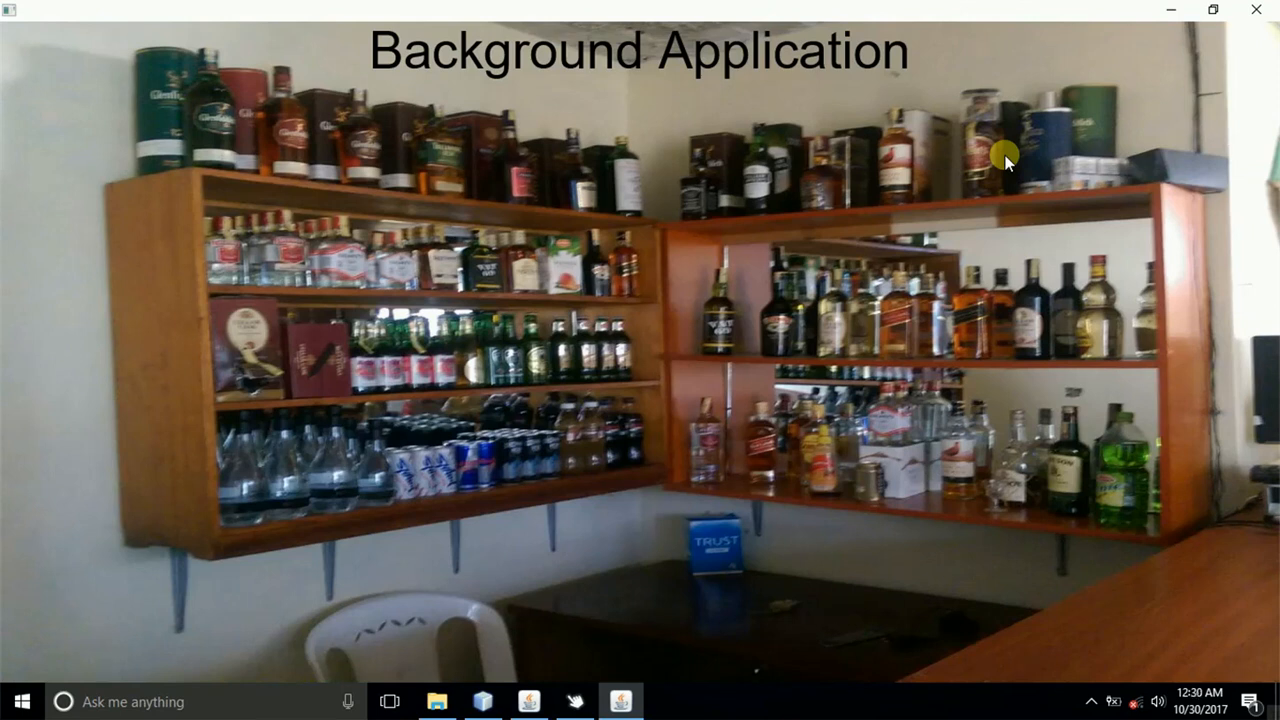
{"action": "mouse_move", "coordinate": [1256, 10]}
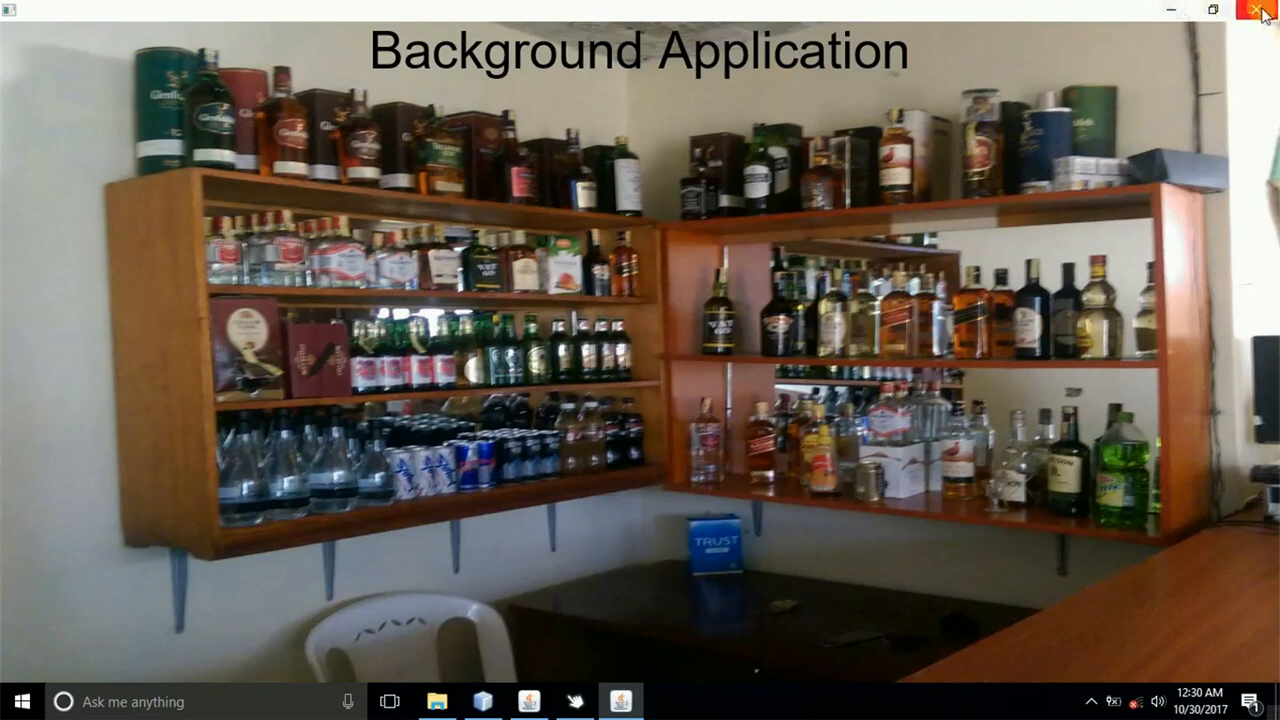
{"action": "mouse_move", "coordinate": [1261, 11]}
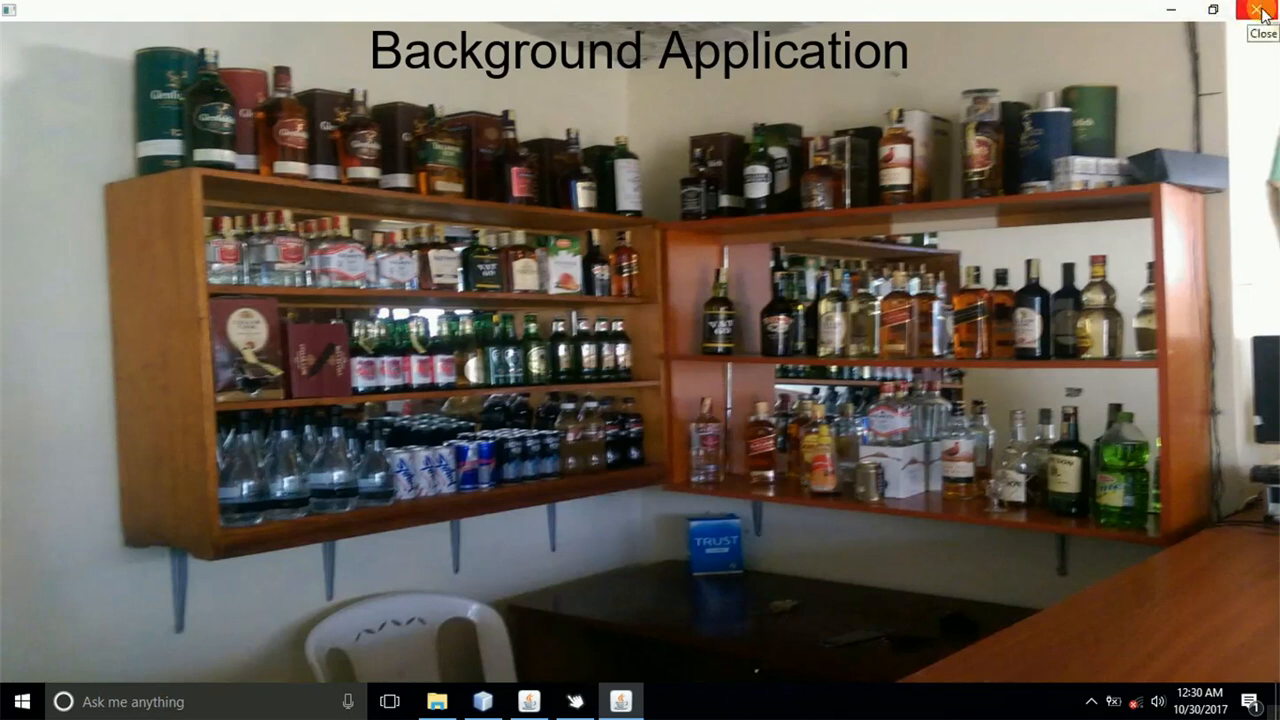